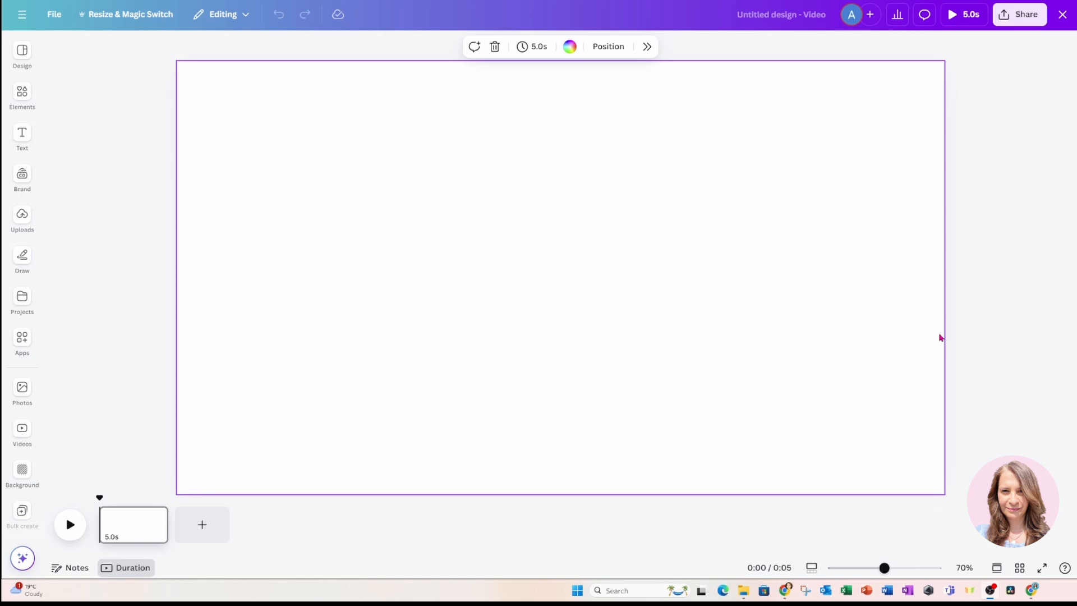
{"action": "mouse_move", "coordinate": [888, 311]}
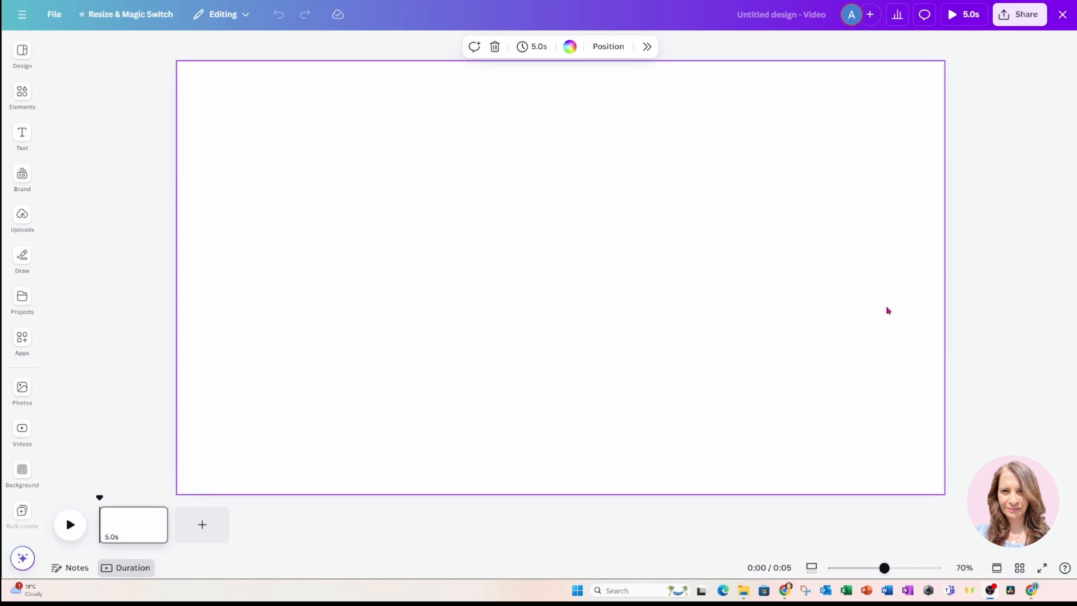
Search Elements for 'car' photos and place the yellow taxi twice, at the left and right edges.
{"action": "left_click", "coordinate": [21, 97]}
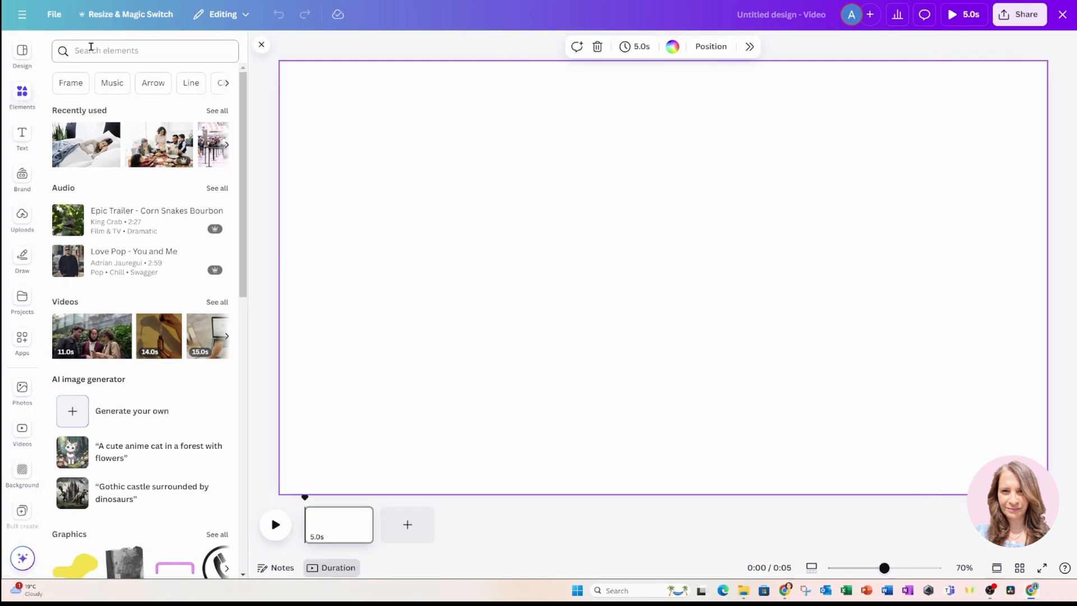
{"action": "type", "text": "car"}
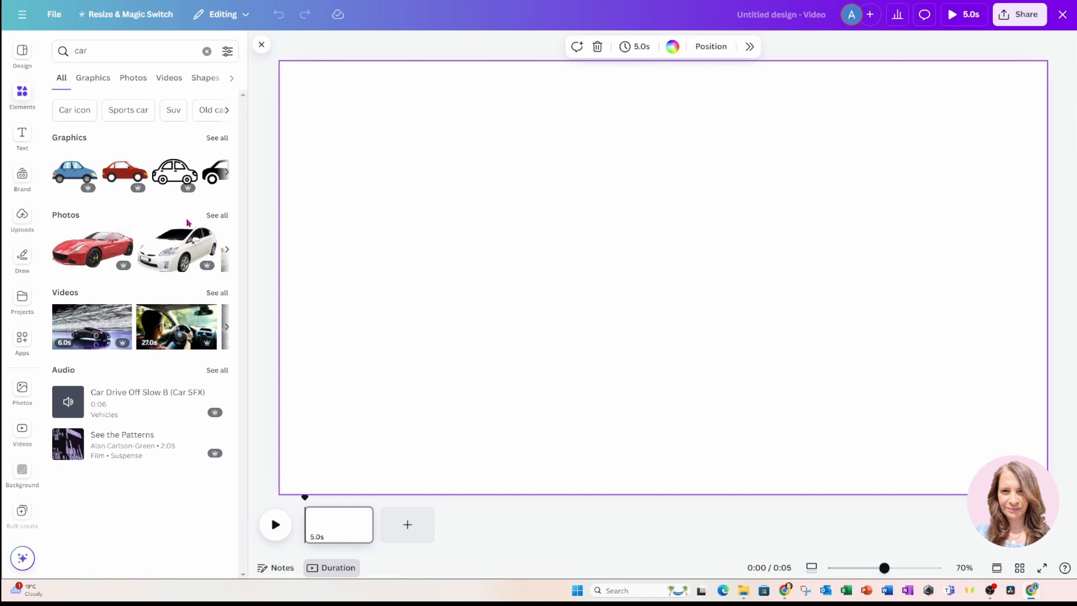
{"action": "left_click", "coordinate": [133, 77]}
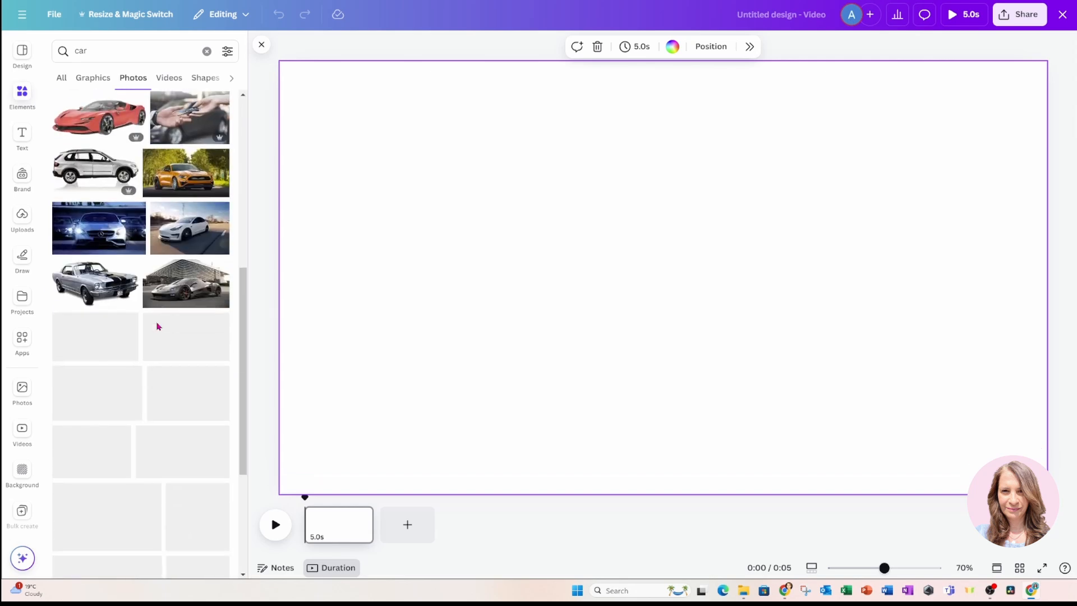
{"action": "left_click", "coordinate": [182, 450]}
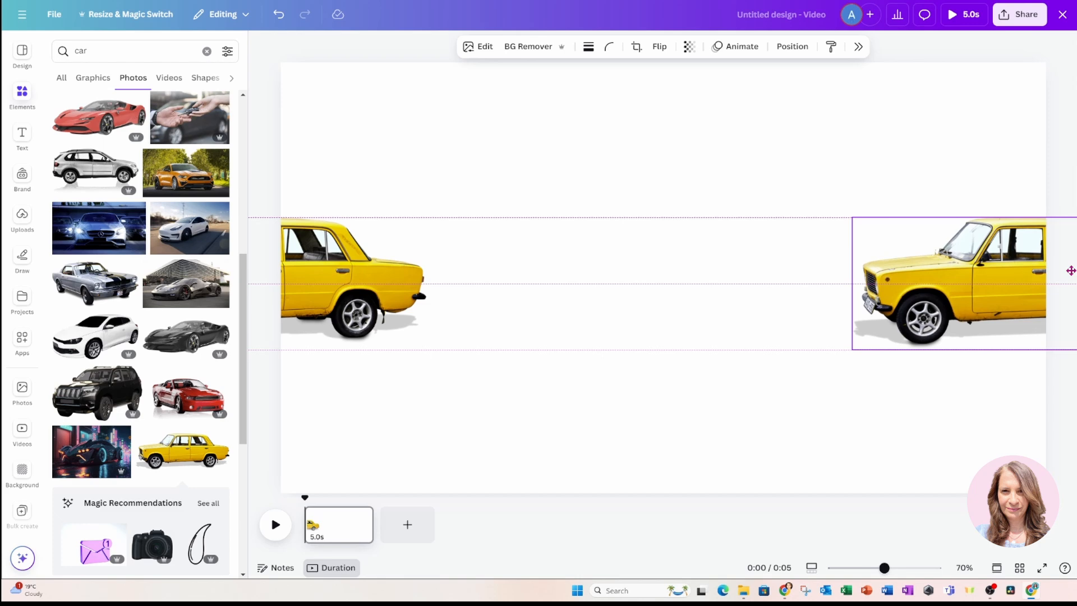
{"action": "left_click", "coordinate": [954, 282]}
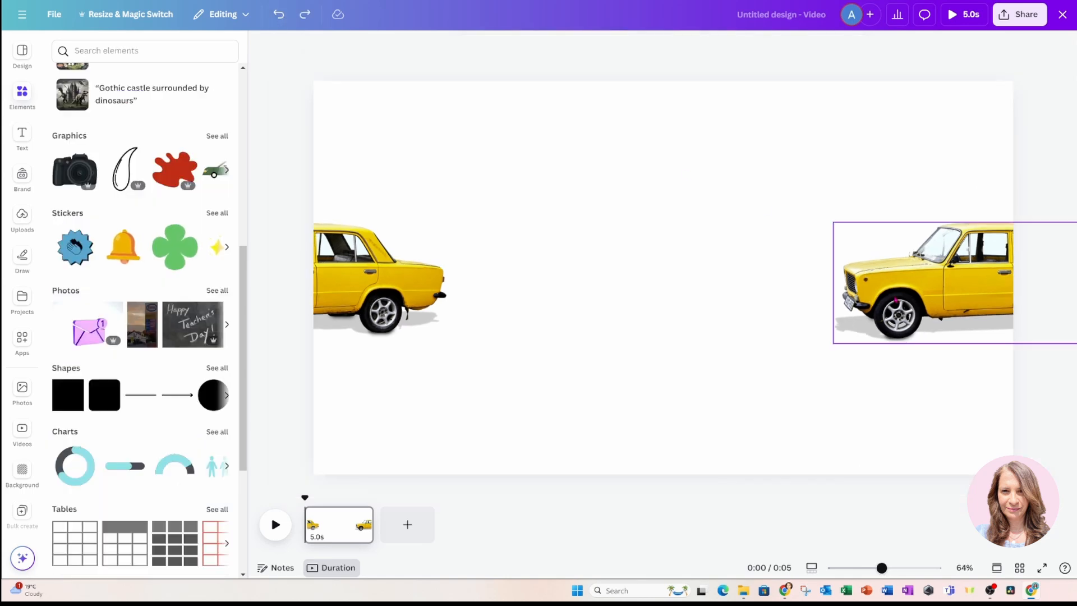
Flip the right-edge taxi horizontally so it faces the other way.
{"action": "left_click", "coordinate": [927, 281]}
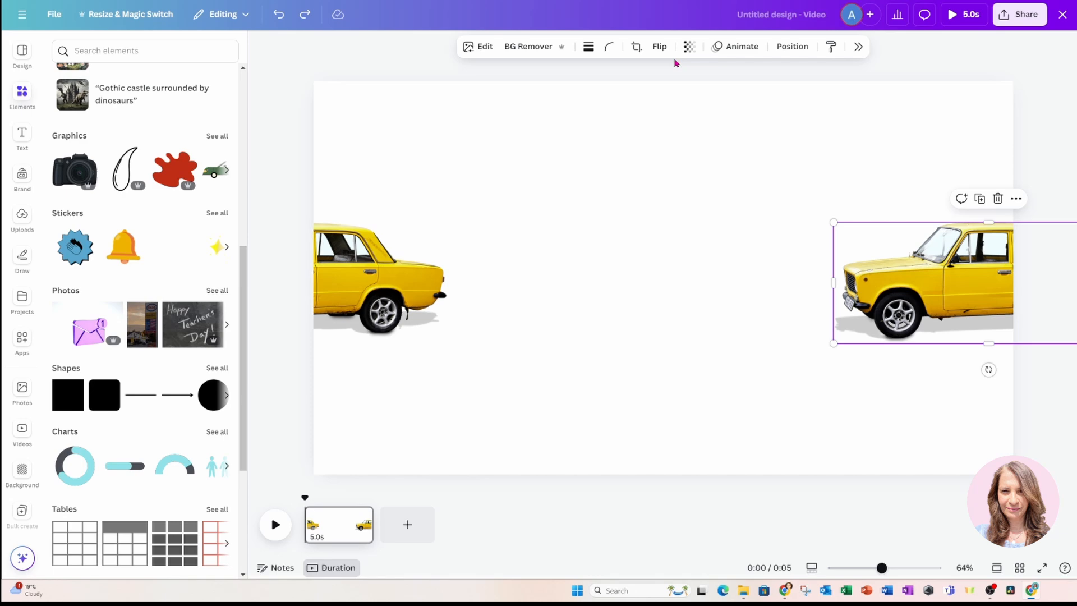
{"action": "left_click", "coordinate": [658, 46]}
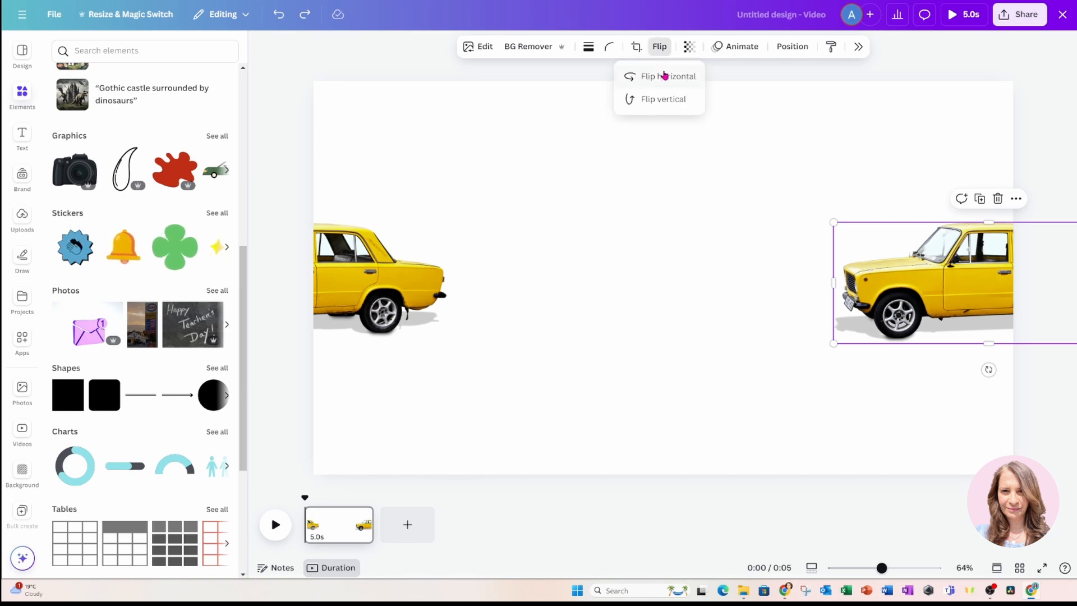
{"action": "left_click", "coordinate": [667, 76]}
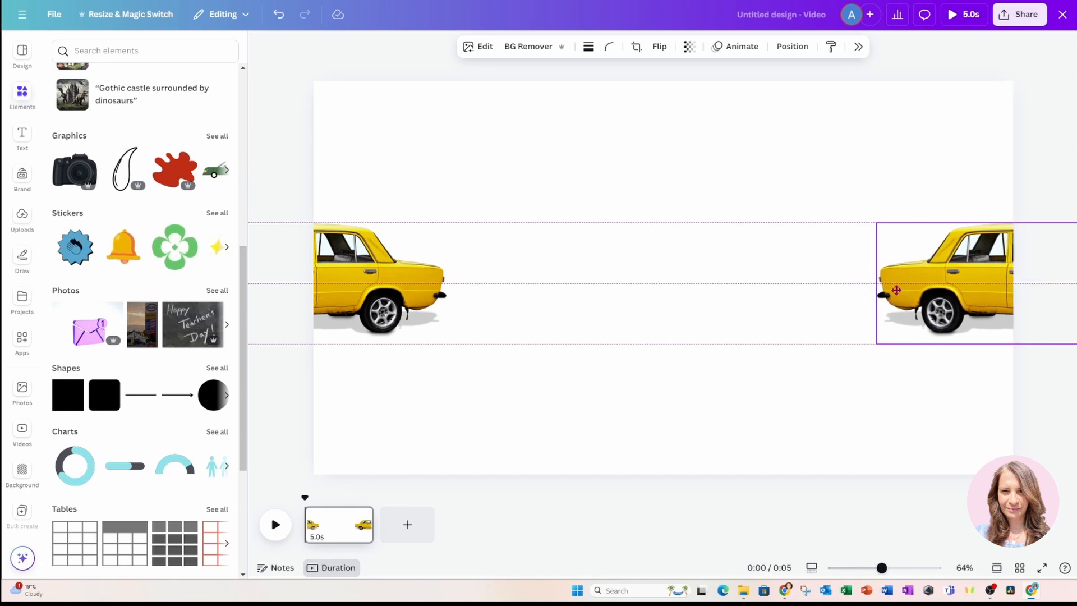
{"action": "left_click", "coordinate": [378, 281]}
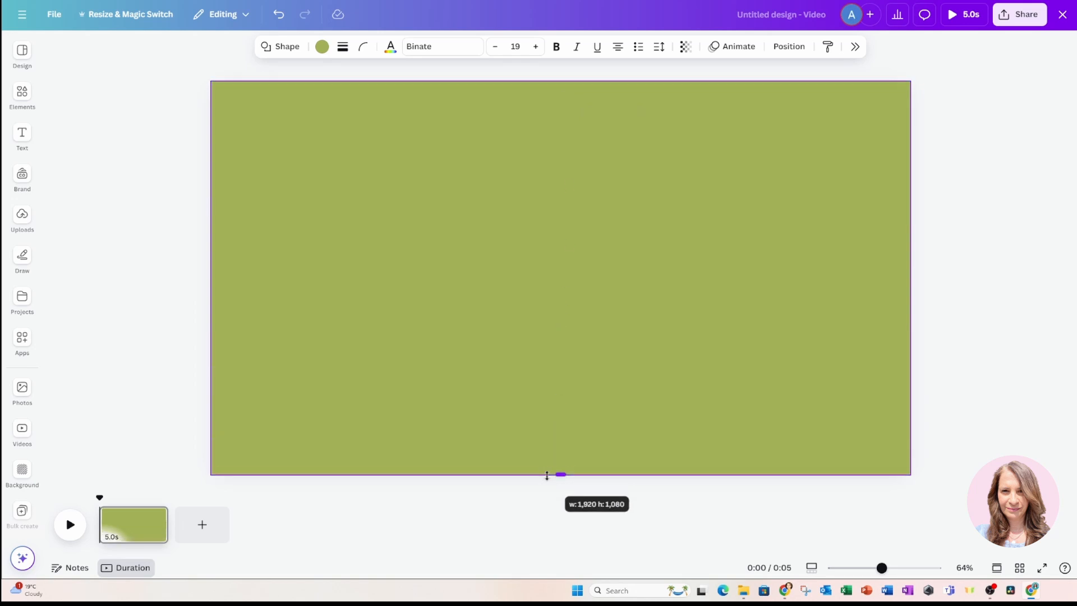
Colour the full-page rectangle Yellow and bring up the Layers list to reorder it.
{"action": "left_click", "coordinate": [322, 46]}
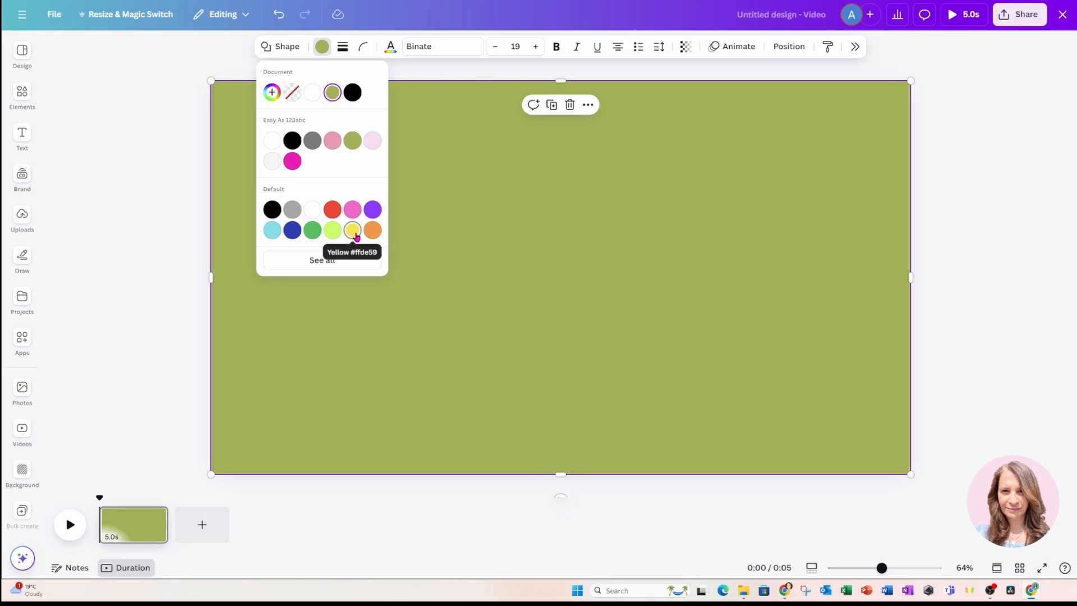
{"action": "left_click", "coordinate": [351, 229]}
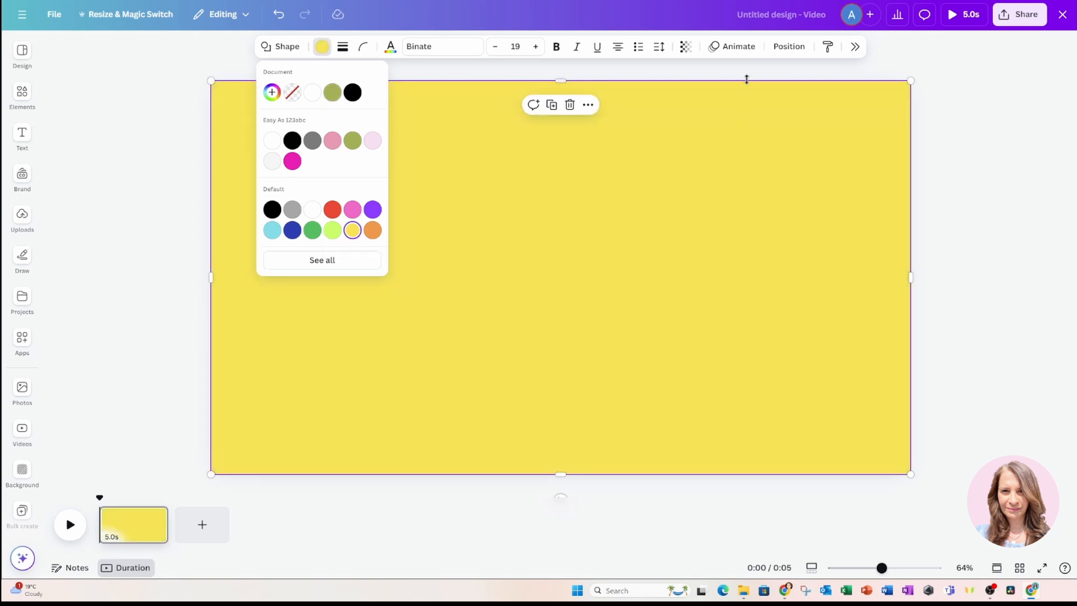
{"action": "left_click", "coordinate": [788, 46]}
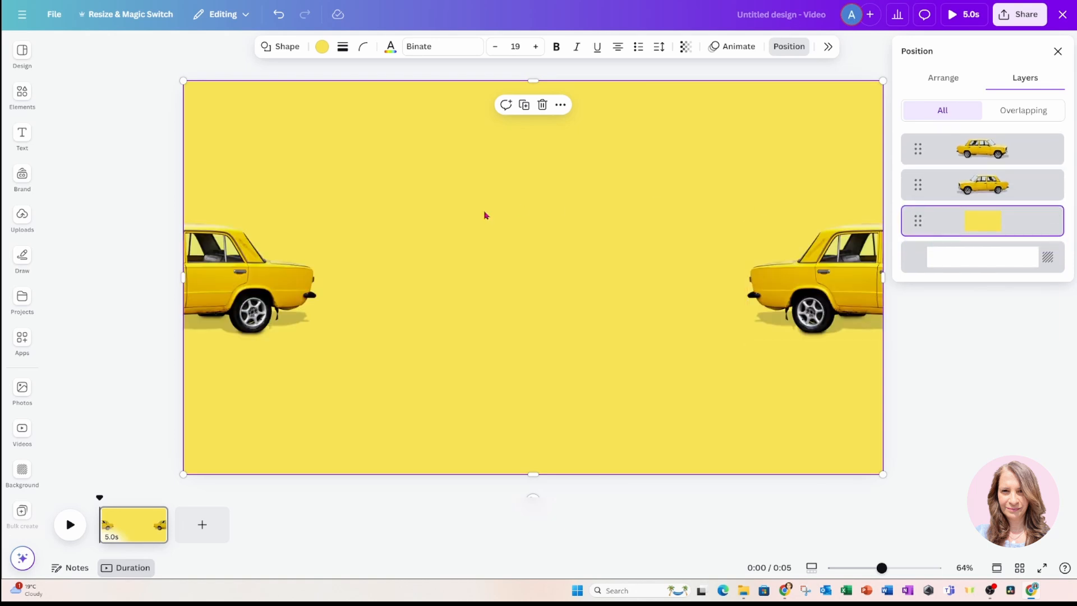
Select both cars with the yellow rectangle in Layers and group them.
{"action": "left_click", "coordinate": [249, 284]}
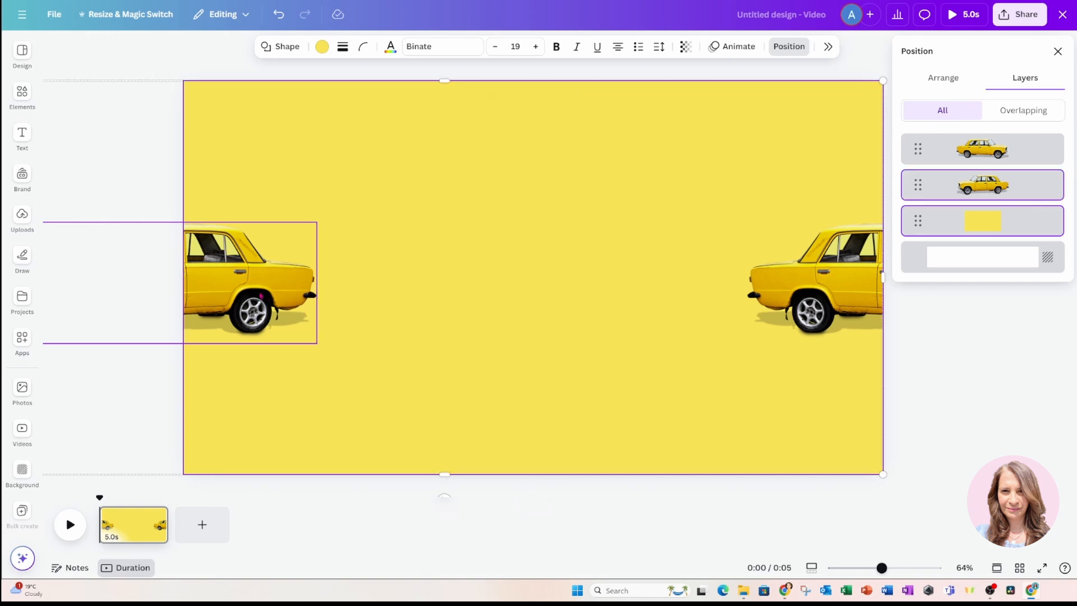
{"action": "left_click", "coordinate": [814, 281]}
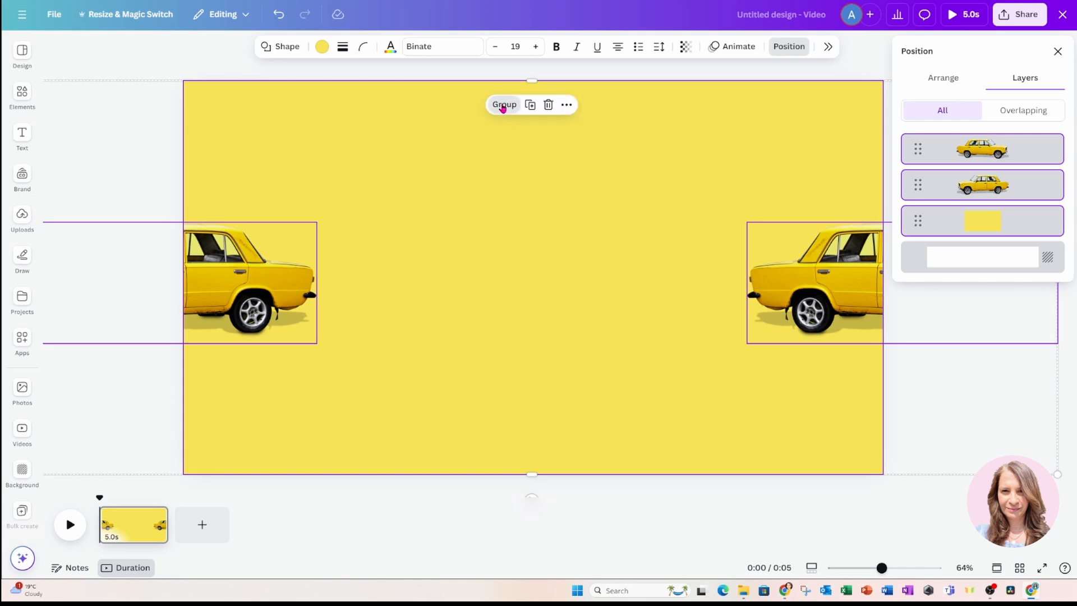
{"action": "left_click", "coordinate": [504, 104]}
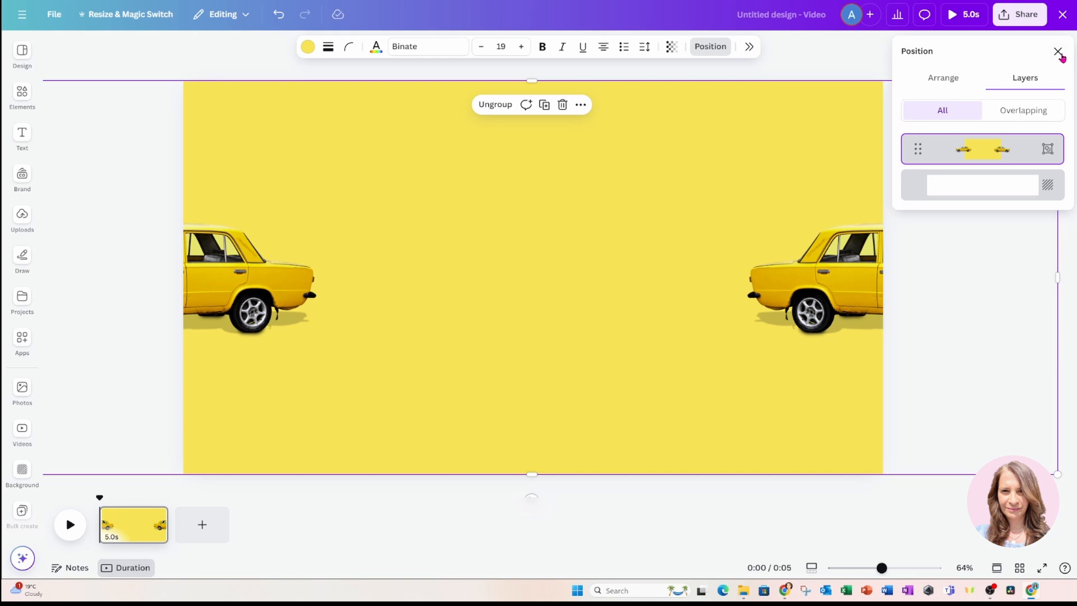
{"action": "left_click", "coordinate": [1059, 52]}
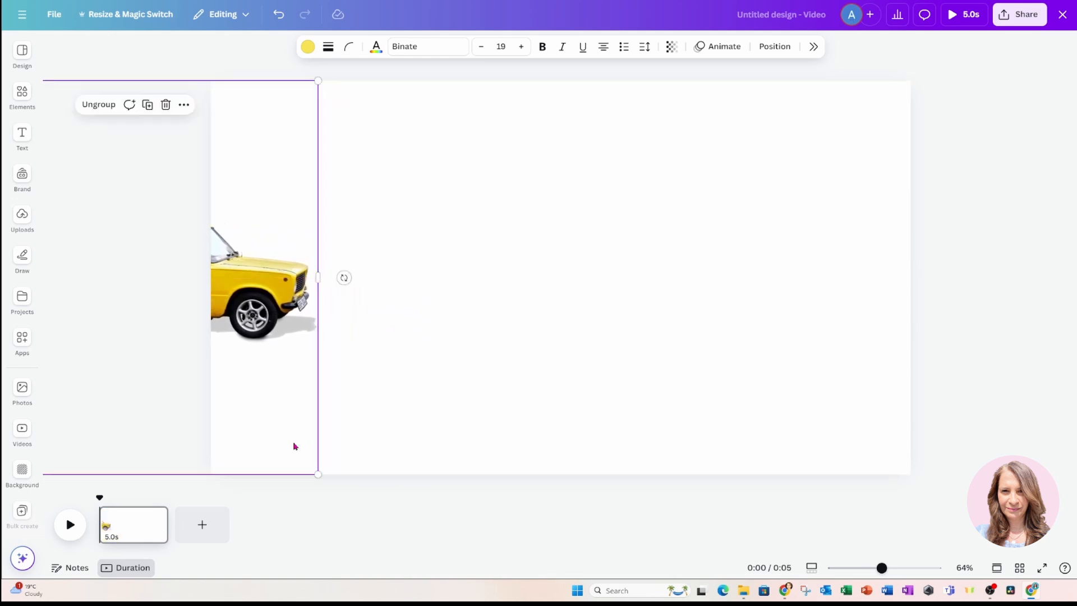
Drag the grouped cars and yellow block fully off the left edge of the page.
{"action": "left_click_drag", "start_coordinate": [261, 275], "coordinate": [210, 275]}
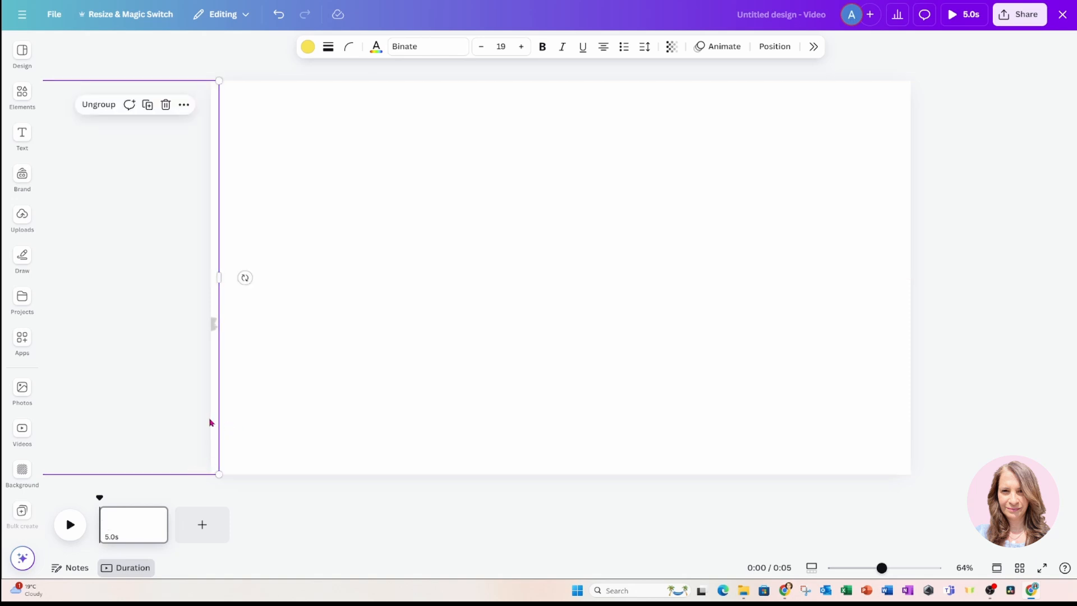
{"action": "mouse_move", "coordinate": [213, 331]}
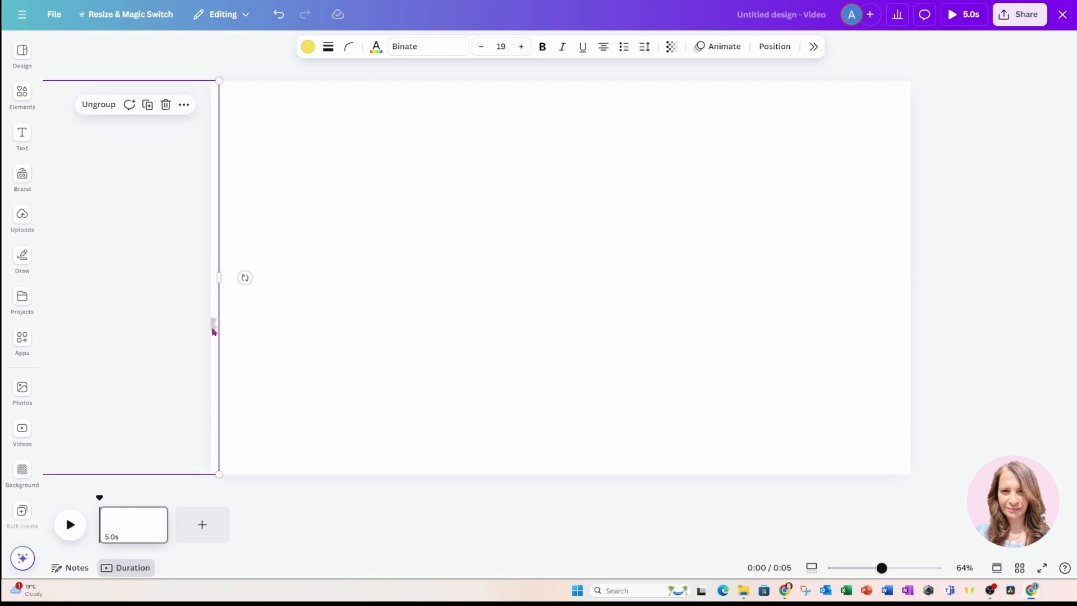
{"action": "mouse_move", "coordinate": [318, 393]}
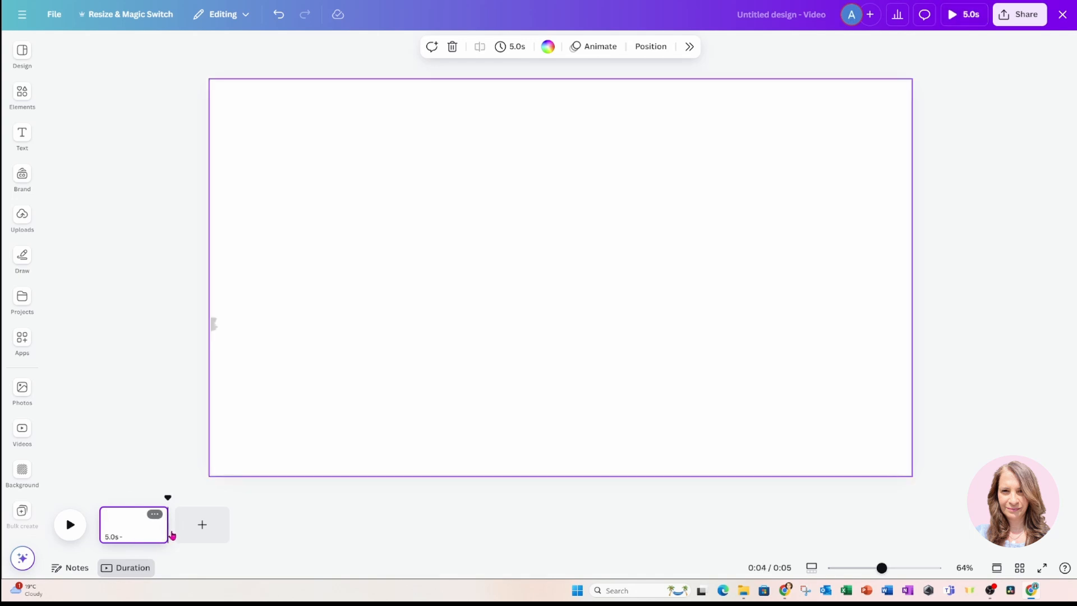
Duplicate the page out to six 5-second scenes, then return to the first page.
{"action": "left_click", "coordinate": [202, 525]}
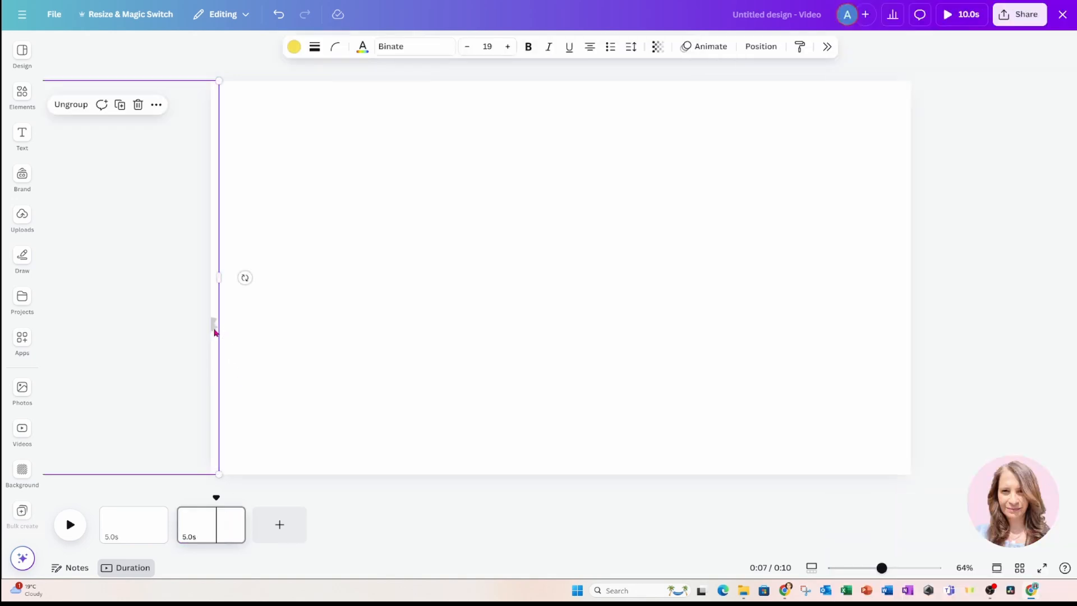
{"action": "mouse_move", "coordinate": [49, 423]}
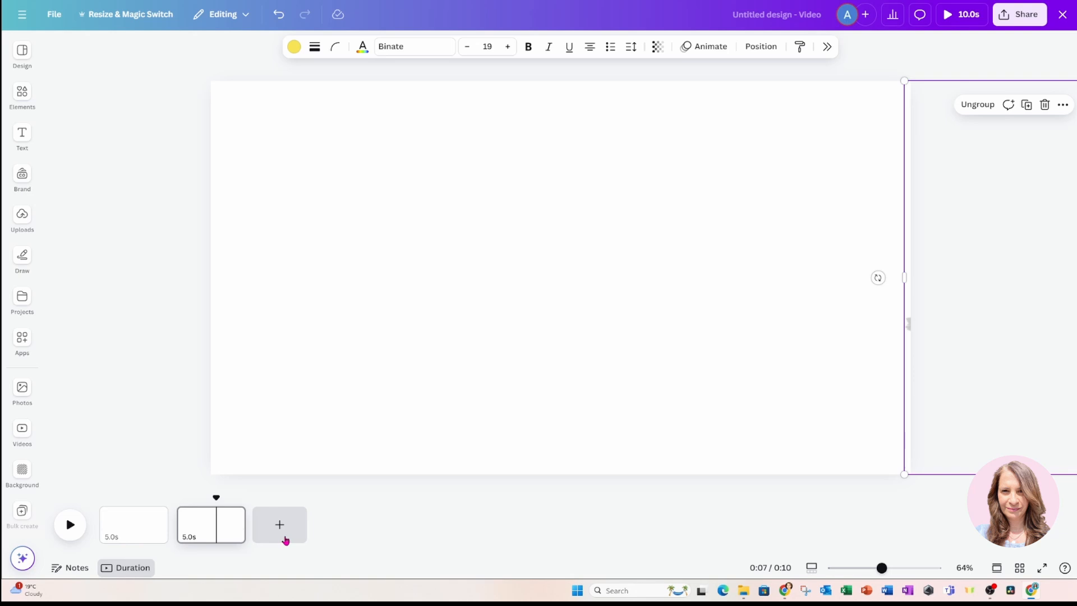
{"action": "left_click", "coordinate": [211, 524]}
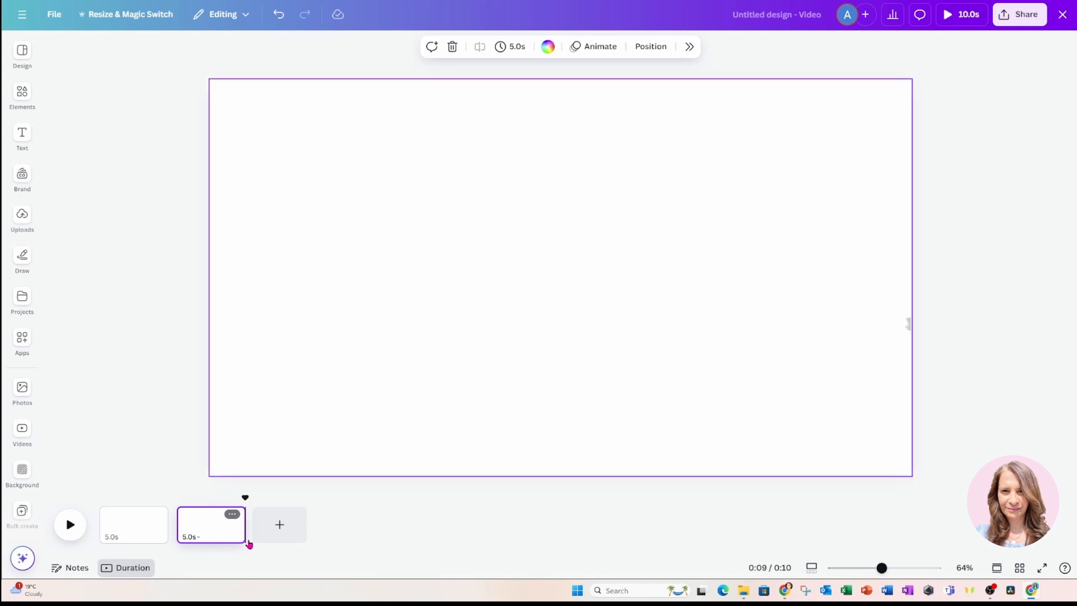
{"action": "left_click", "coordinate": [279, 523]}
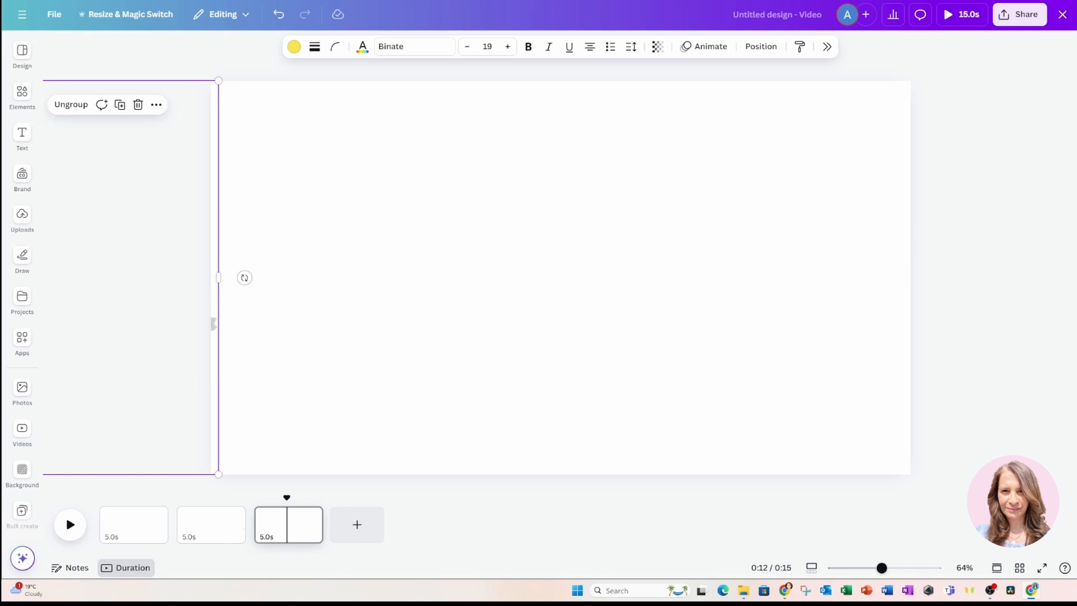
{"action": "left_click", "coordinate": [357, 524]}
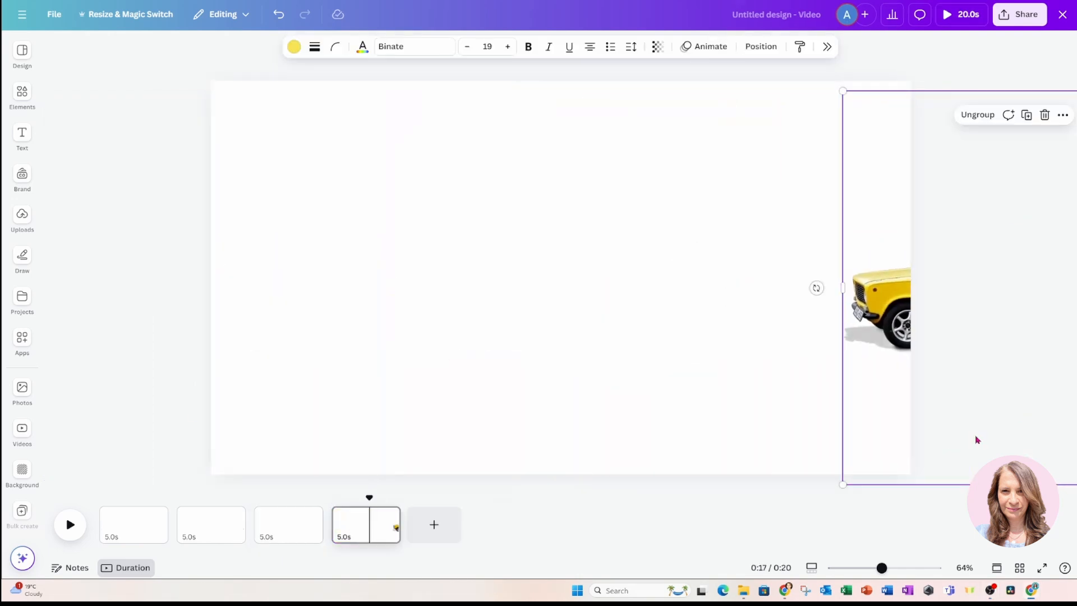
{"action": "left_click", "coordinate": [433, 524]}
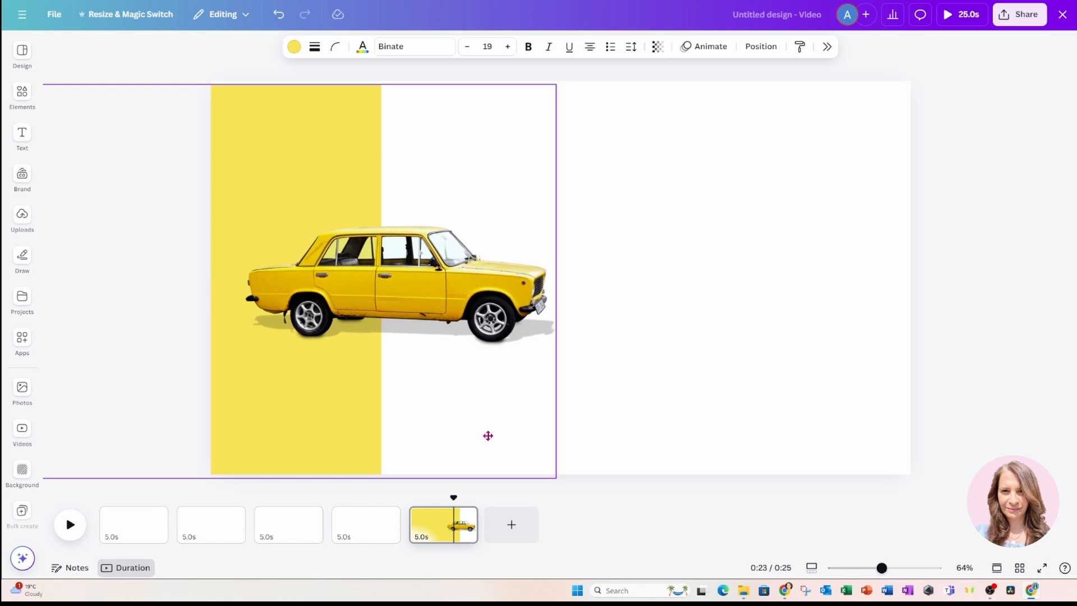
{"action": "left_click", "coordinate": [512, 524]}
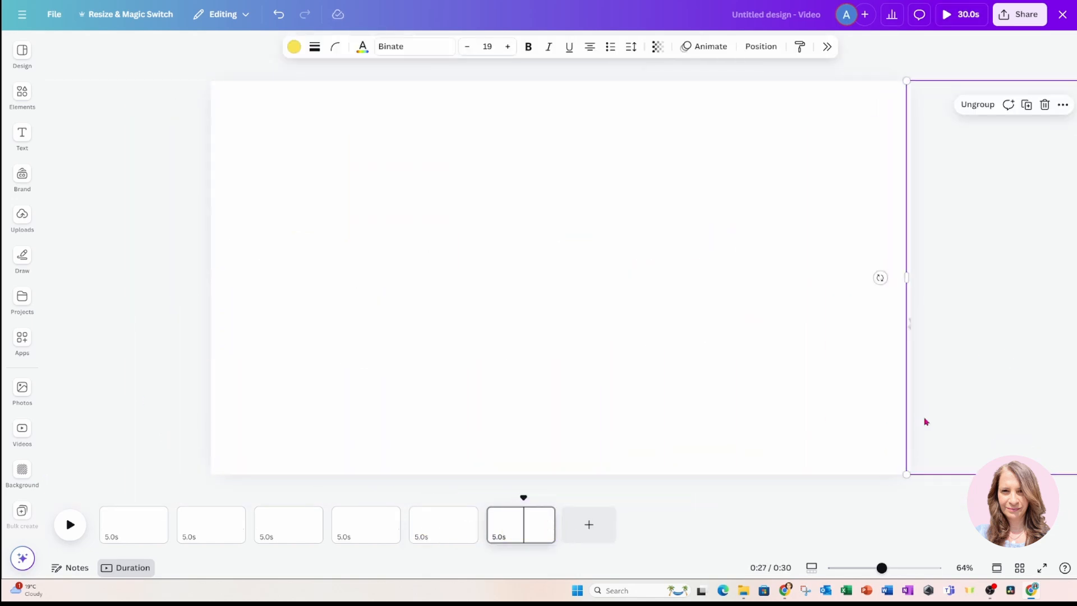
{"action": "left_click", "coordinate": [21, 96]}
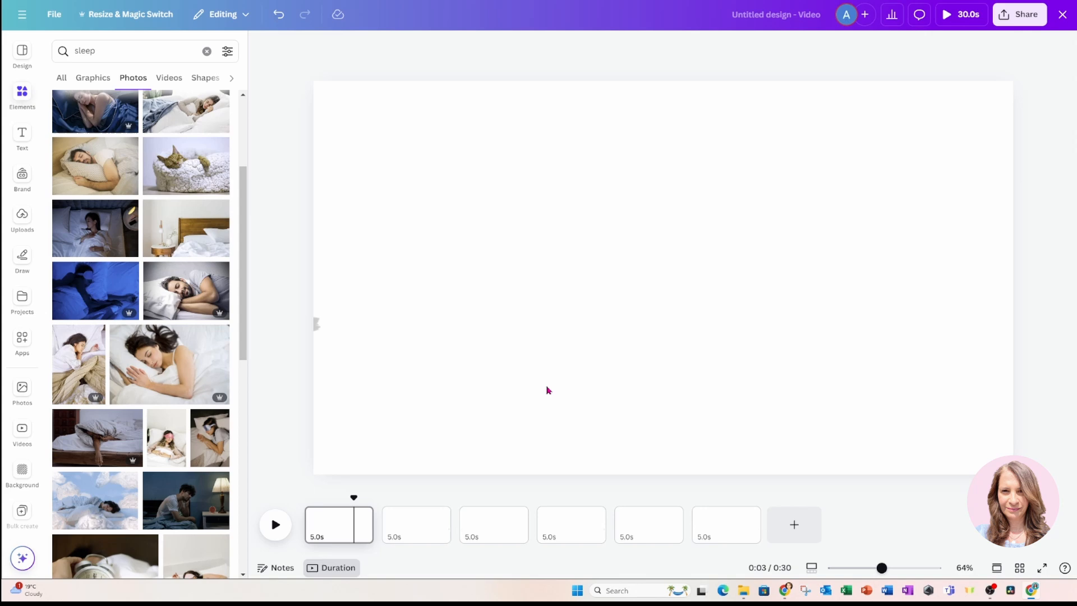
{"action": "mouse_move", "coordinate": [540, 377]}
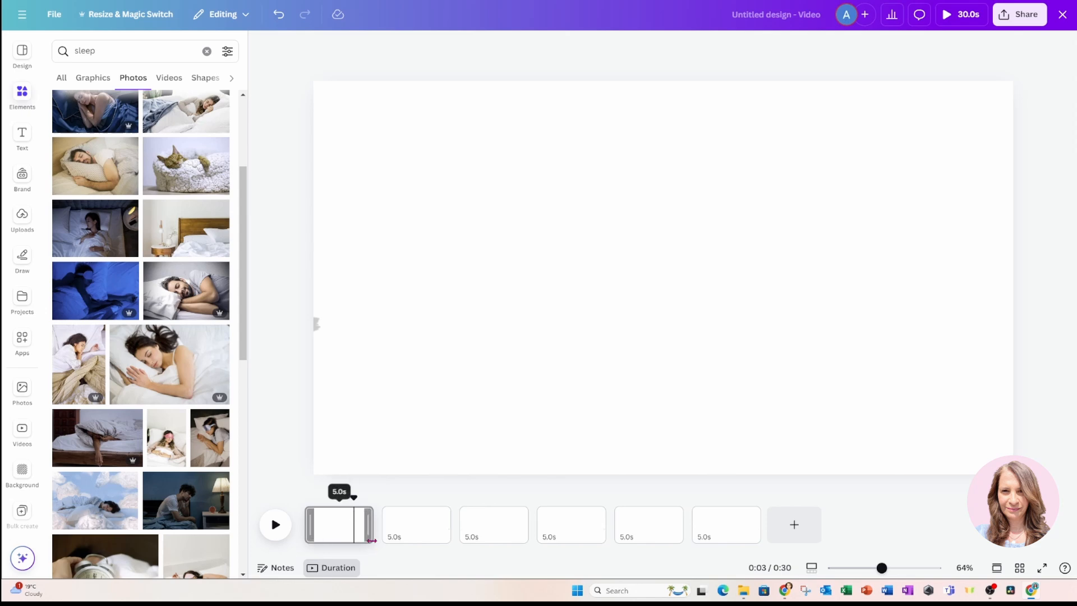
{"action": "mouse_move", "coordinate": [383, 524]}
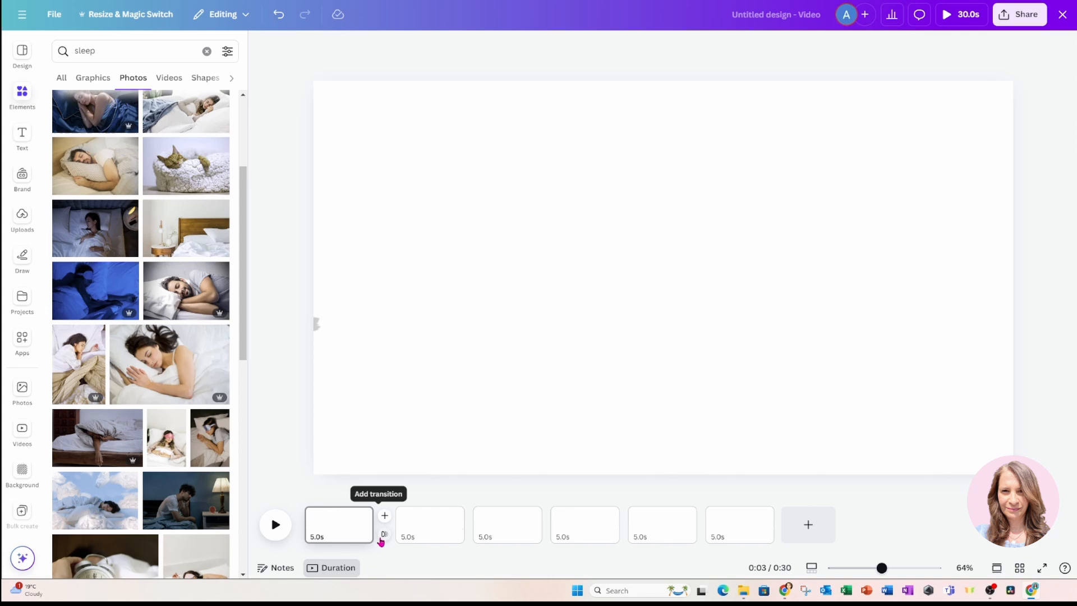
Apply a 2.5-second Match & Move transition between all pages.
{"action": "left_click", "coordinate": [383, 523]}
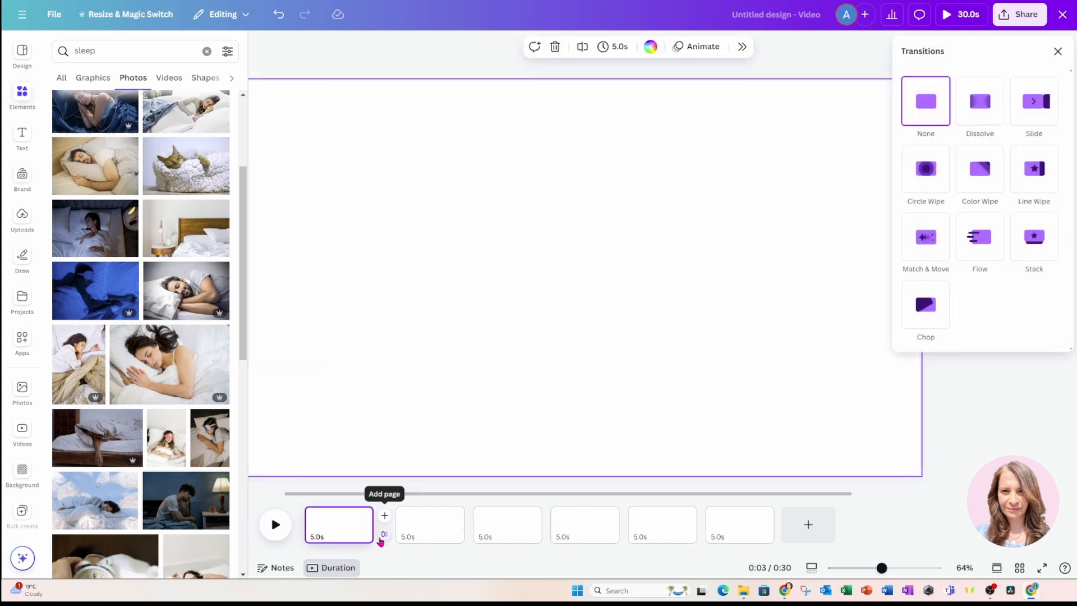
{"action": "mouse_move", "coordinate": [383, 534]}
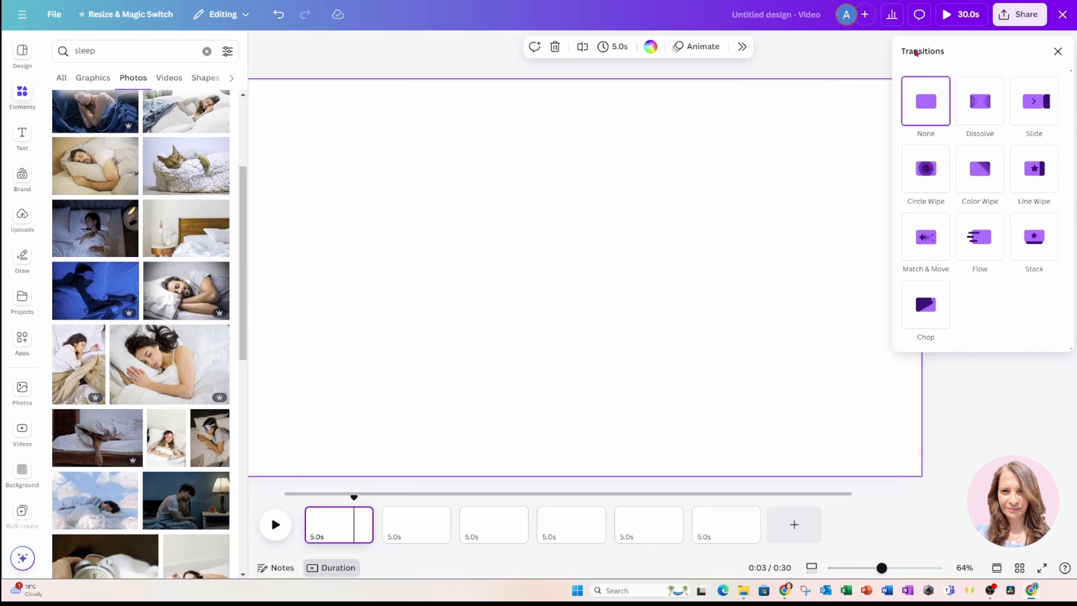
{"action": "left_click", "coordinate": [925, 237]}
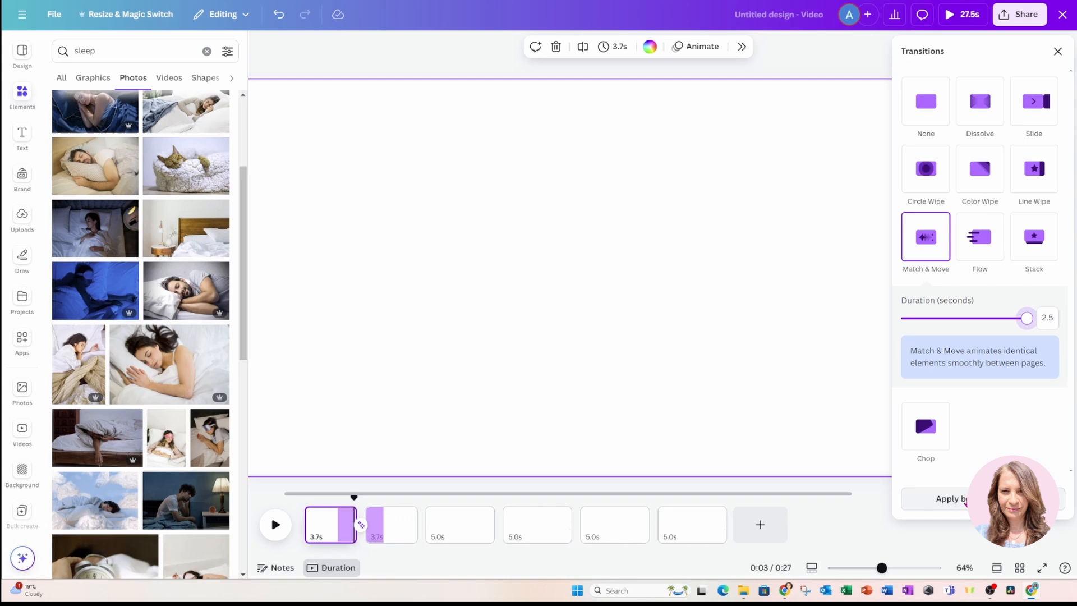
{"action": "left_click", "coordinate": [951, 498]}
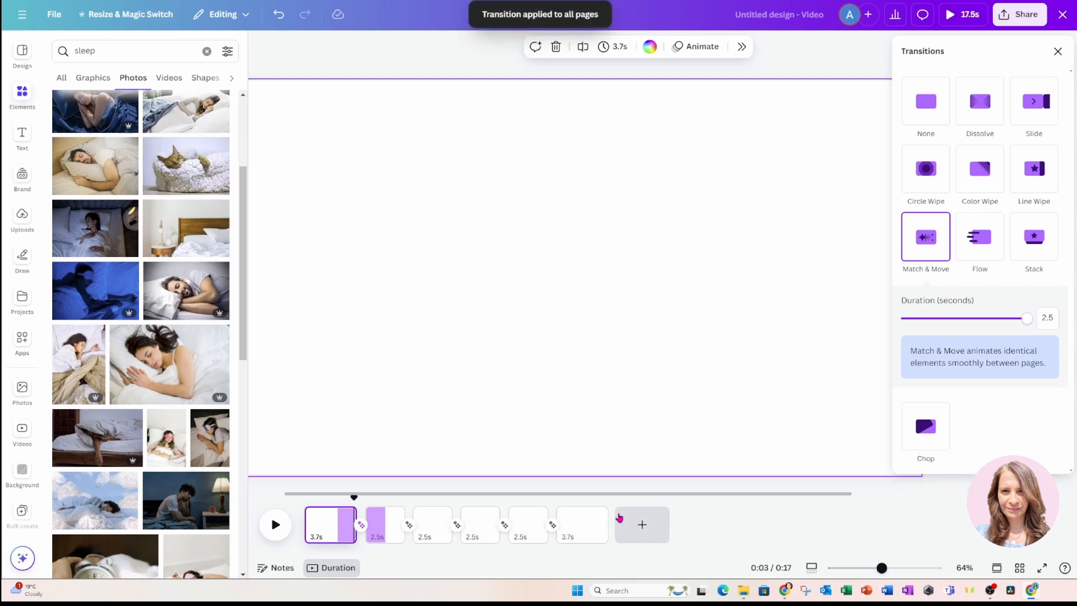
{"action": "mouse_move", "coordinate": [383, 524]}
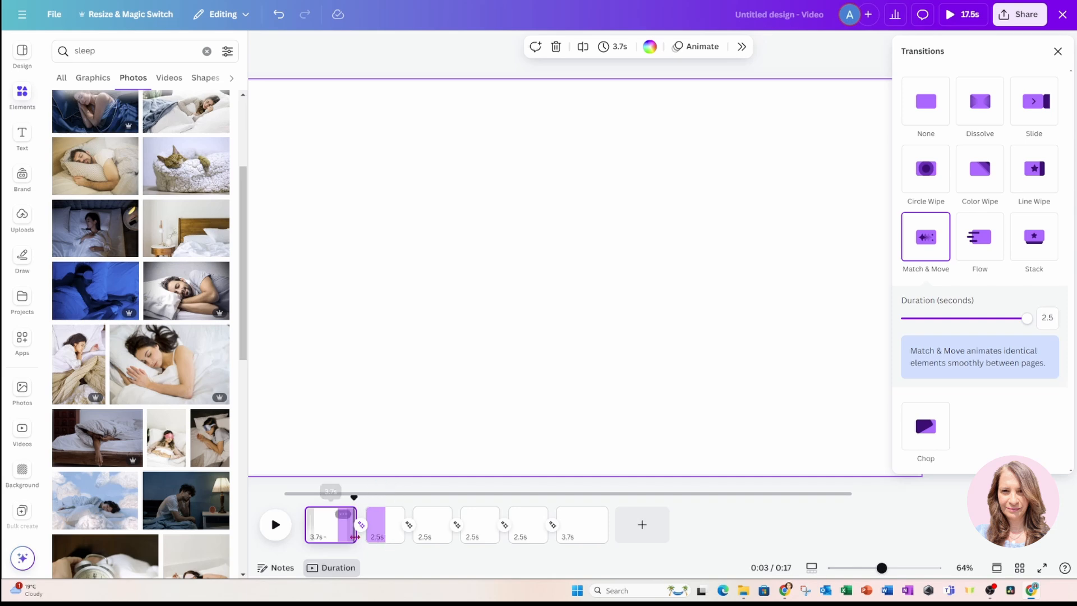
{"action": "mouse_move", "coordinate": [611, 46]}
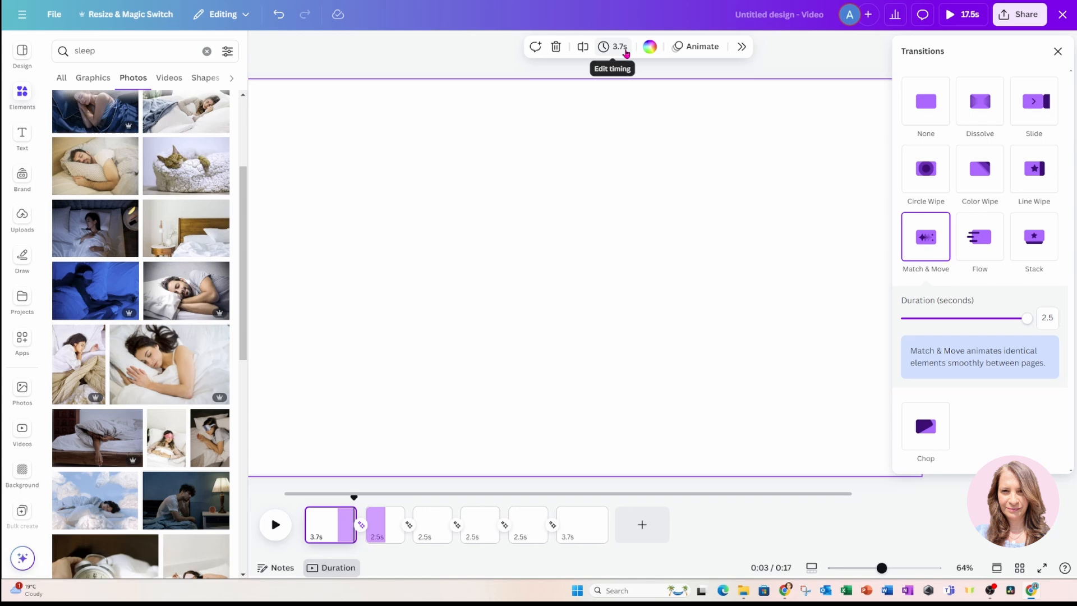
Set page duration to 4 seconds on all pages for a 24-second video.
{"action": "left_click", "coordinate": [603, 46]}
{"action": "type", "text": "4"}
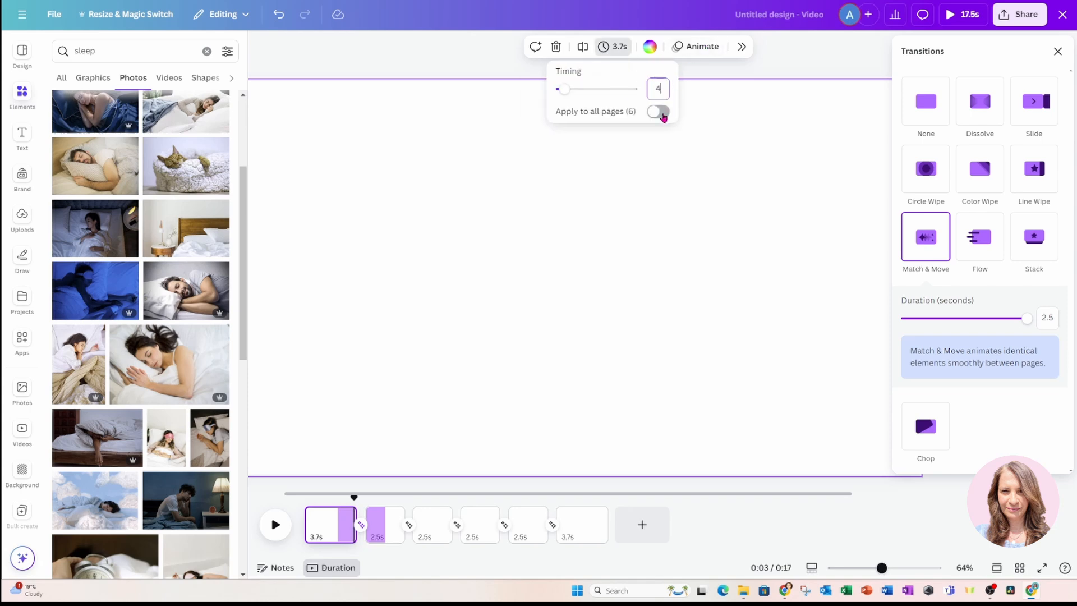
{"action": "left_click", "coordinate": [657, 111]}
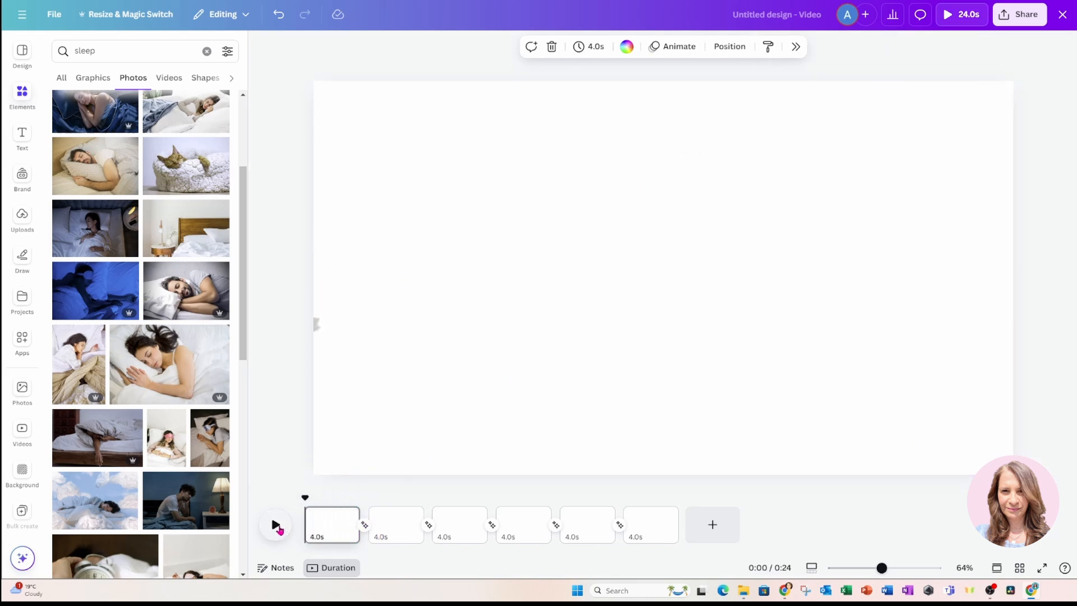
Play through the 24-second video to watch the taxi slide between scenes, then stop.
{"action": "left_click", "coordinate": [276, 524]}
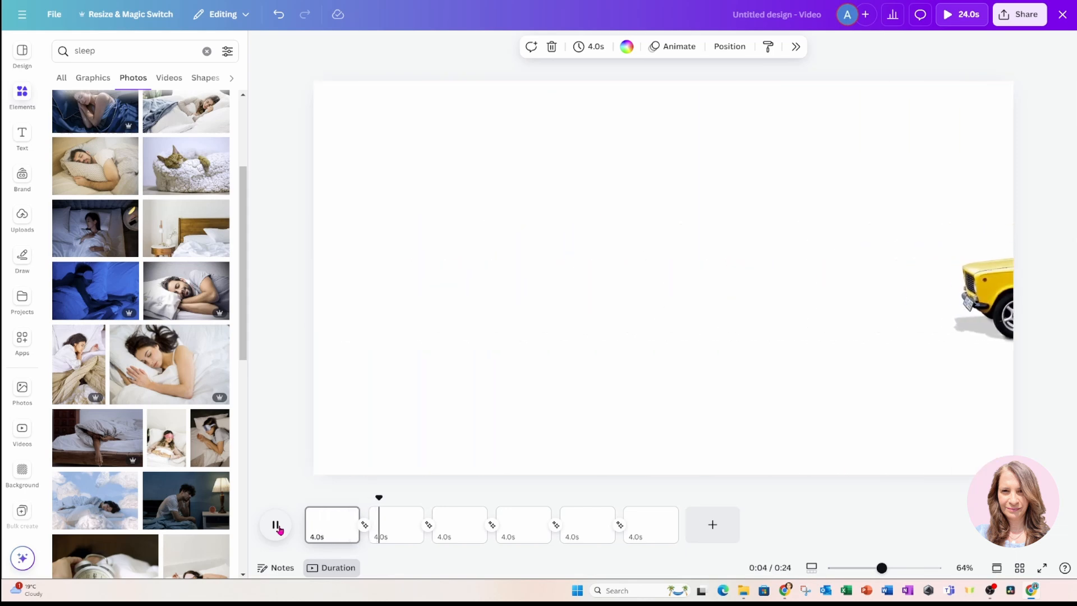
{"action": "left_click", "coordinate": [275, 524]}
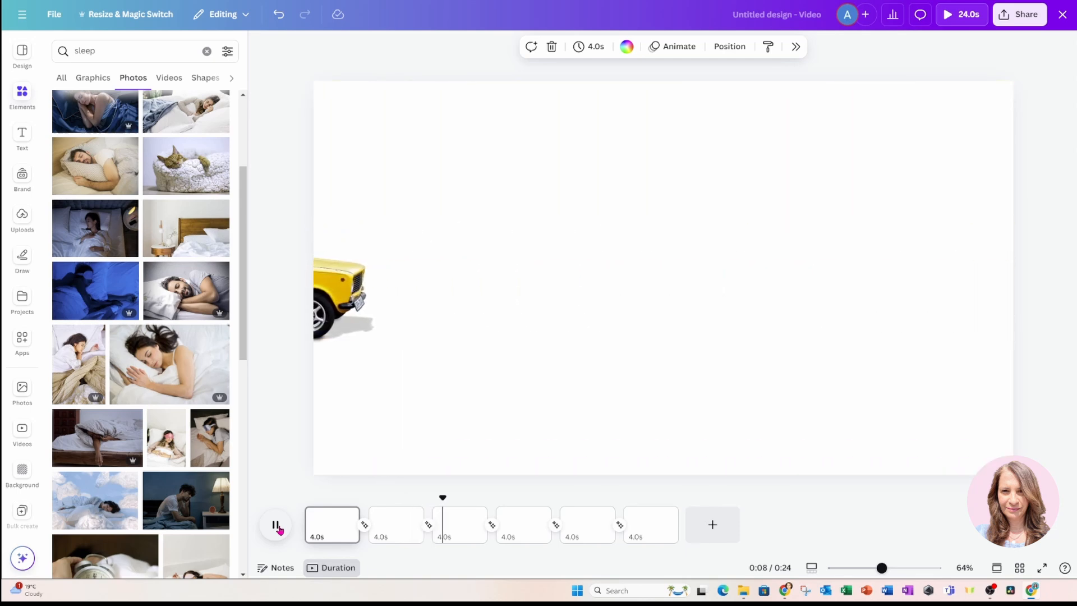
{"action": "left_click", "coordinate": [276, 524]}
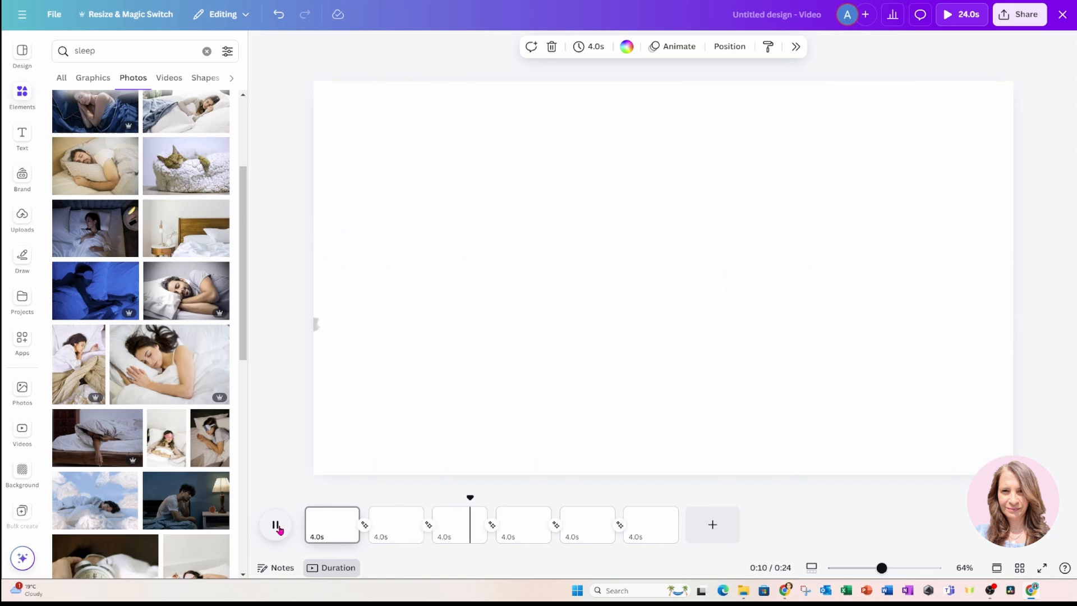
{"action": "left_click", "coordinate": [275, 524]}
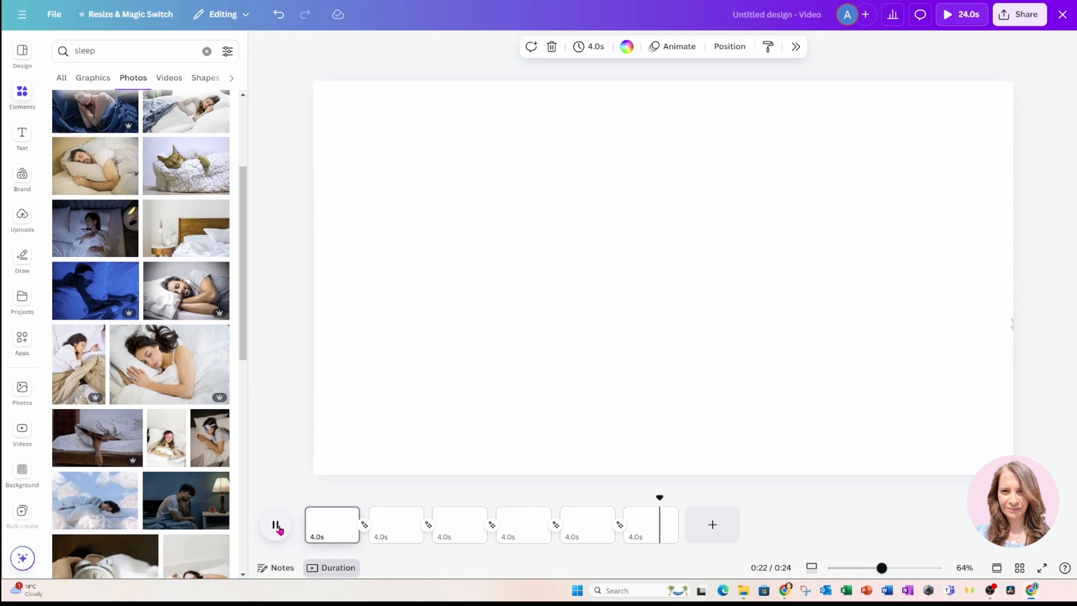
{"action": "left_click", "coordinate": [276, 524]}
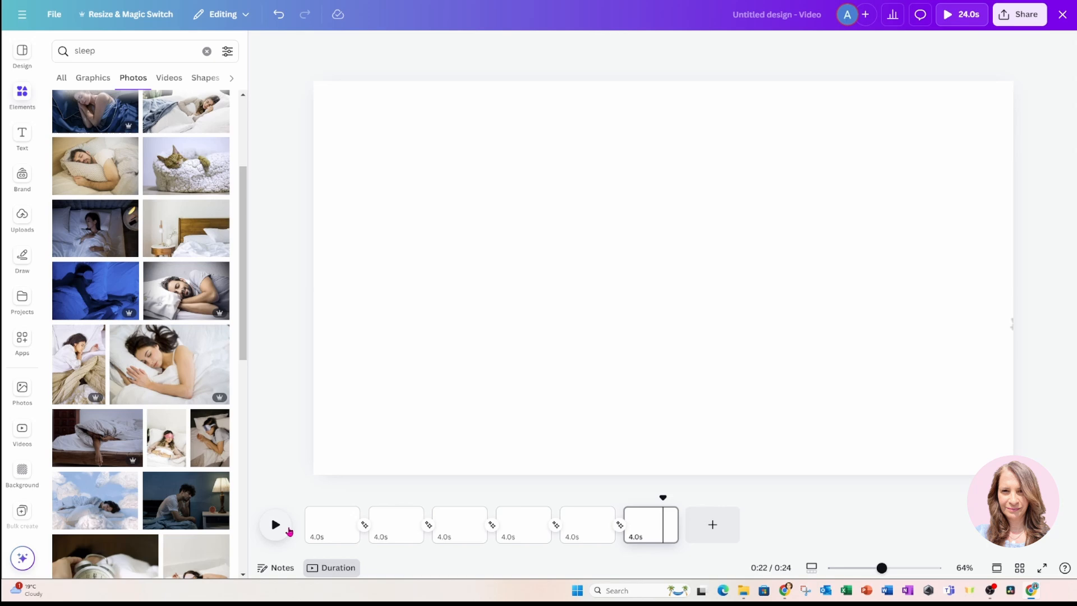
{"action": "left_click", "coordinate": [332, 524]}
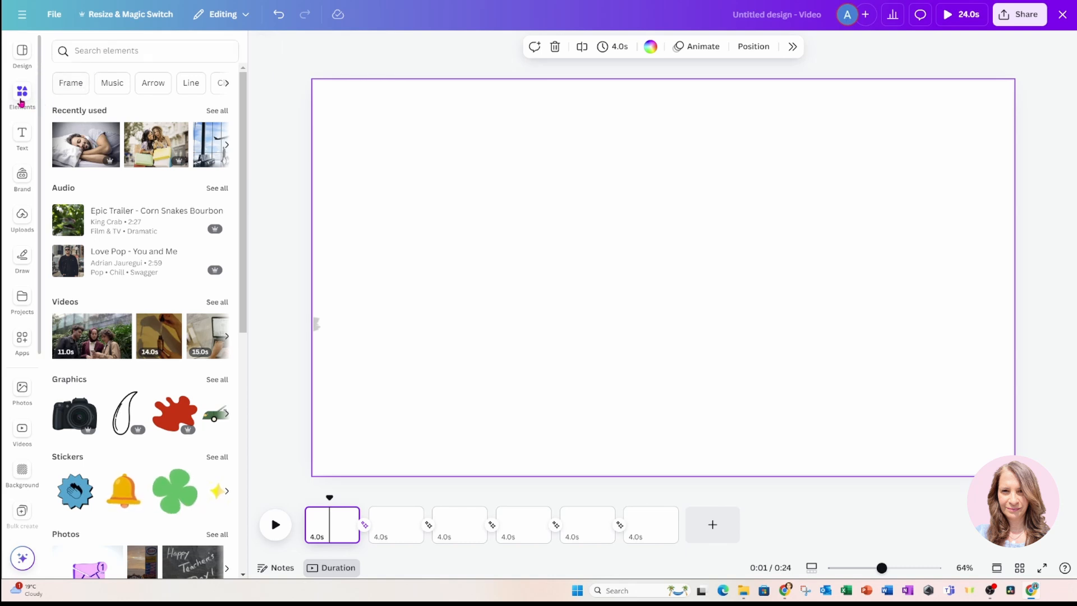
Search Elements for 'vacation places' and show all photo results.
{"action": "left_click", "coordinate": [145, 50]}
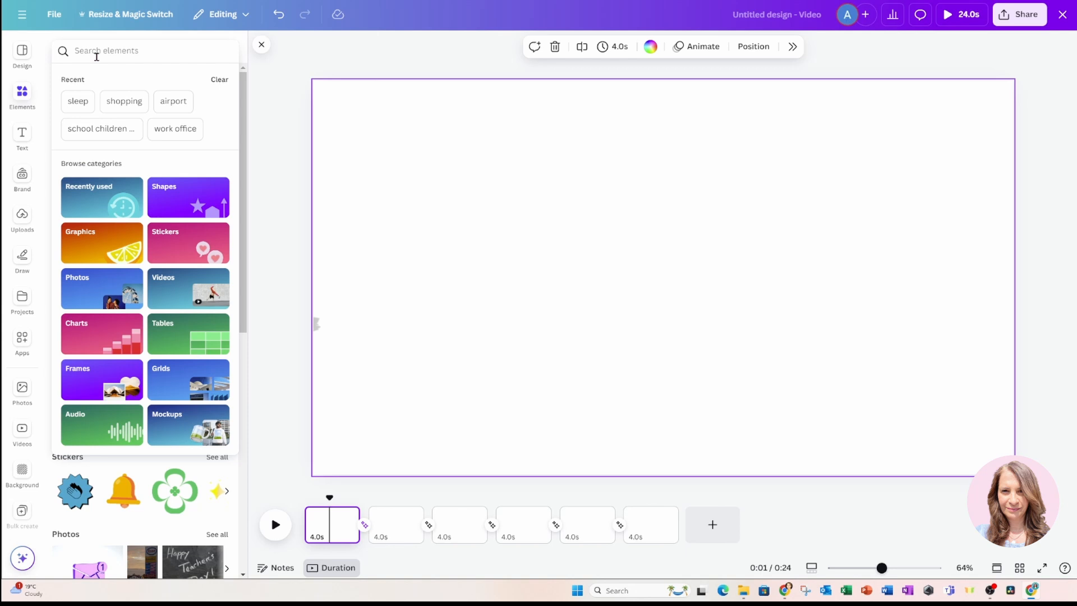
{"action": "type", "text": "vacation"}
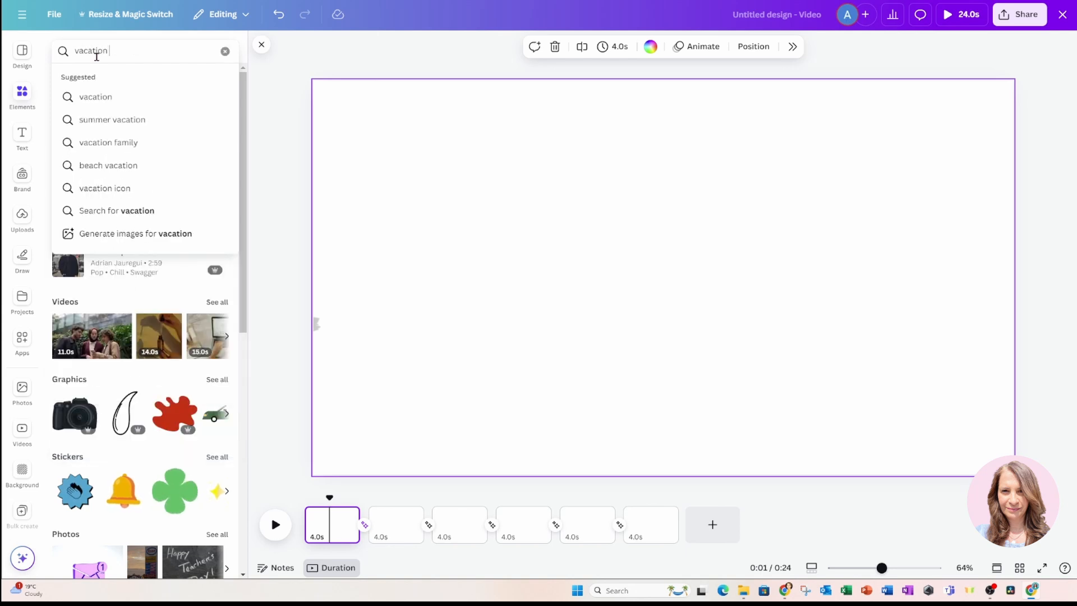
{"action": "type", "text": "places"}
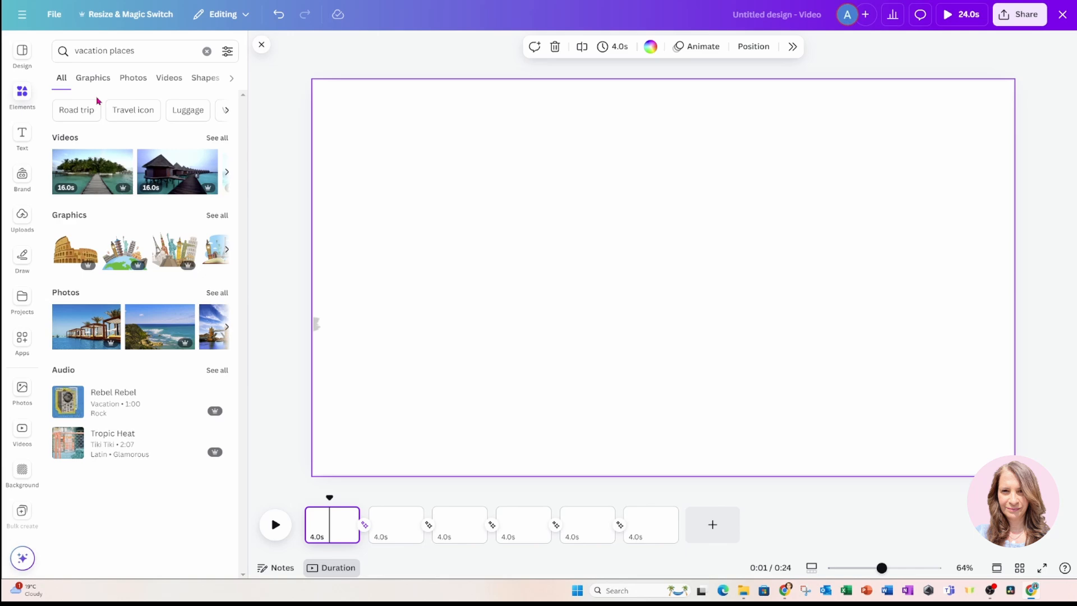
{"action": "mouse_move", "coordinate": [217, 301]}
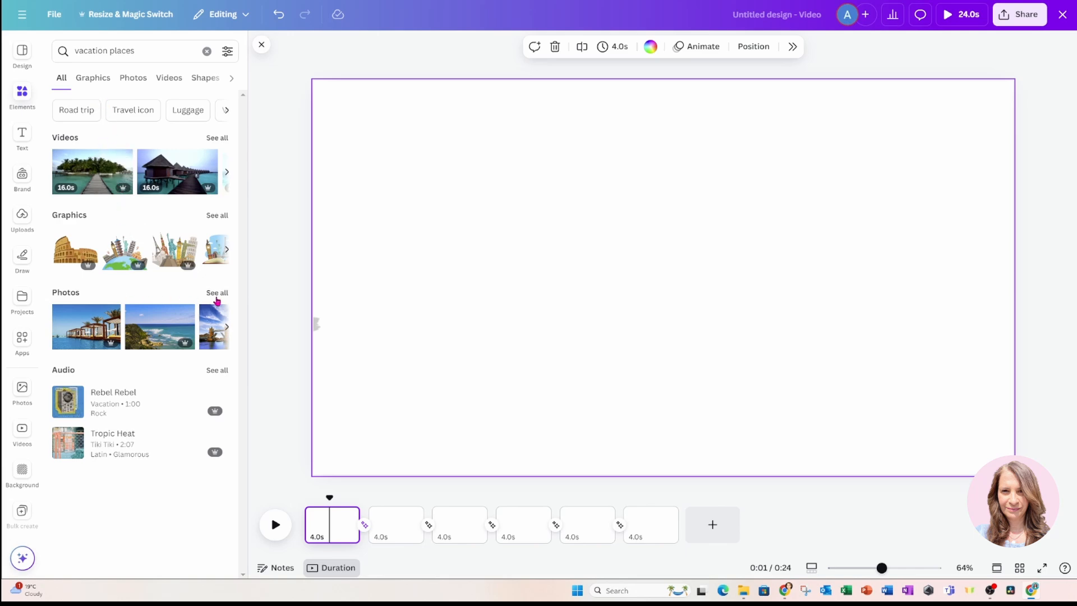
{"action": "left_click", "coordinate": [133, 78]}
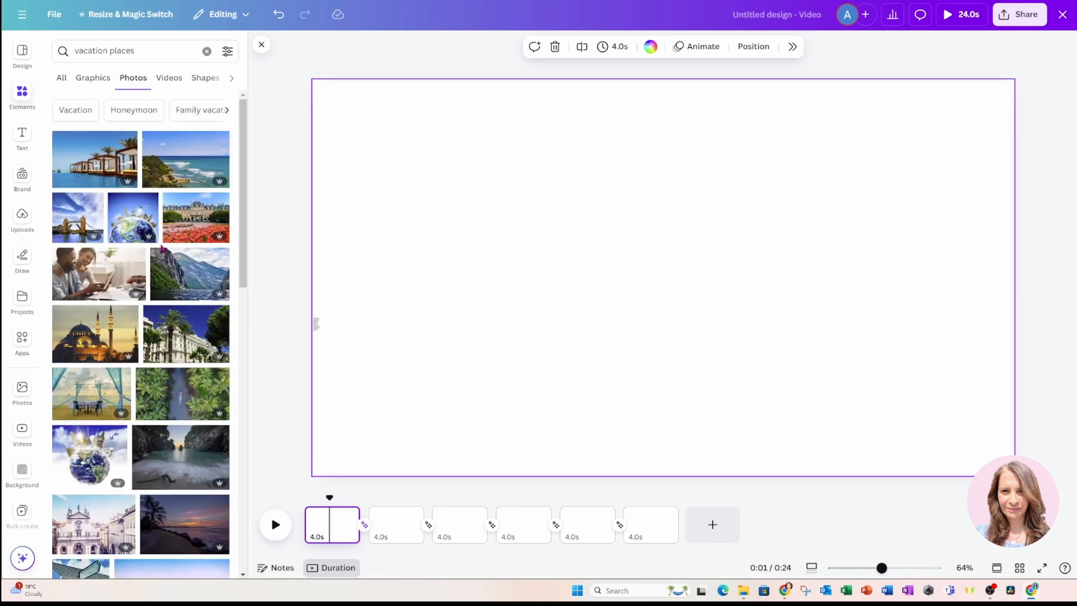
Fill pages one to three with the poolside cabana, palm sunset and fjord photos.
{"action": "left_click", "coordinate": [94, 158]}
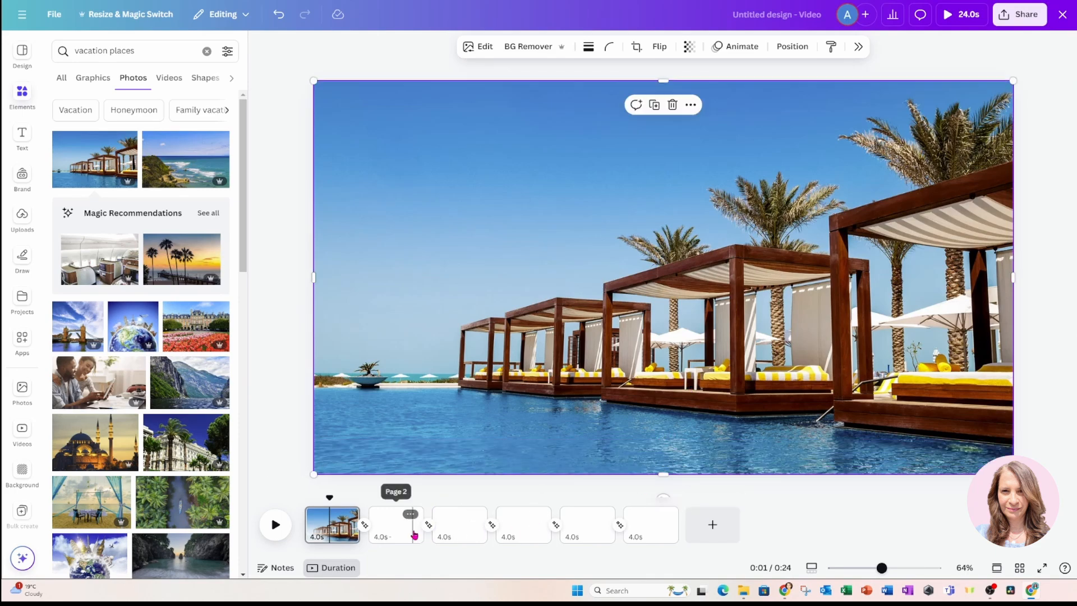
{"action": "left_click", "coordinate": [396, 525]}
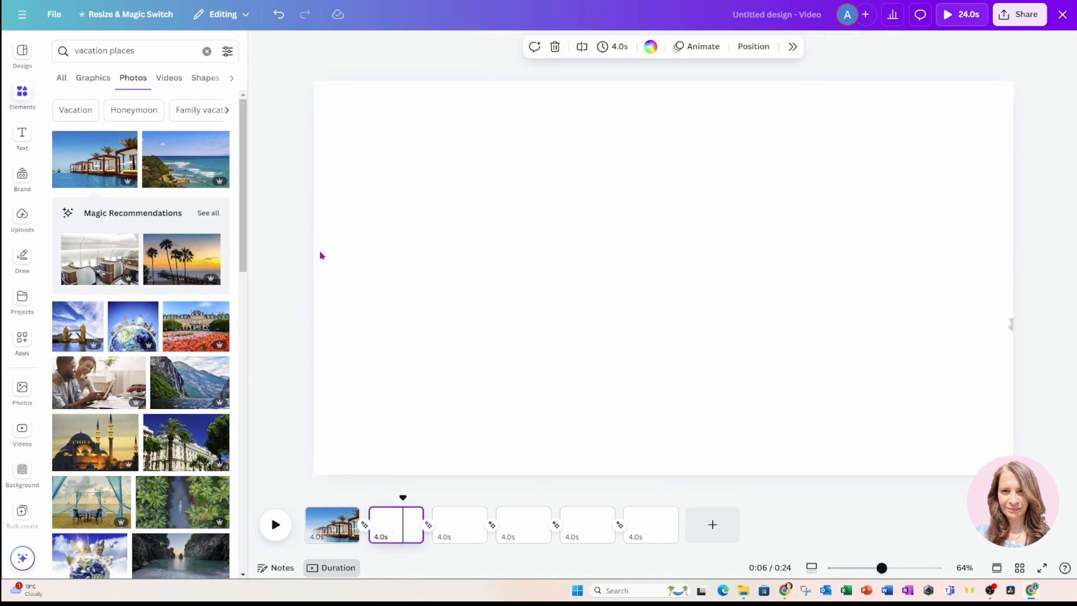
{"action": "left_click", "coordinate": [181, 259]}
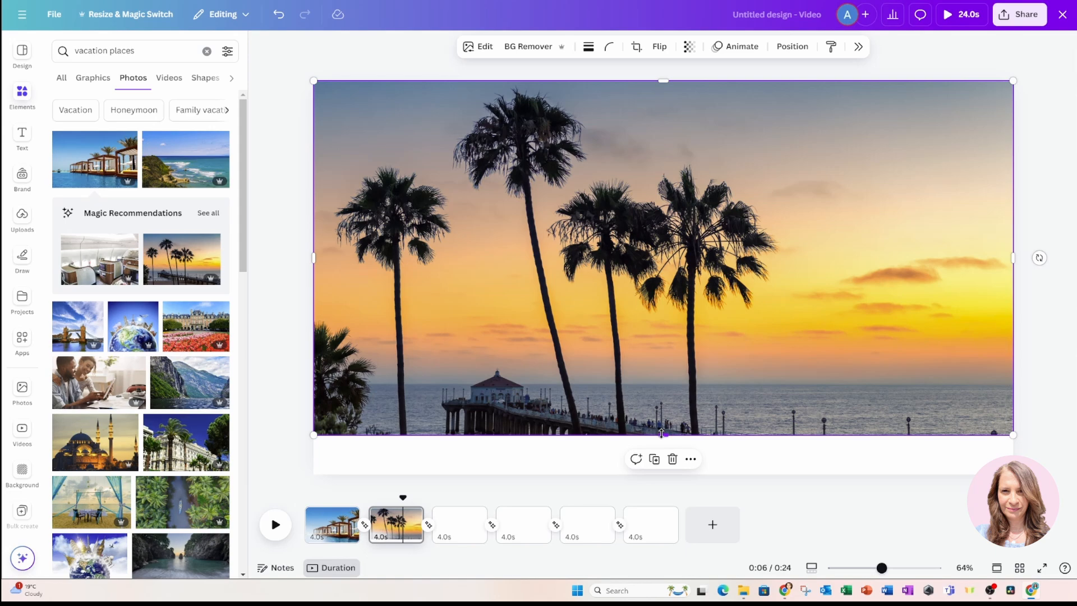
{"action": "left_click", "coordinate": [459, 524]}
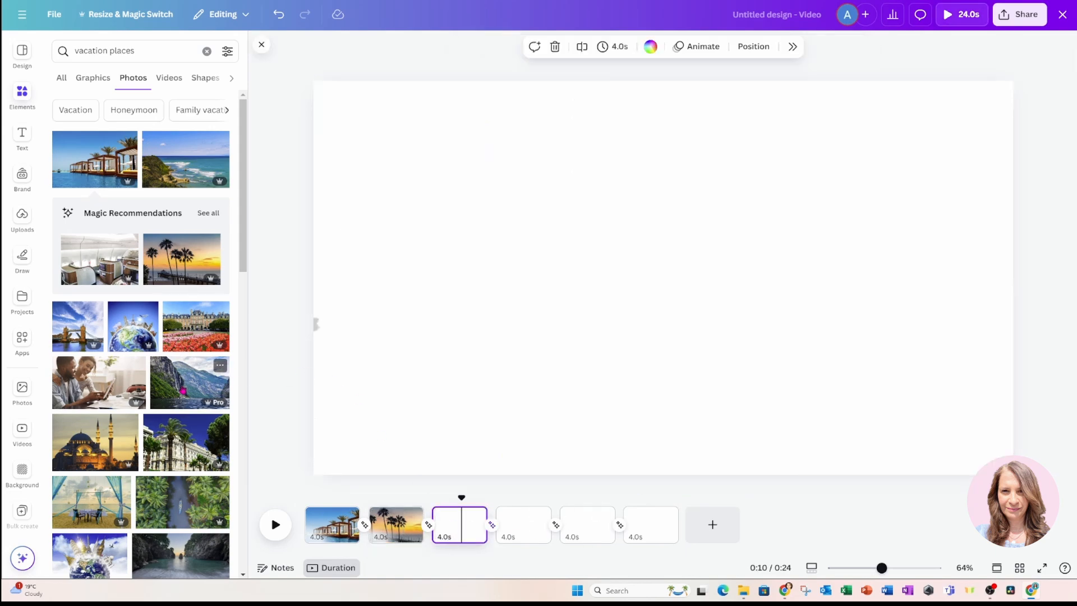
{"action": "left_click", "coordinate": [189, 383]}
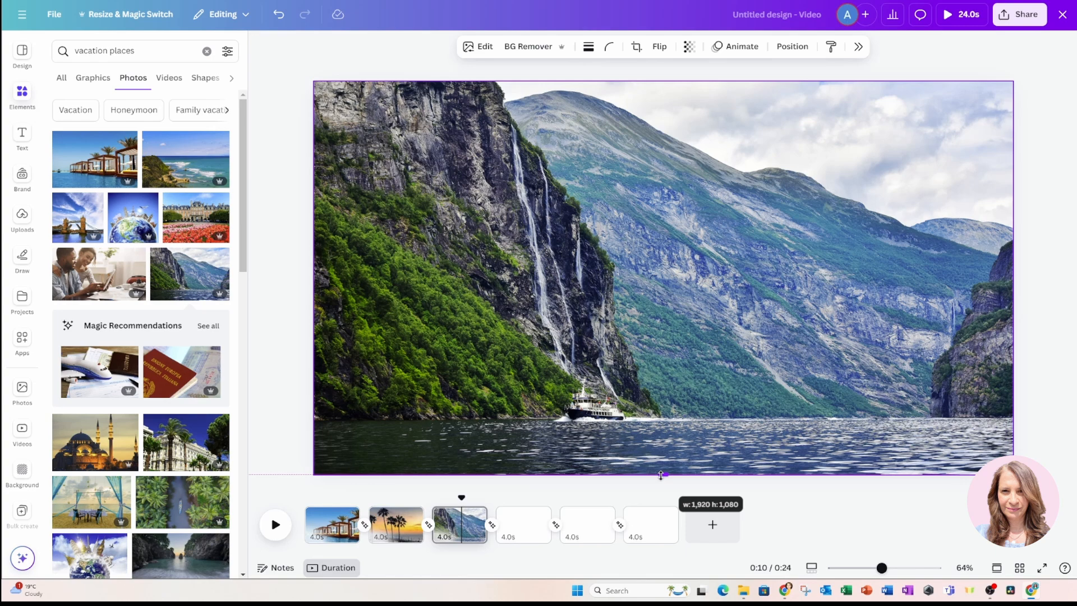
Fill the remaining pages, ending with the aerial palm river photo on page six.
{"action": "left_click", "coordinate": [522, 523]}
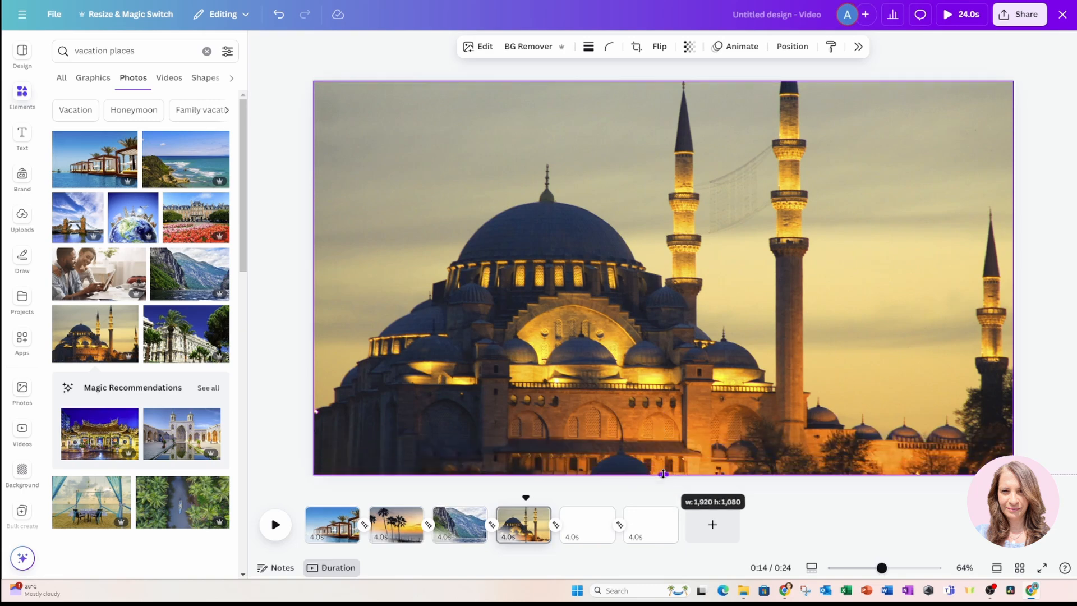
{"action": "left_click", "coordinate": [586, 524]}
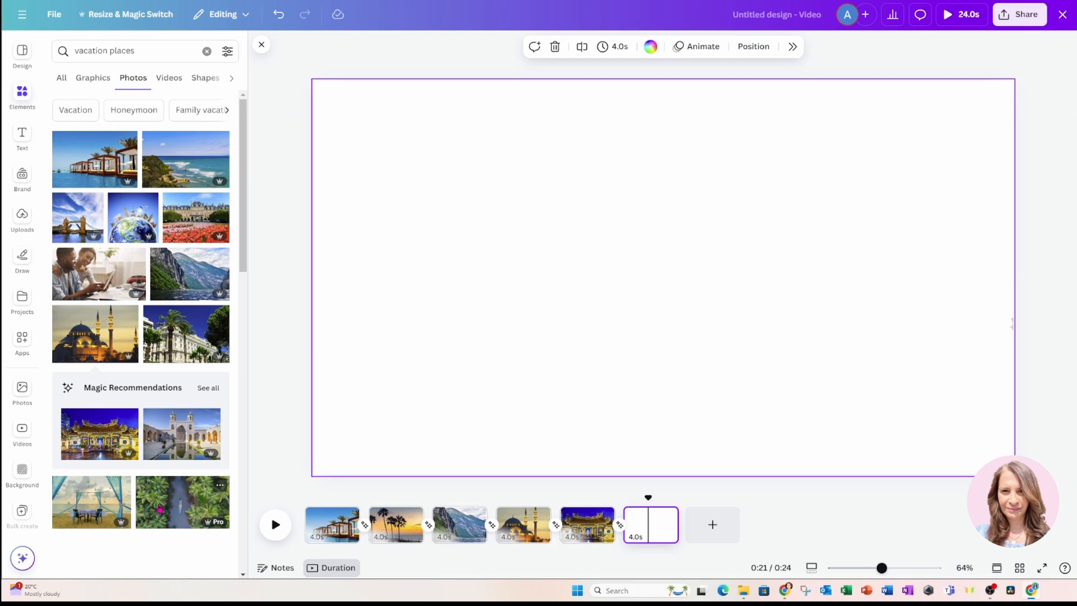
{"action": "left_click", "coordinate": [182, 501]}
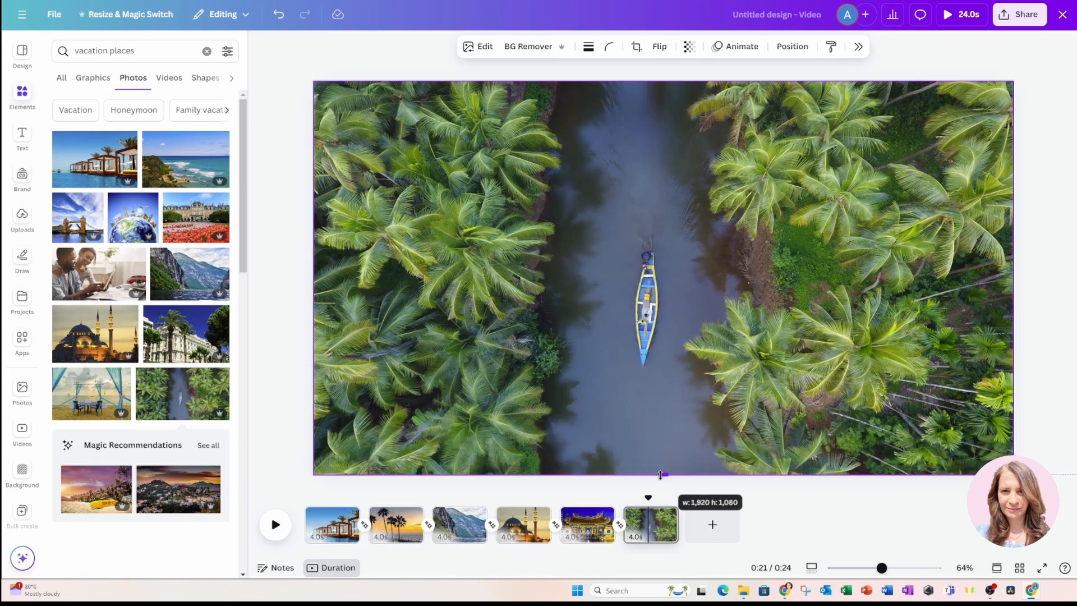
Send each page's photo behind the taxi cars via the layer order, from the river page back to the cabanas.
{"action": "left_click", "coordinate": [663, 275]}
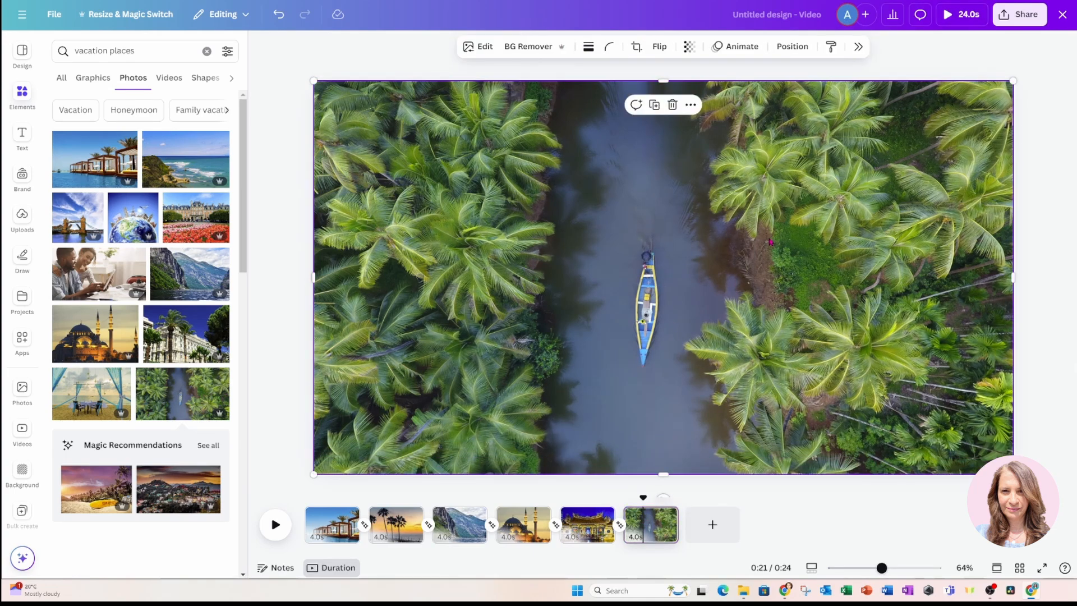
{"action": "left_click", "coordinate": [791, 46]}
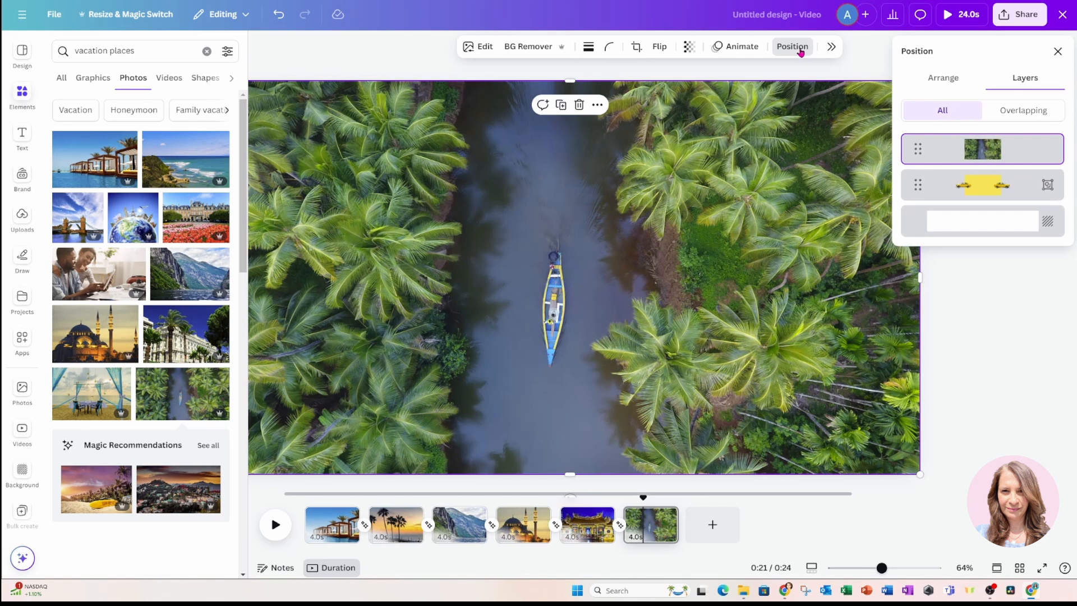
{"action": "mouse_move", "coordinate": [944, 154]}
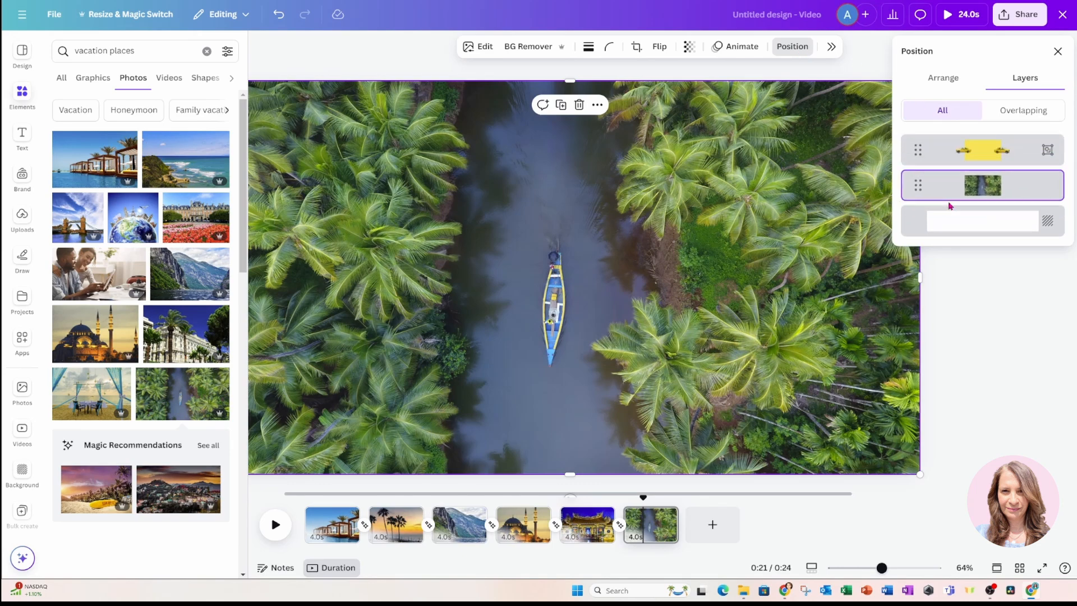
{"action": "left_click", "coordinate": [587, 524]}
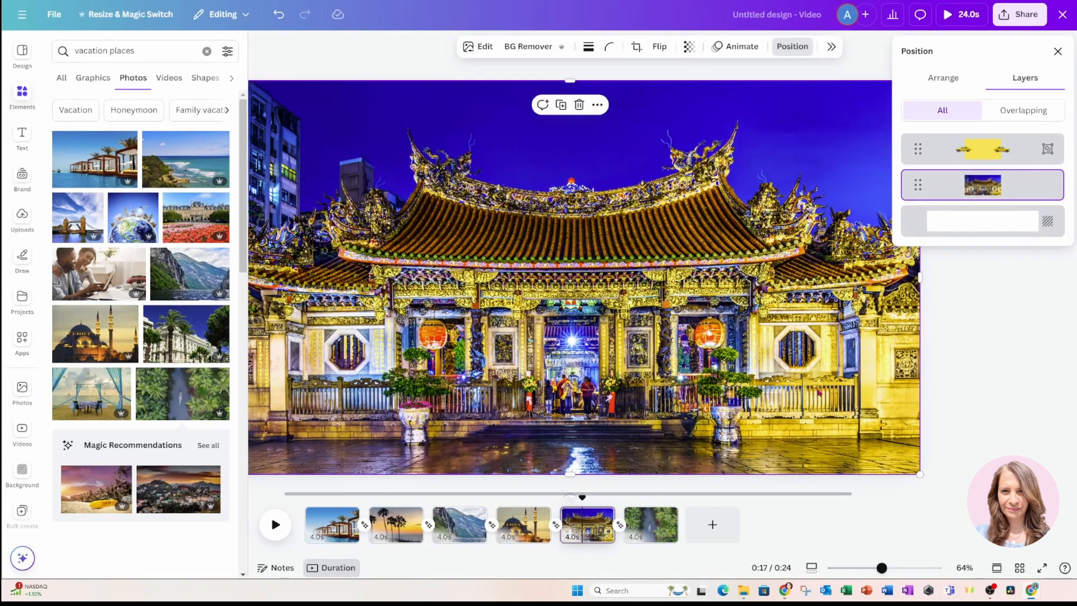
{"action": "left_click", "coordinate": [522, 525]}
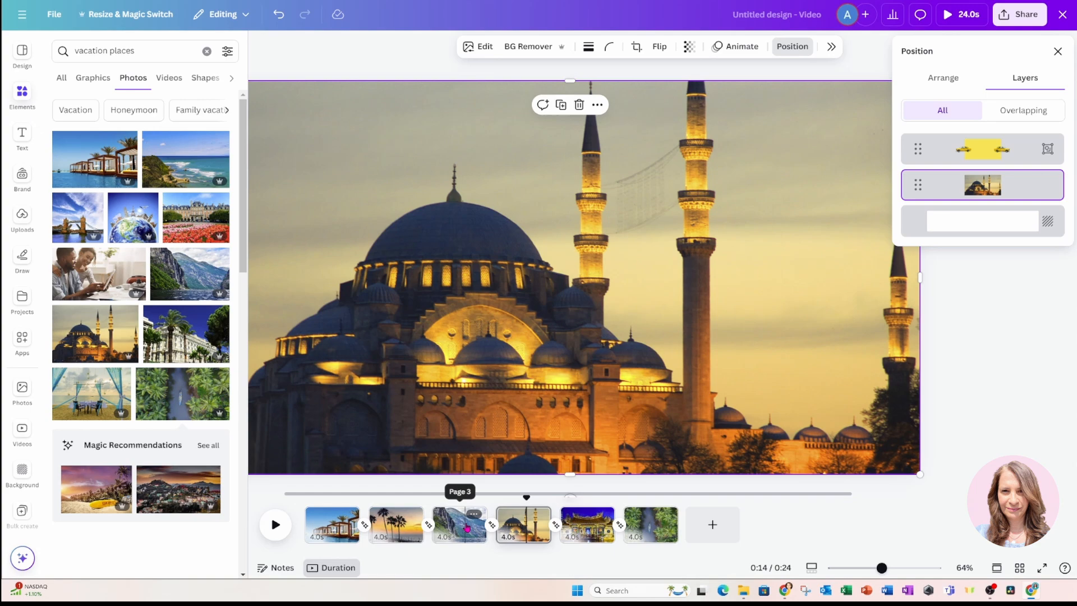
{"action": "left_click", "coordinate": [458, 525]}
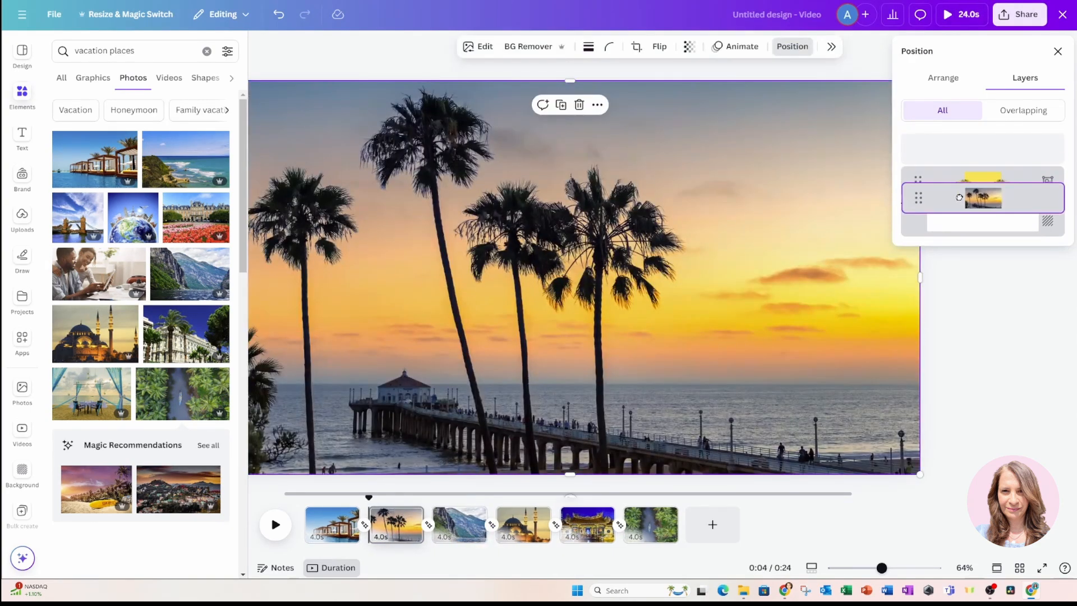
{"action": "left_click", "coordinate": [332, 524]}
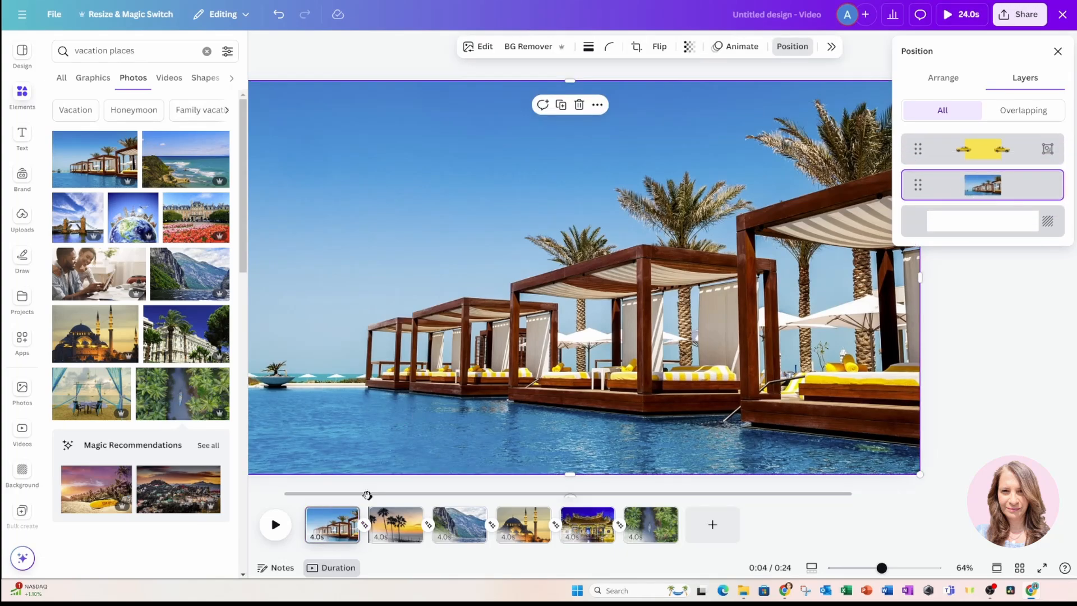
Close the layer panel, play the video preview through, then stop it.
{"action": "left_click", "coordinate": [275, 524]}
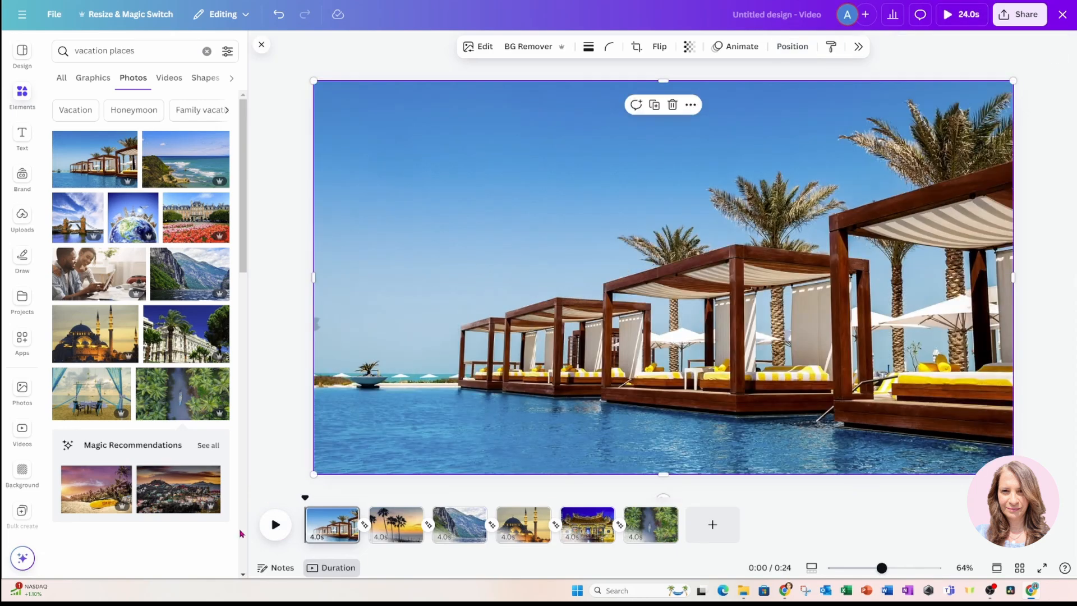
{"action": "left_click", "coordinate": [274, 523]}
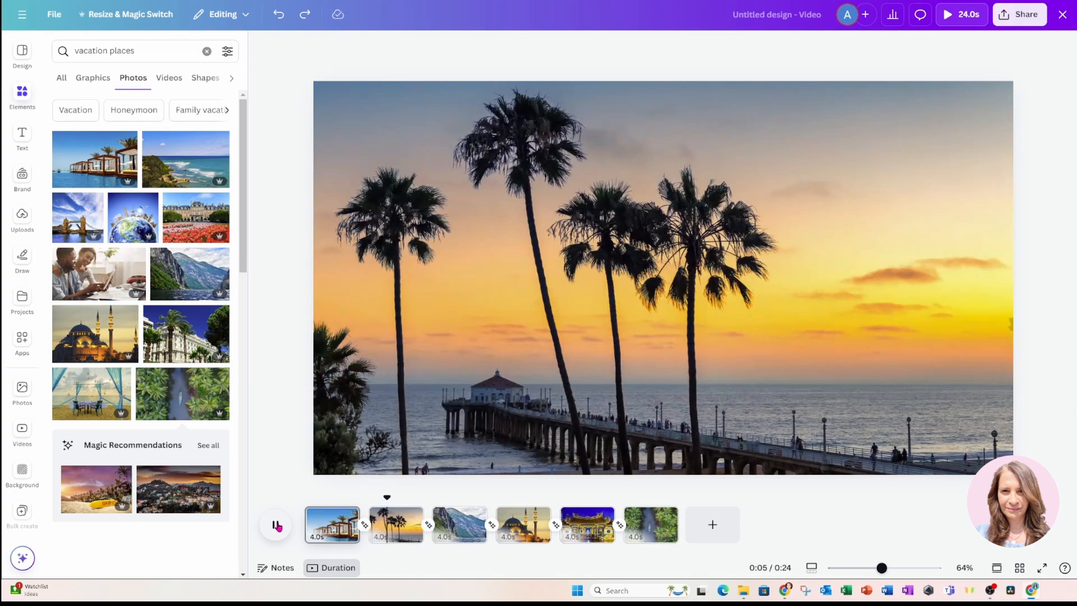
{"action": "left_click", "coordinate": [276, 524]}
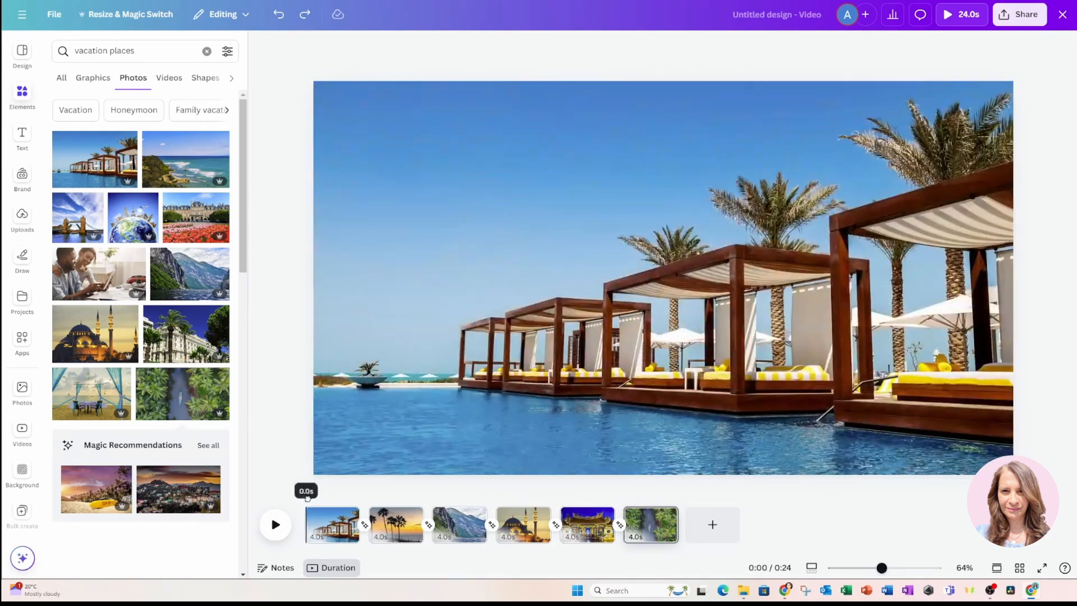
Stretch the poolside, palm sunset and mosque photos to their pages' full 4 seconds.
{"action": "left_click", "coordinate": [332, 524]}
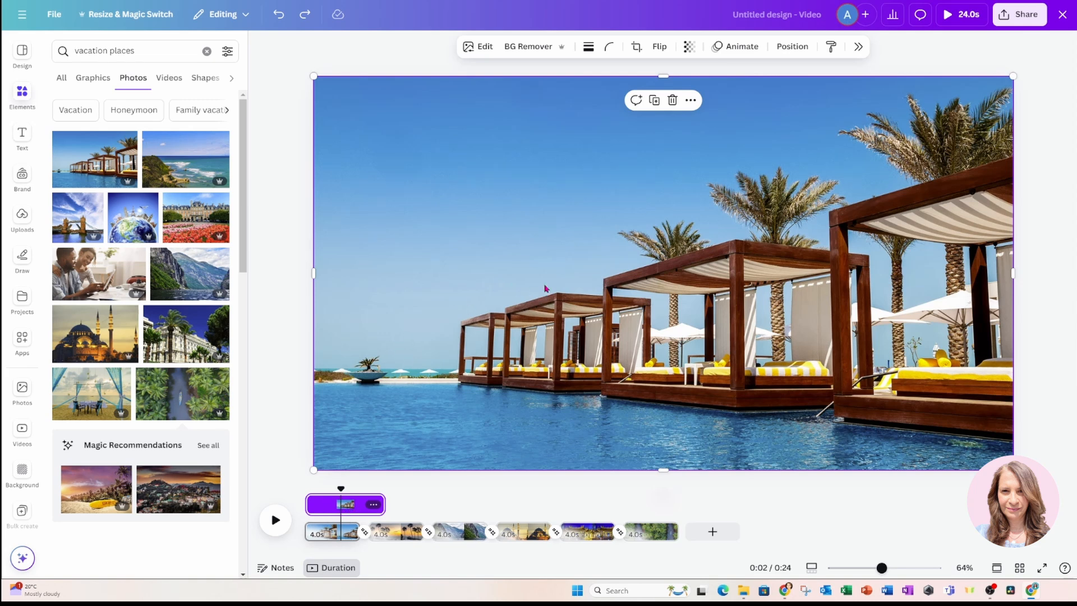
{"action": "mouse_move", "coordinate": [514, 329]}
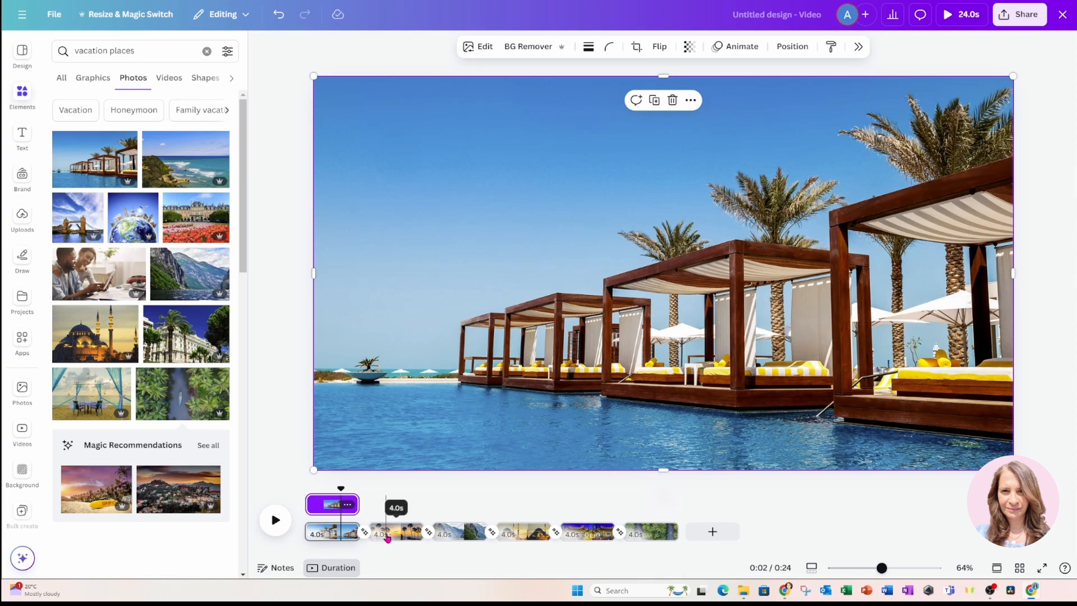
{"action": "left_click", "coordinate": [396, 531]}
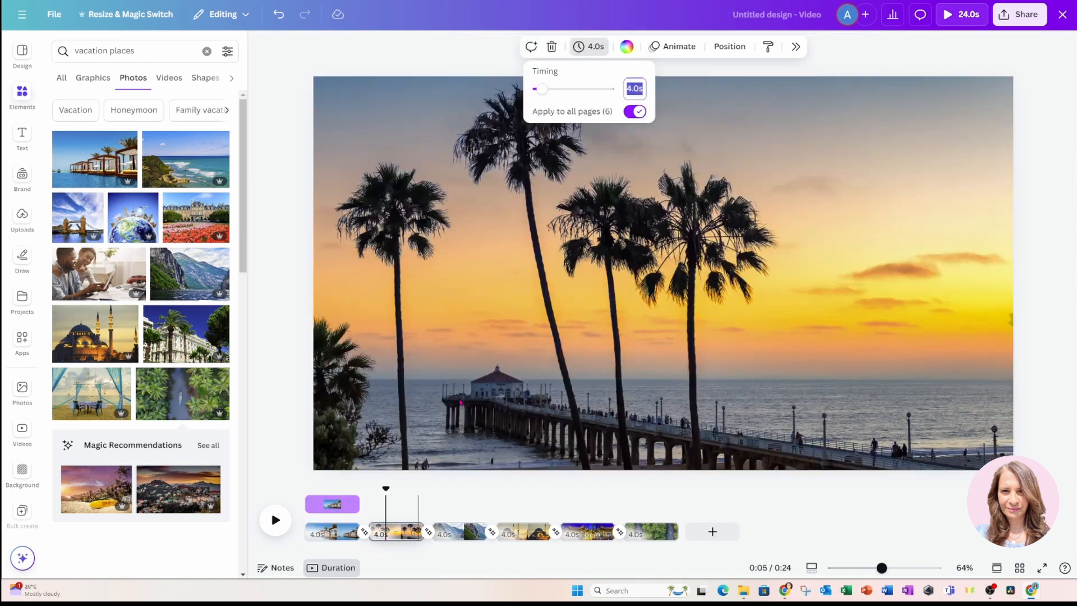
{"action": "left_click", "coordinate": [484, 329]}
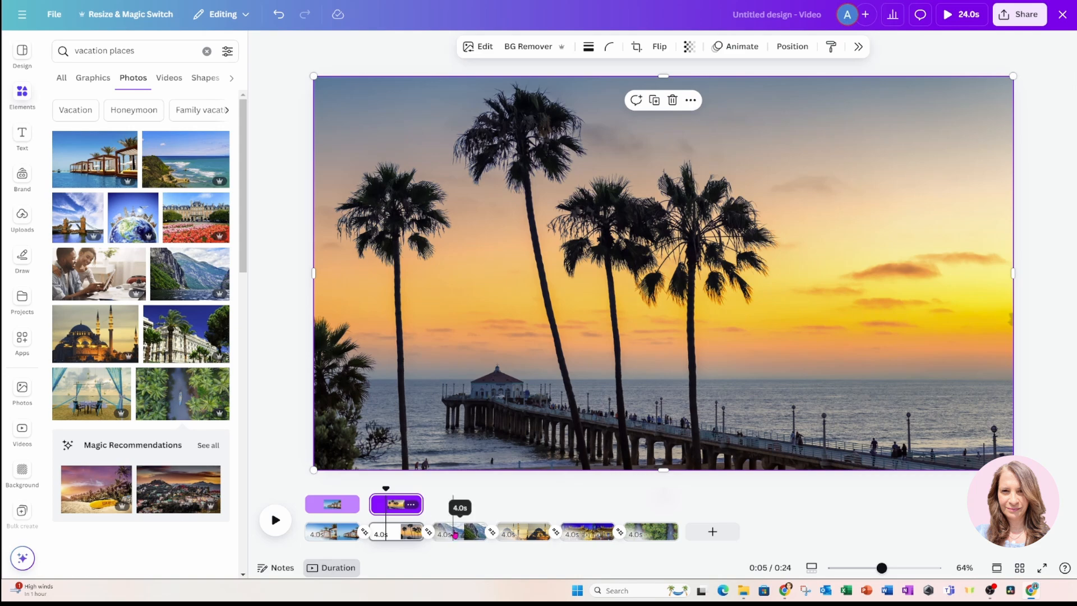
{"action": "left_click", "coordinate": [460, 530]}
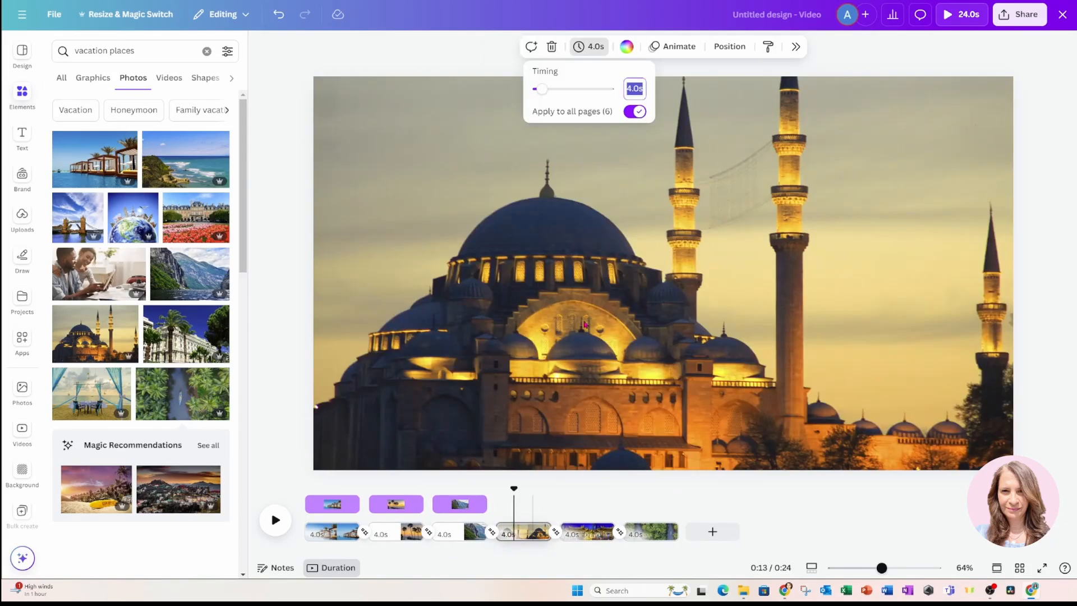
{"action": "left_click", "coordinate": [536, 503]}
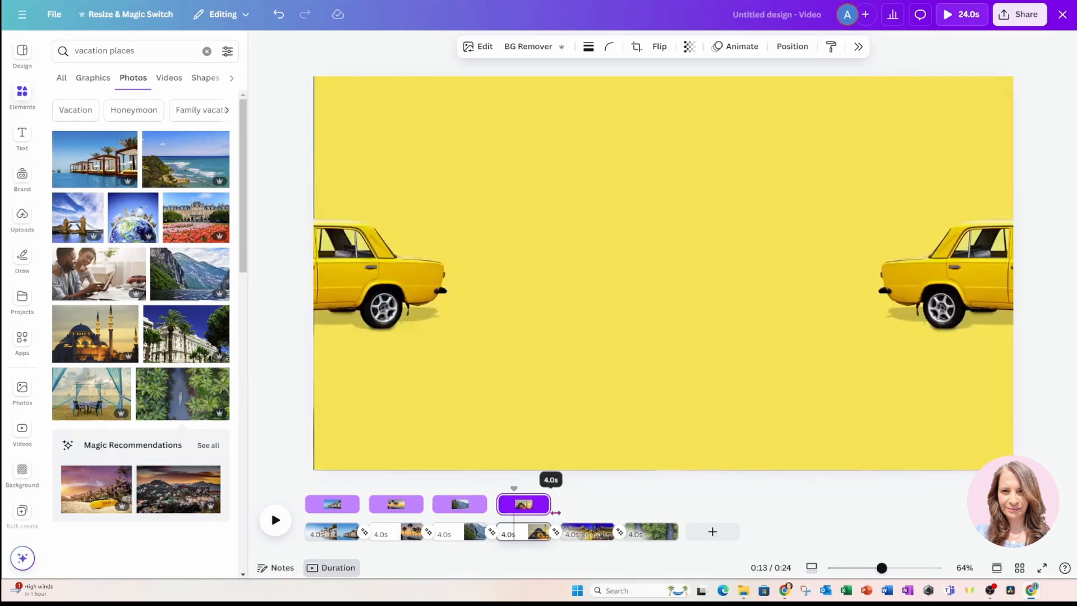
Do the same for the temple and aerial river photos on the last pages.
{"action": "left_click", "coordinate": [587, 532]}
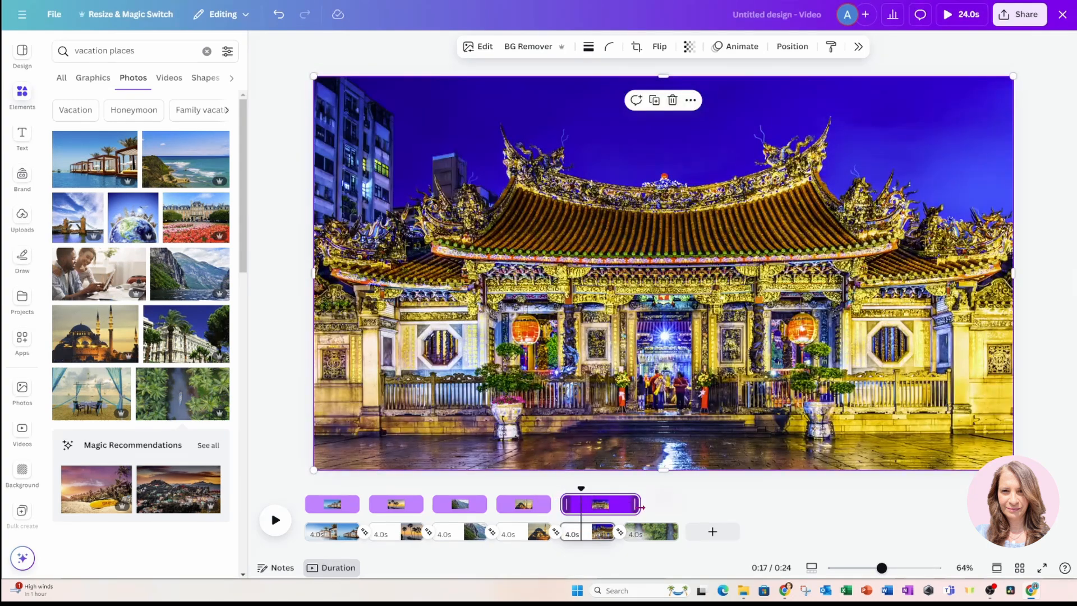
{"action": "left_click", "coordinate": [649, 531]}
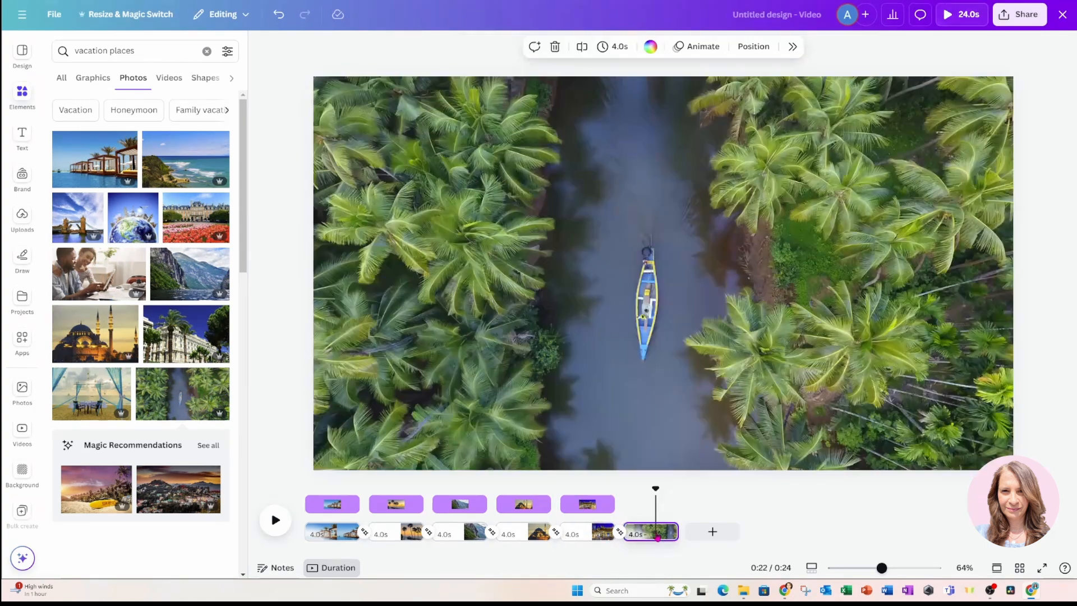
{"action": "left_click", "coordinate": [663, 275]}
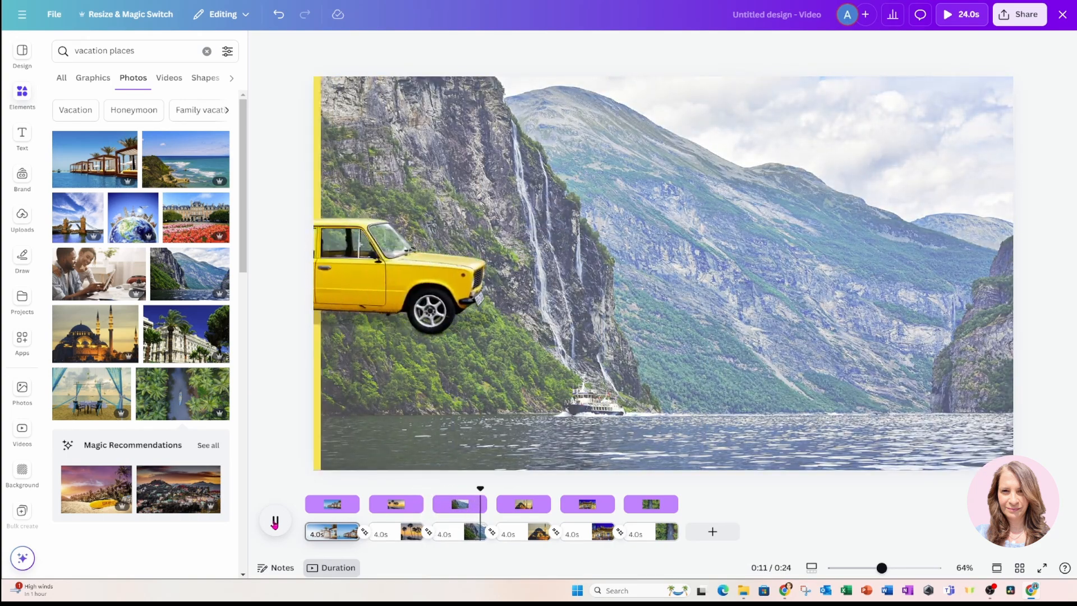
{"action": "left_click", "coordinate": [515, 504]}
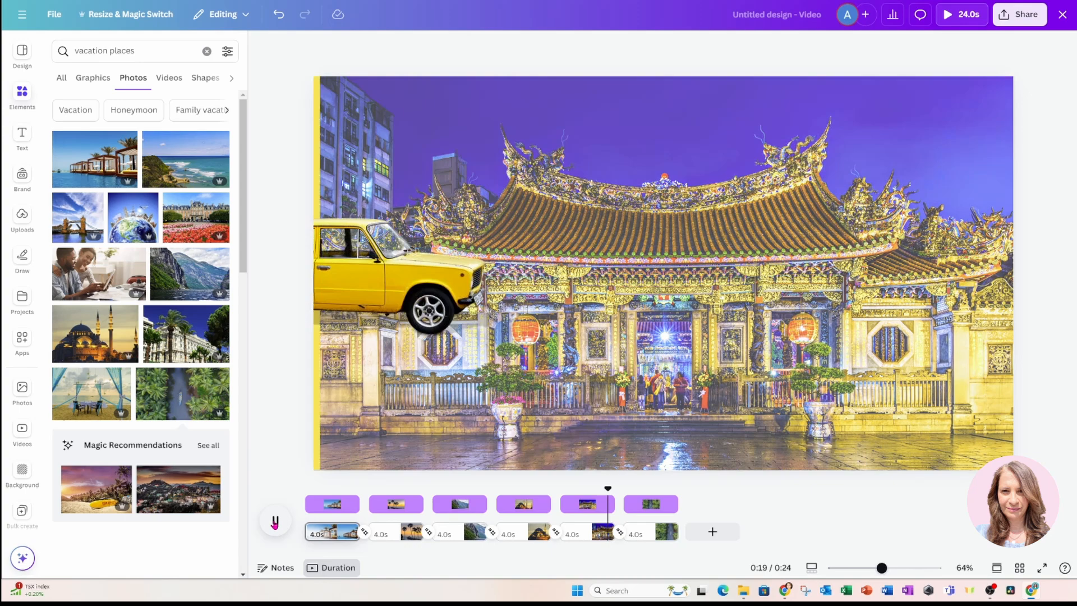
{"action": "left_click", "coordinate": [643, 488]}
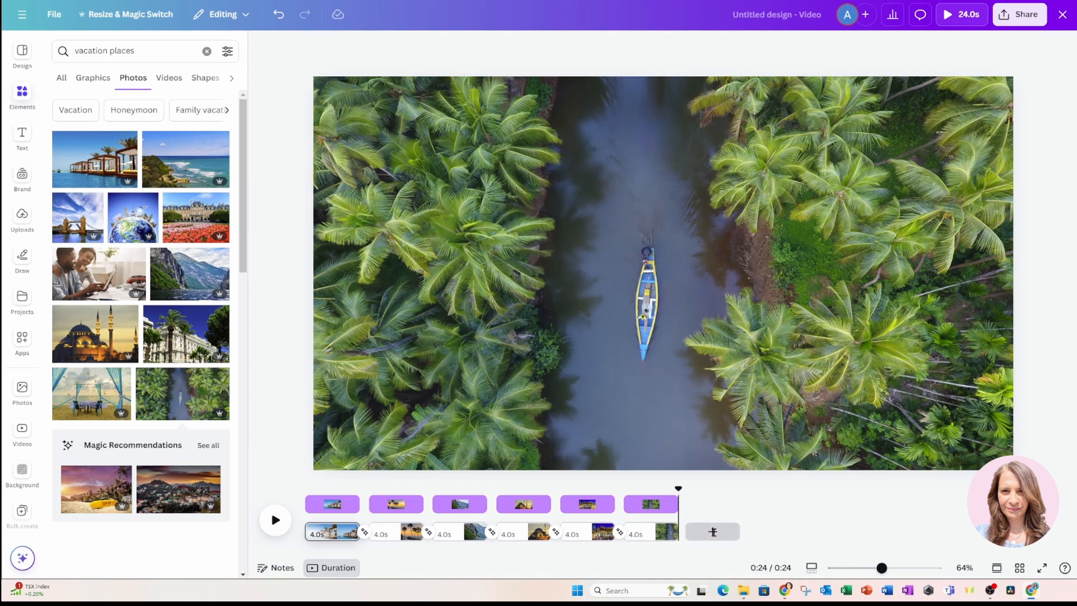
Add a new yellow-filled title page and place a heading text box on it.
{"action": "left_click", "coordinate": [712, 532]}
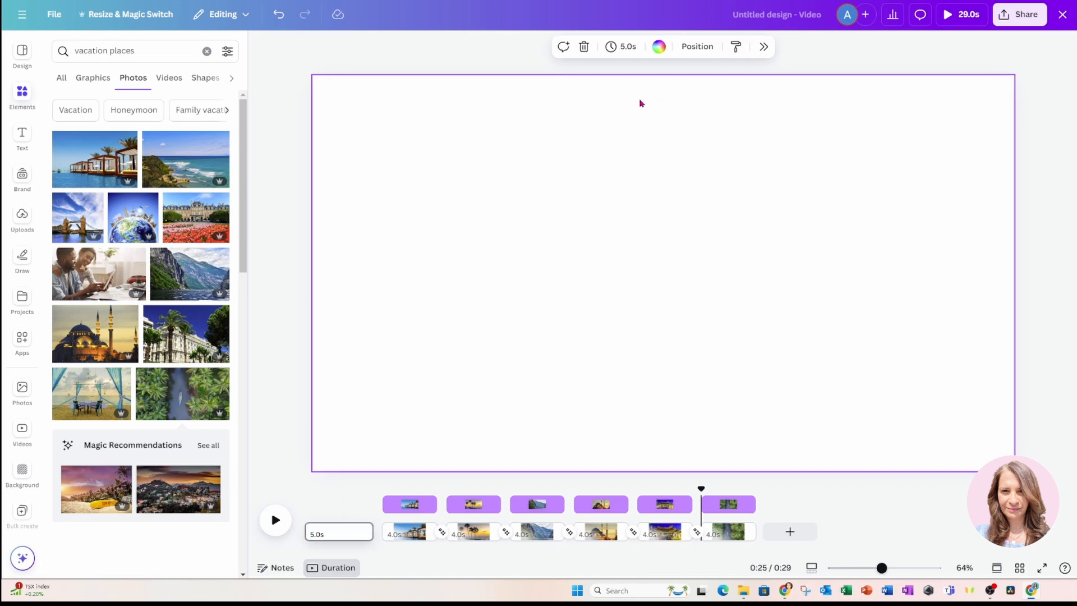
{"action": "left_click", "coordinate": [658, 46]}
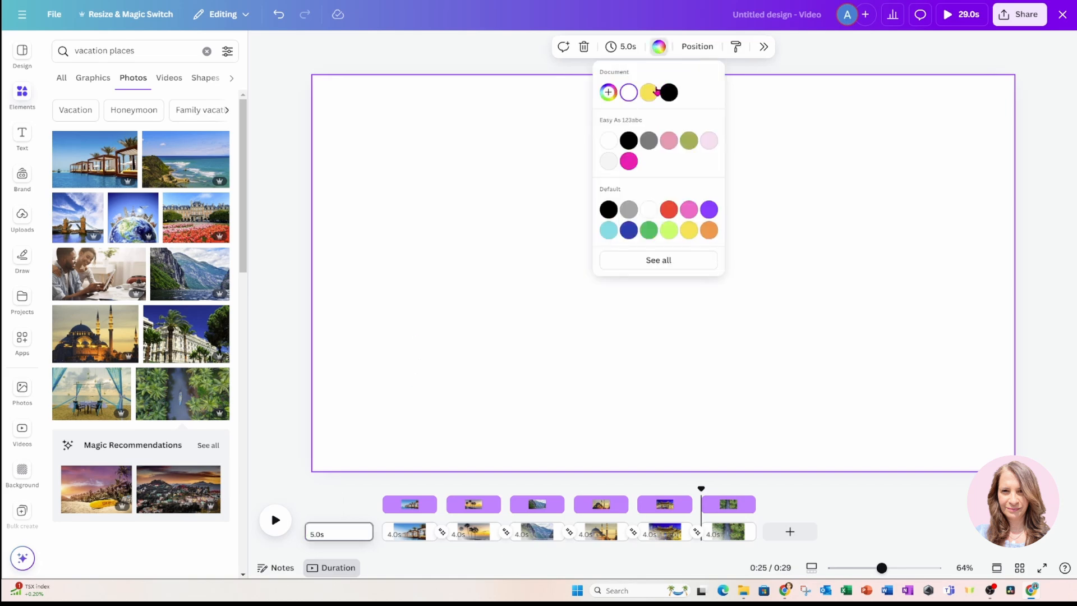
{"action": "left_click", "coordinate": [647, 92]}
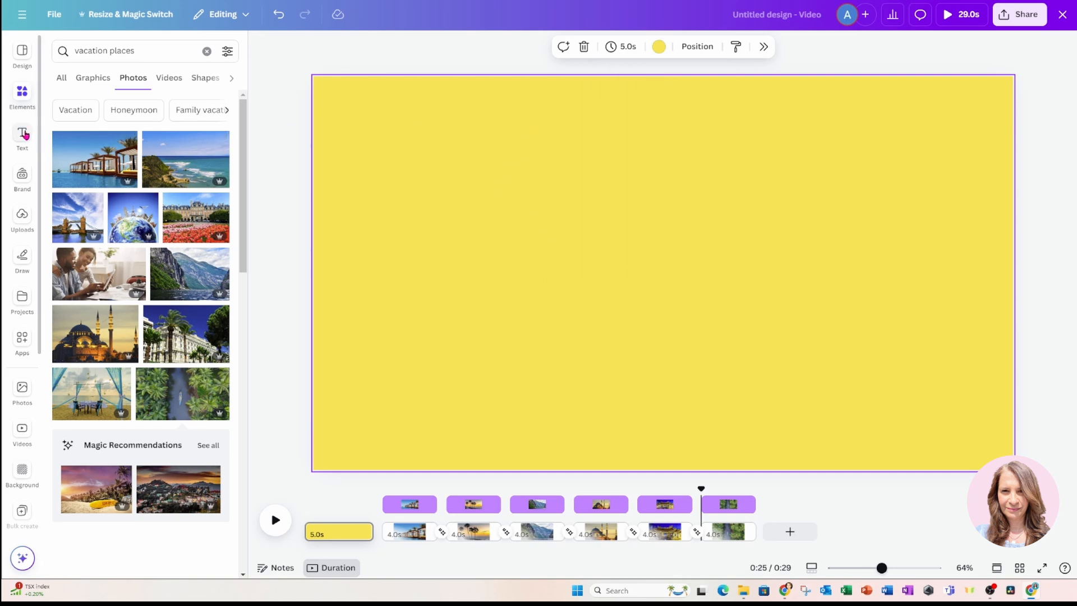
{"action": "left_click", "coordinate": [22, 137]}
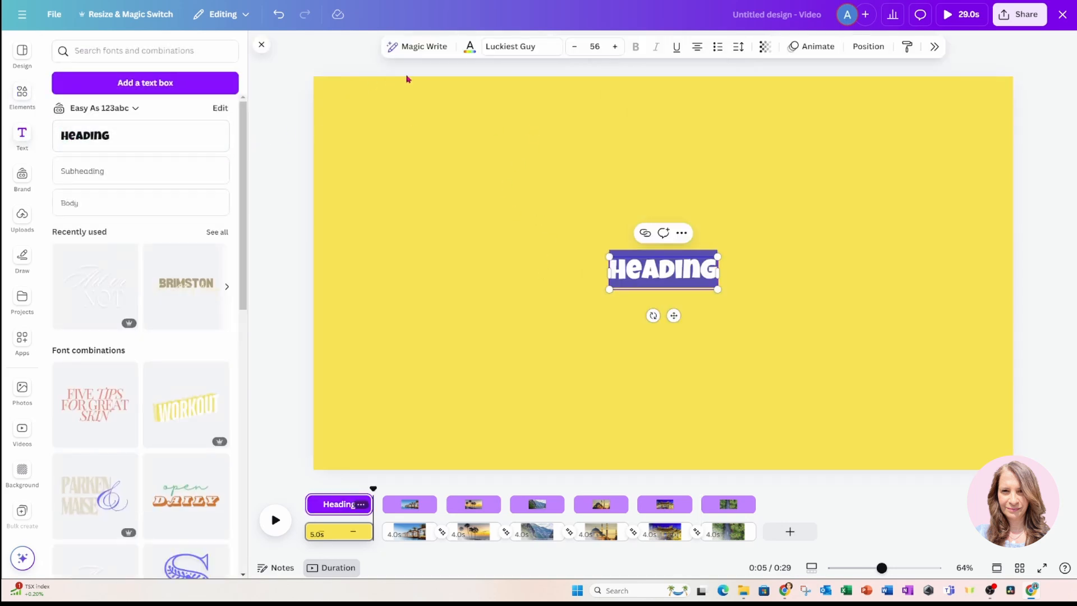
Set the heading to large white 'Where will you be today?' text in the Rushk font.
{"action": "left_click", "coordinate": [519, 46]}
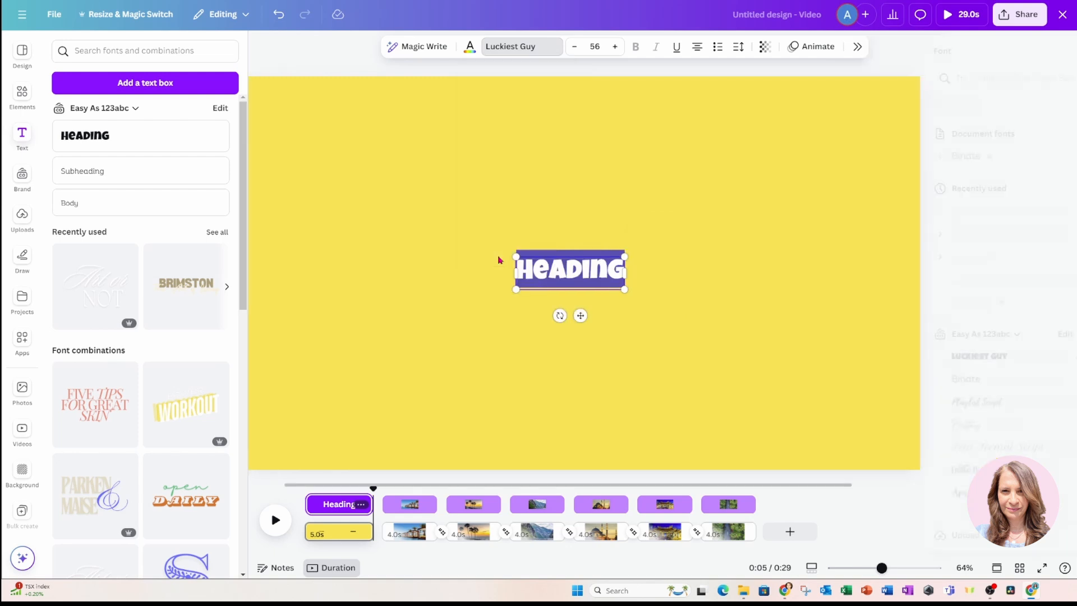
{"action": "left_click", "coordinate": [519, 46]}
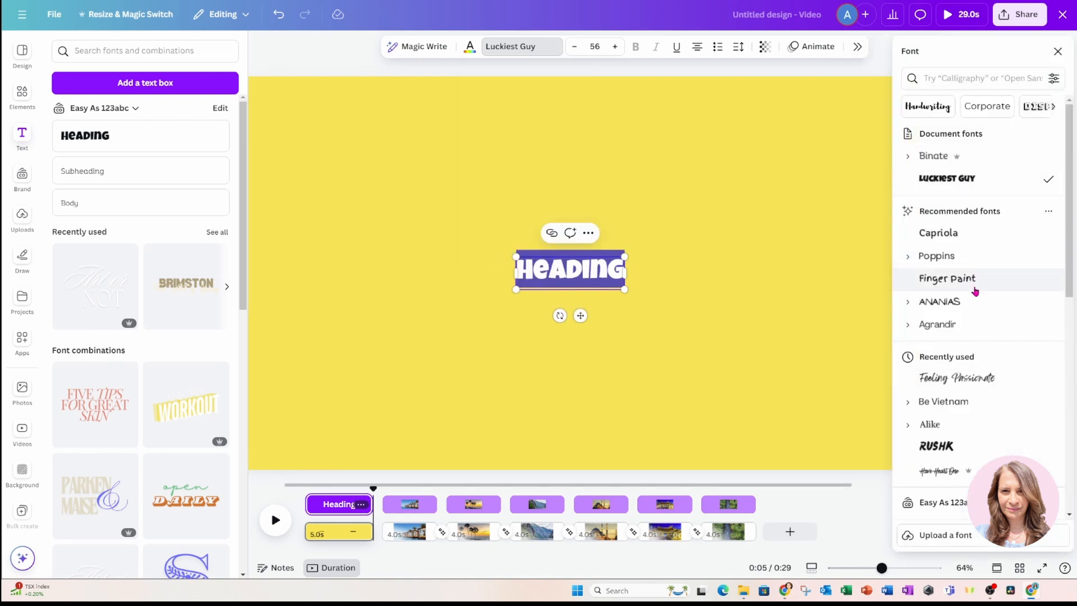
{"action": "mouse_move", "coordinate": [983, 310]}
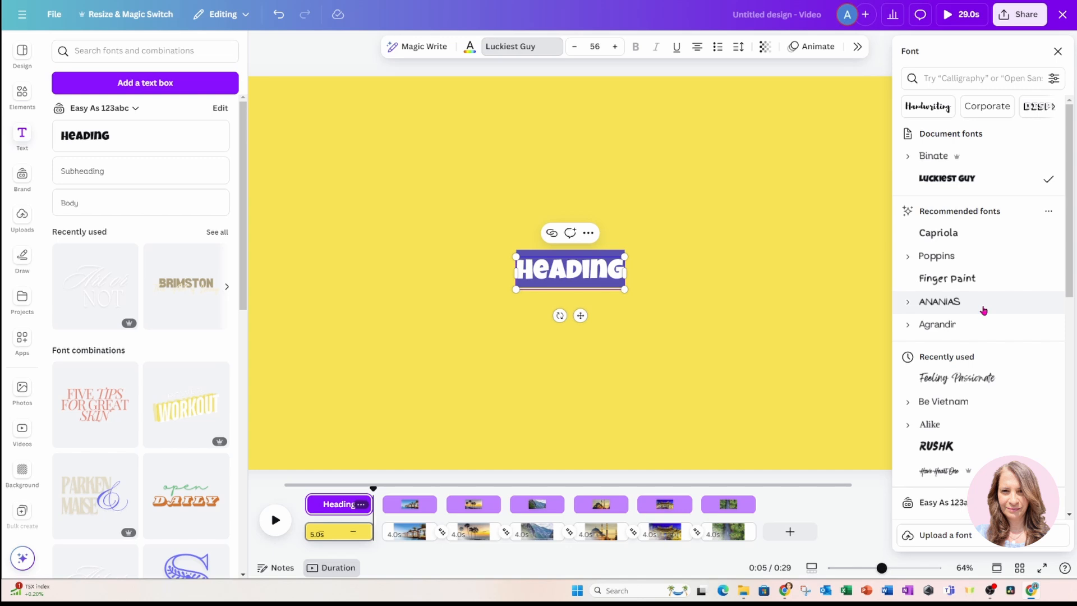
{"action": "left_click", "coordinate": [936, 445]}
{"action": "type", "text": "Where will you be today?"}
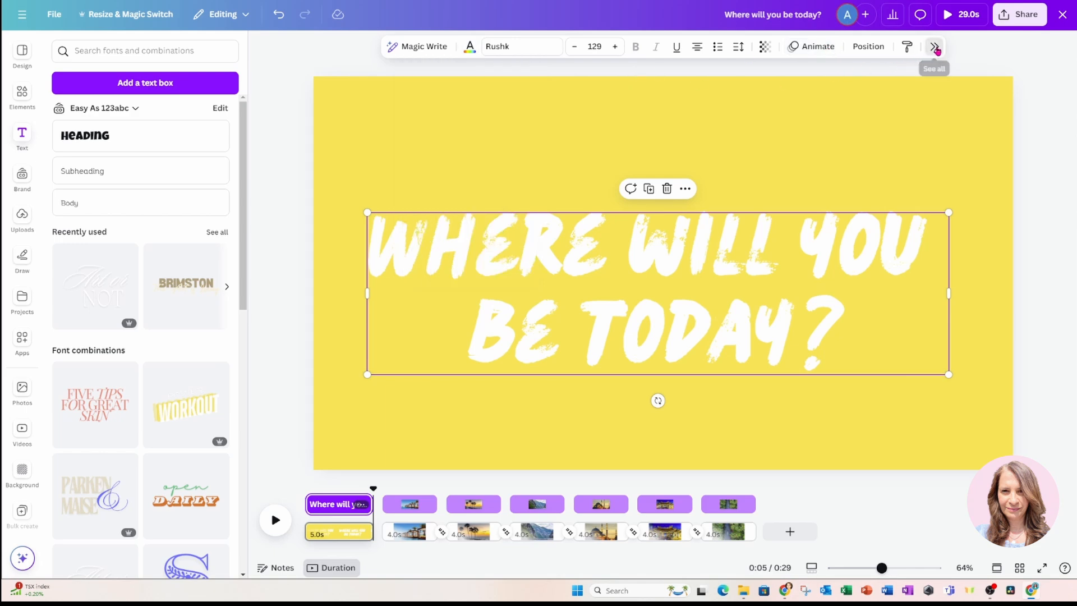
Apply a black drop shadow effect to the title text.
{"action": "left_click", "coordinate": [933, 46]}
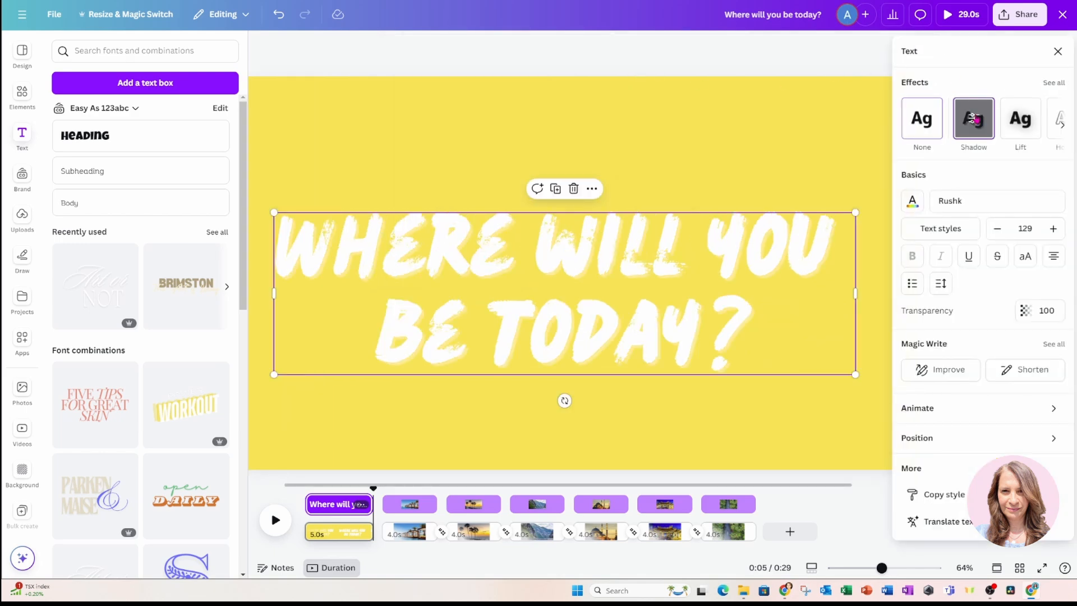
{"action": "left_click", "coordinate": [973, 118]}
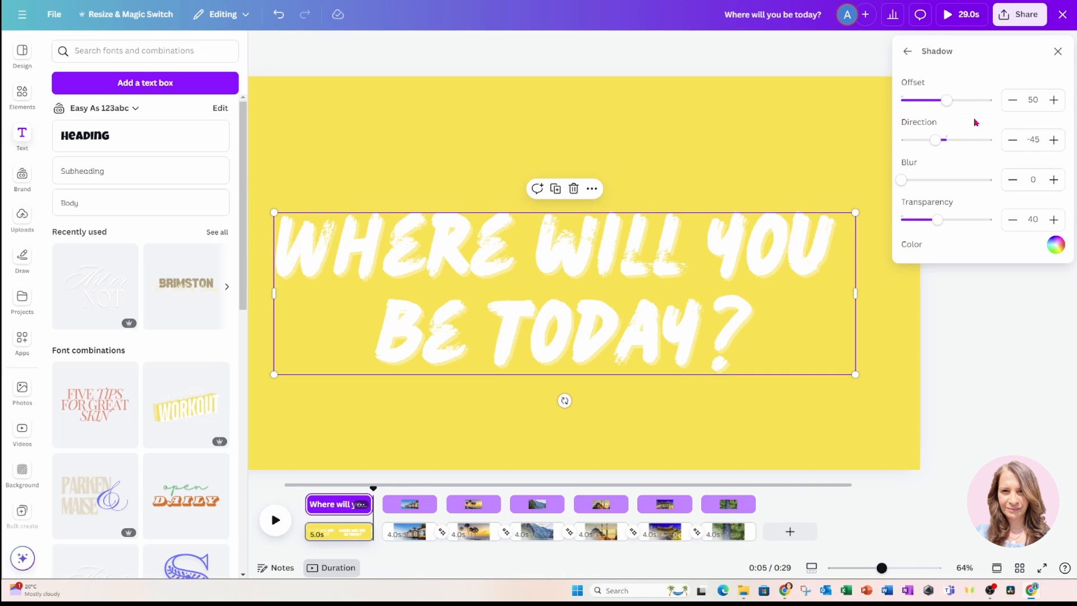
{"action": "left_click", "coordinate": [1056, 245]}
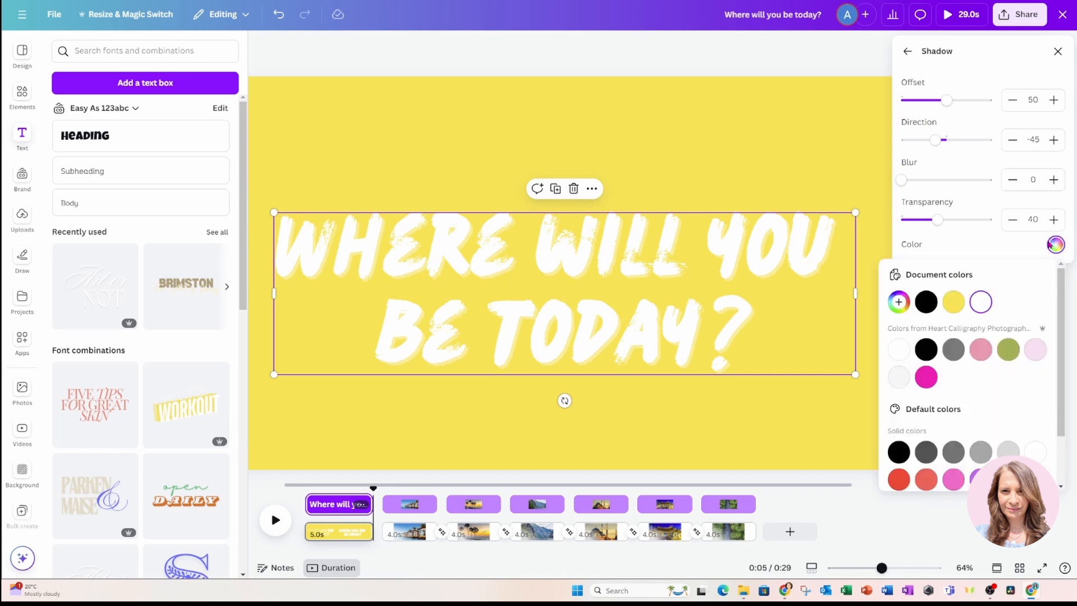
{"action": "mouse_move", "coordinate": [925, 302]}
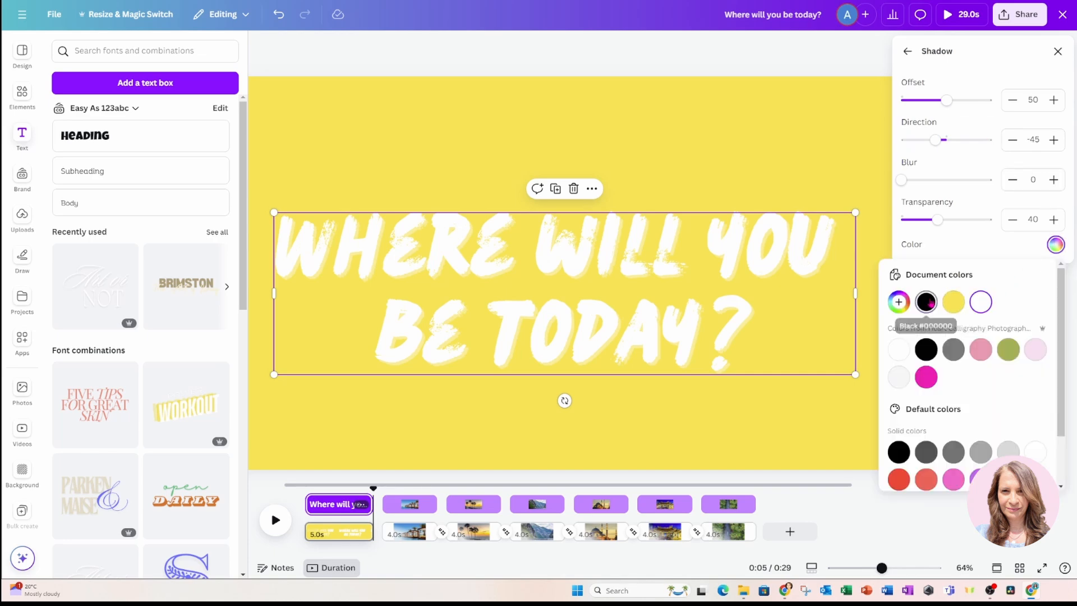
{"action": "left_click", "coordinate": [925, 302]}
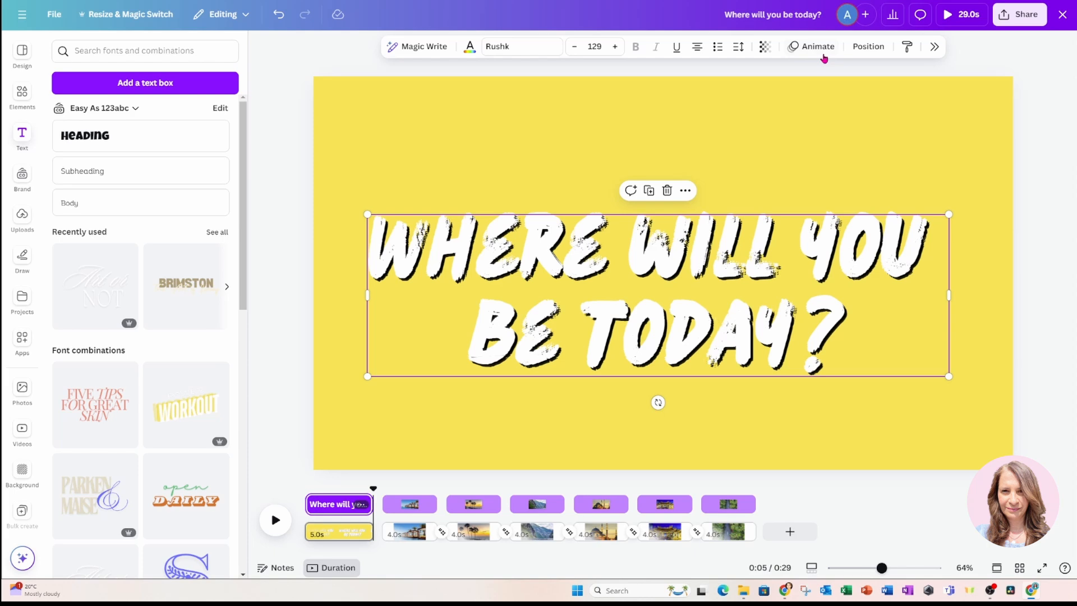
{"action": "left_click", "coordinate": [935, 46]}
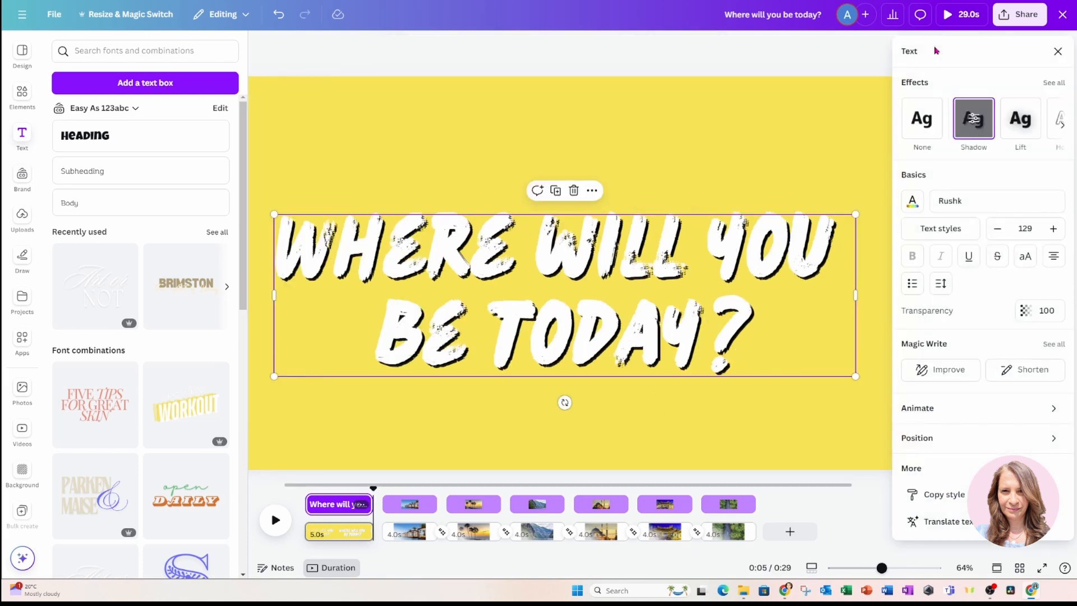
Recolour the shadow to pale cream #F1E6B7 and set its direction to 45.
{"action": "left_click", "coordinate": [974, 118]}
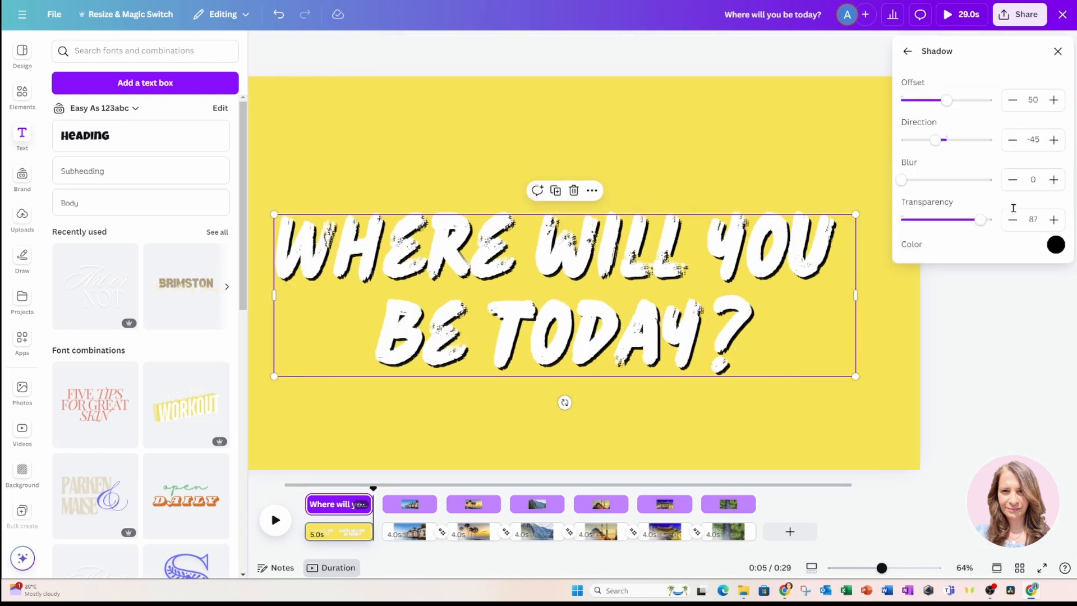
{"action": "left_click", "coordinate": [1056, 244]}
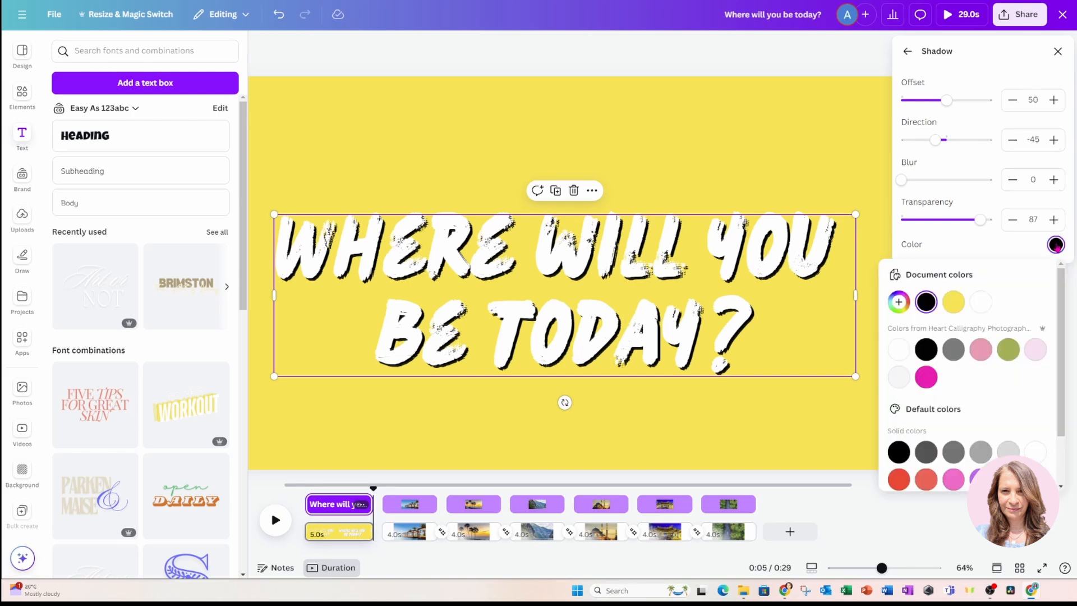
{"action": "left_click", "coordinate": [953, 302]}
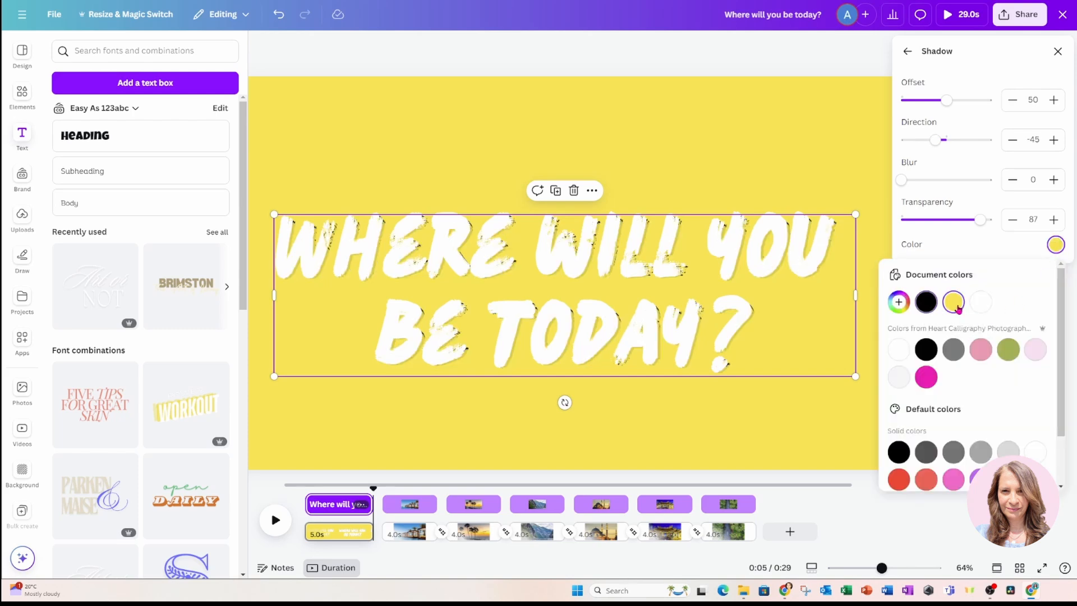
{"action": "left_click", "coordinate": [899, 301]}
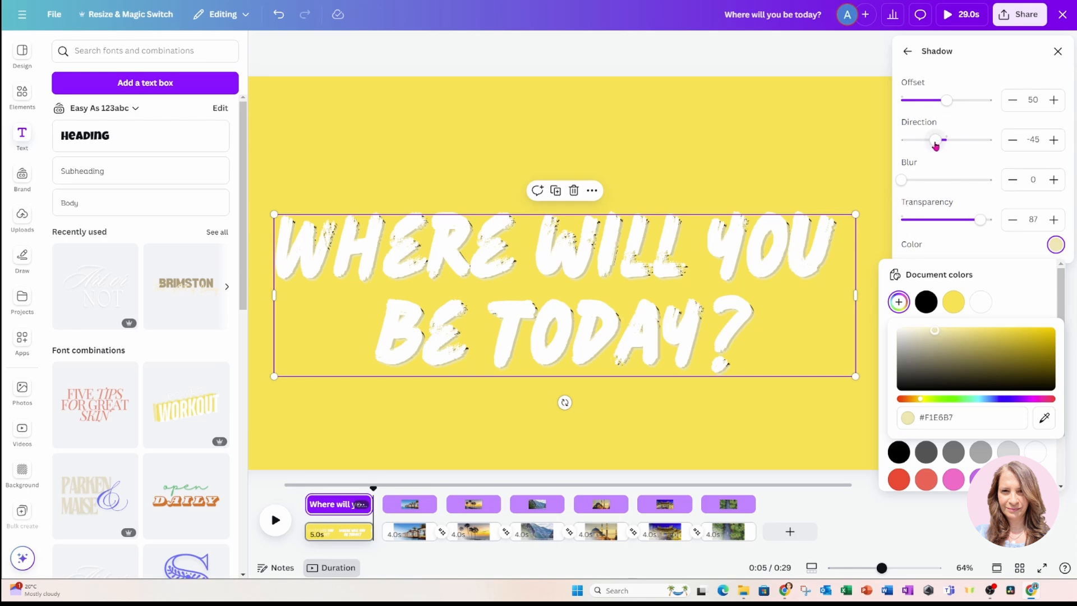
{"action": "left_click", "coordinate": [1030, 140]}
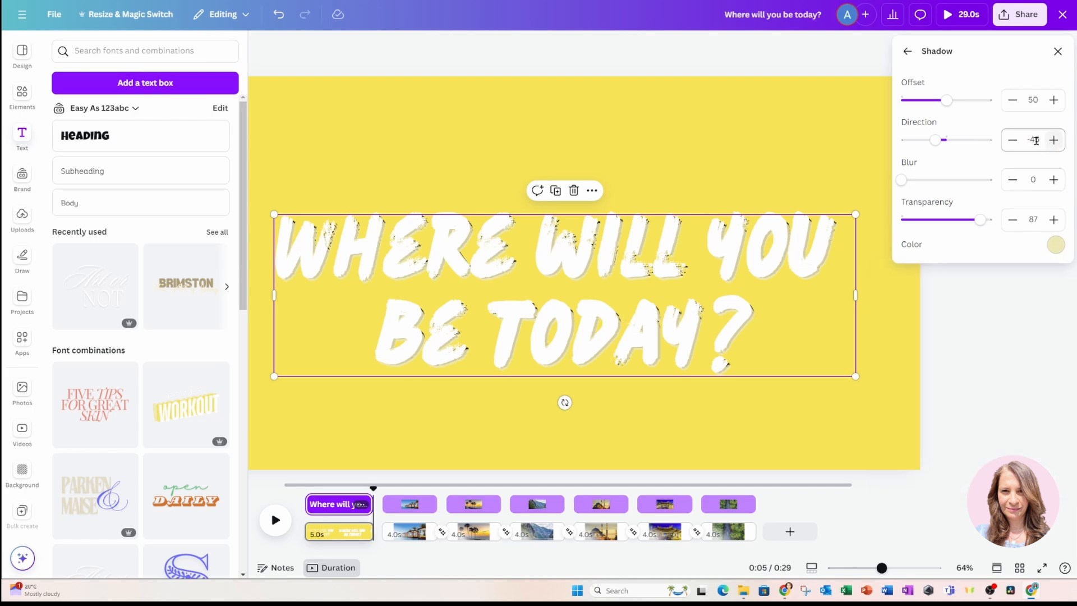
{"action": "left_click", "coordinate": [1034, 141]}
{"action": "type", "text": "45"}
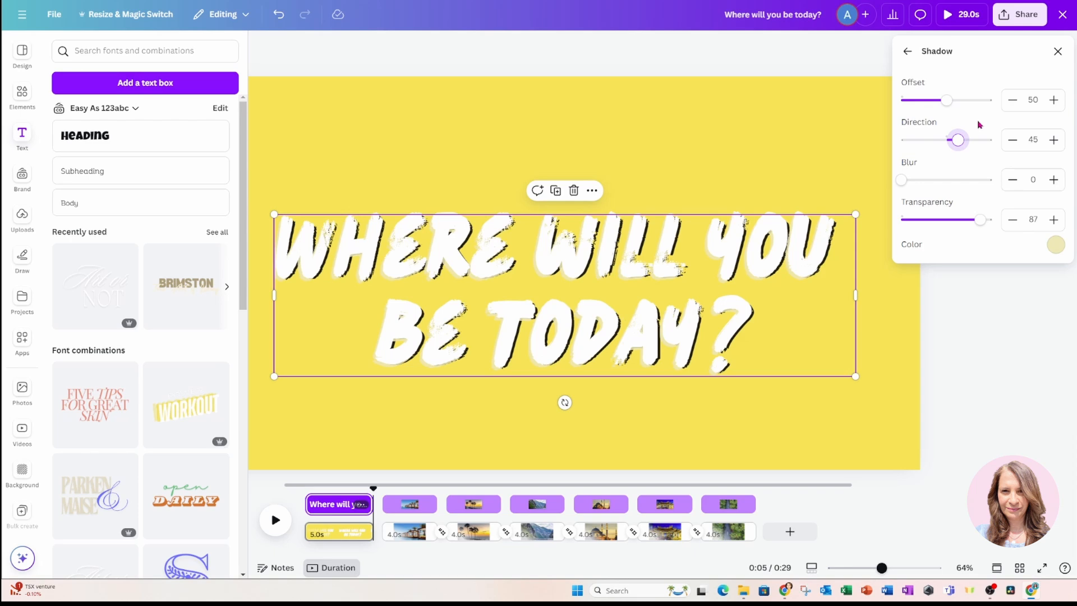
{"action": "mouse_move", "coordinate": [540, 273]}
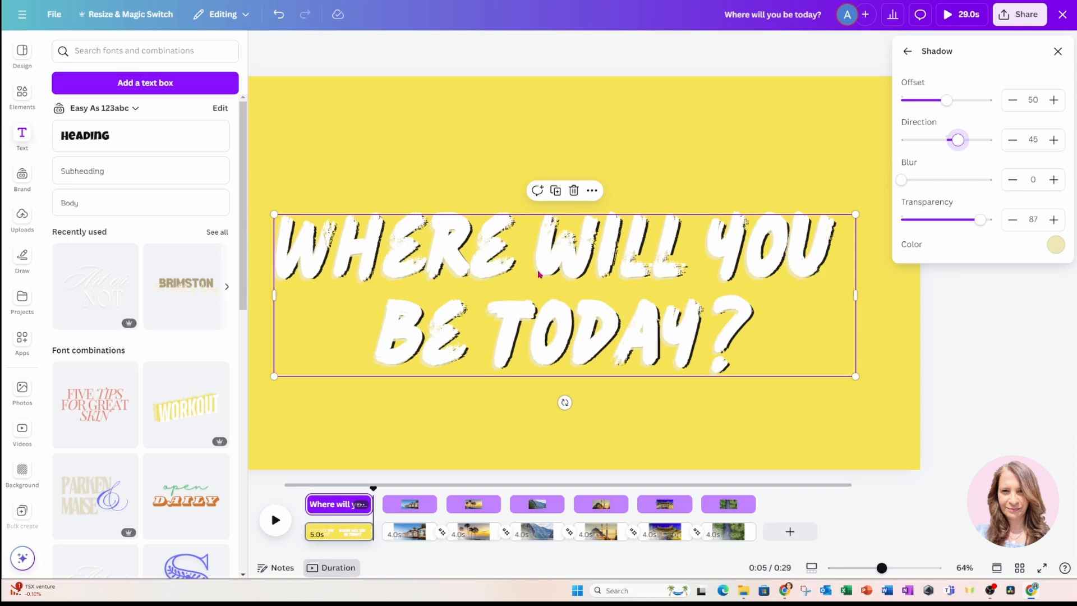
{"action": "mouse_move", "coordinate": [794, 104]}
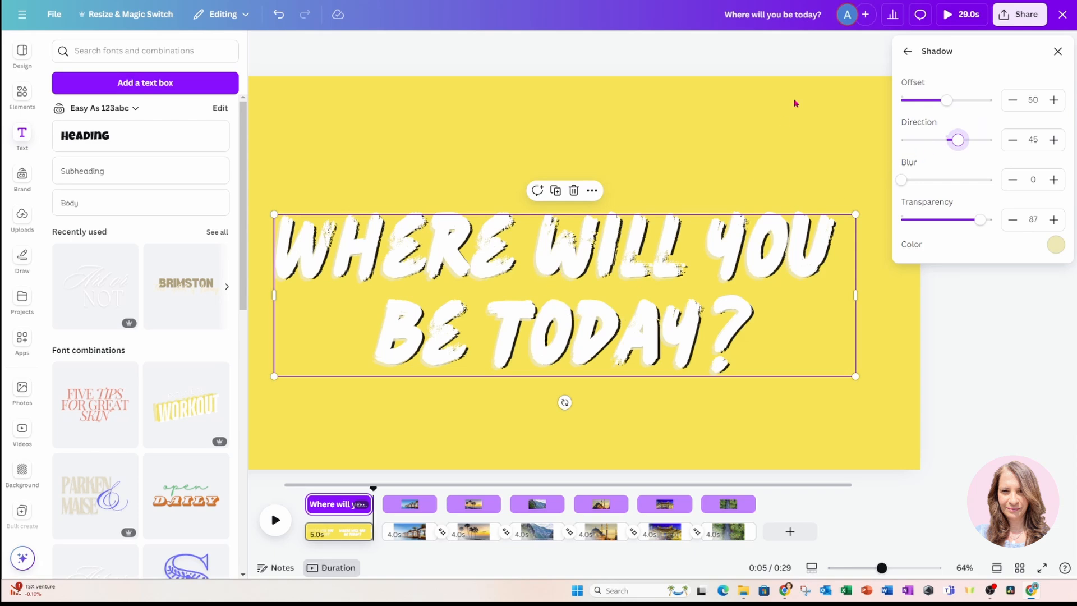
{"action": "mouse_move", "coordinate": [791, 114]}
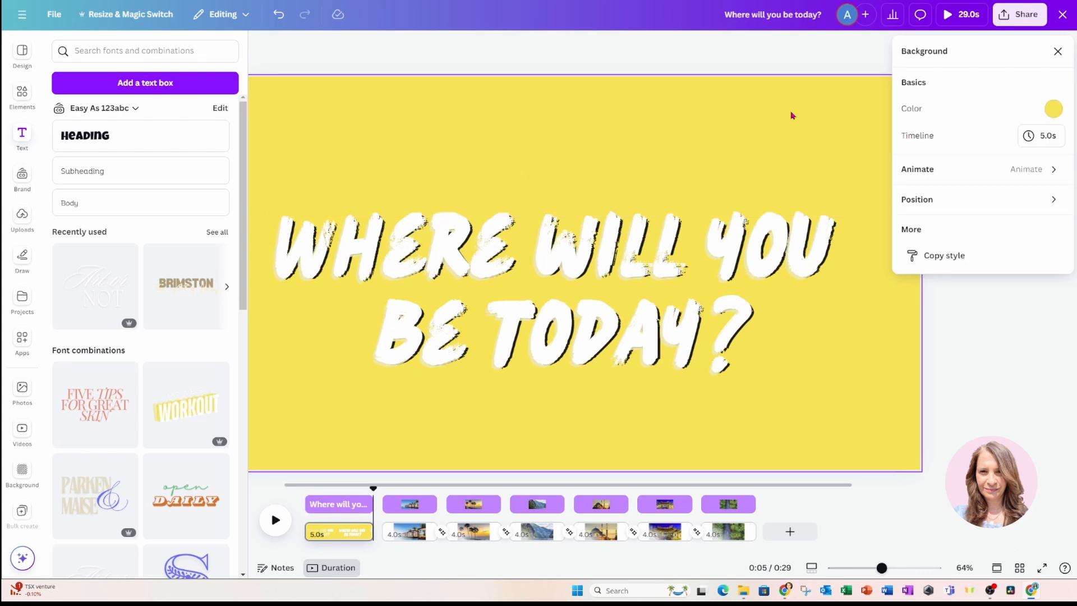
{"action": "mouse_move", "coordinate": [913, 199]}
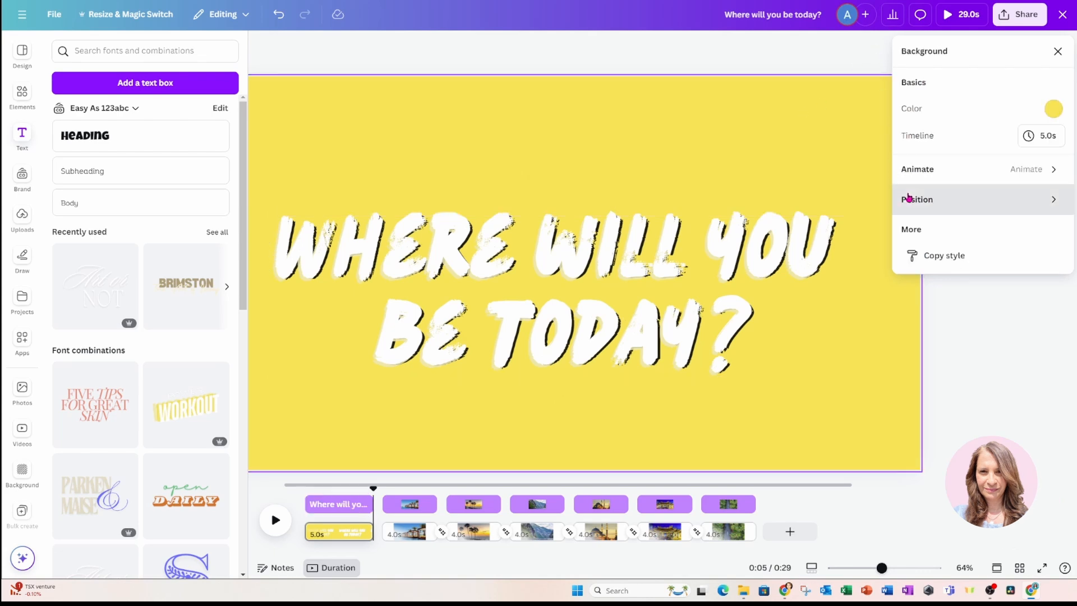
Show the layer list with two title text layers stacked above the yellow background.
{"action": "left_click", "coordinate": [917, 200]}
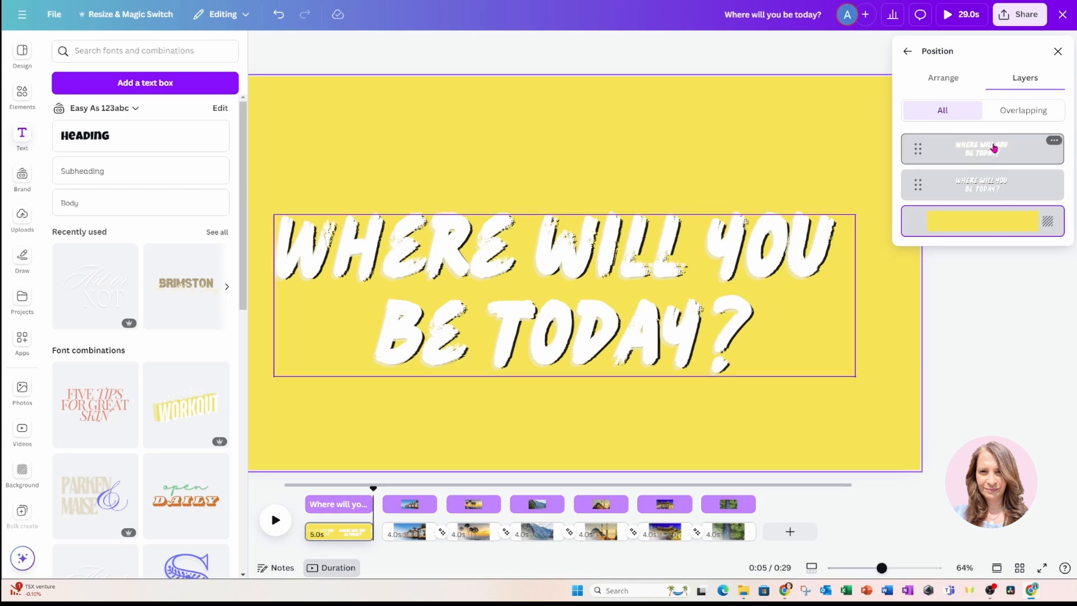
{"action": "left_click", "coordinate": [980, 184]}
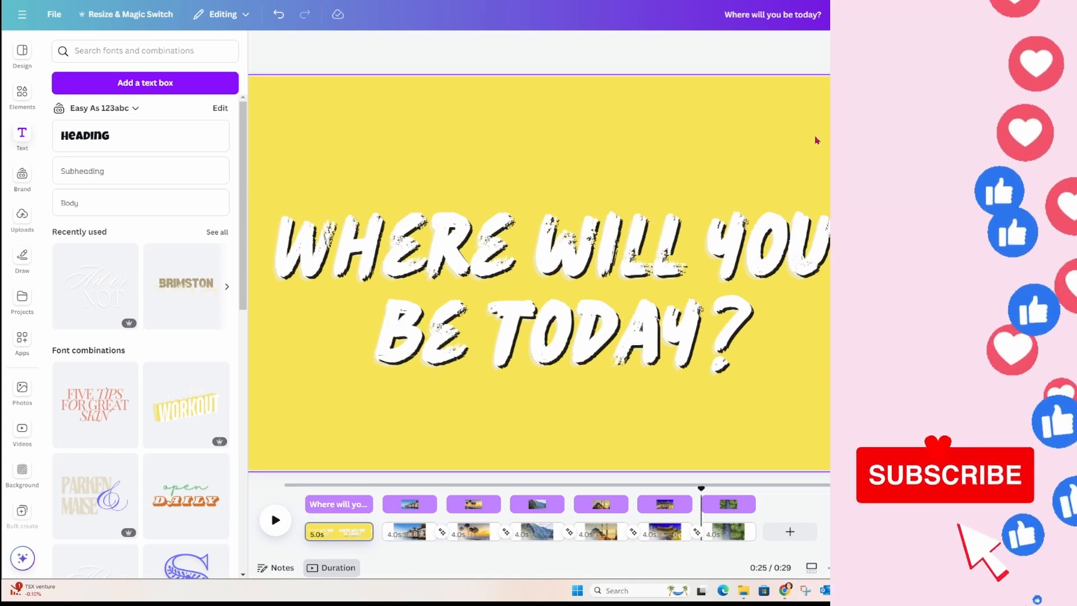
{"action": "left_click", "coordinate": [528, 273]}
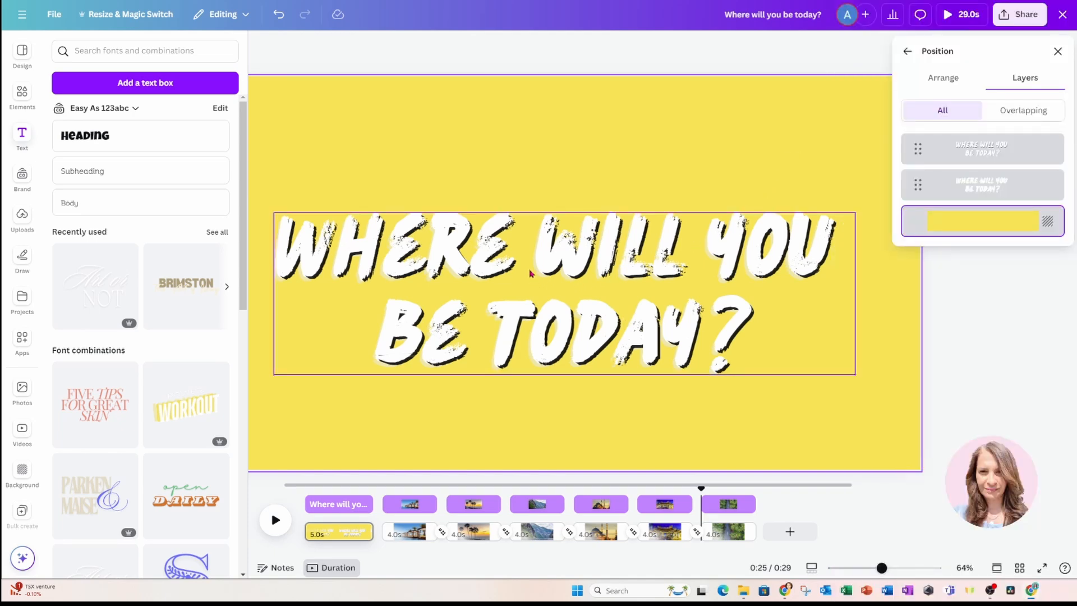
{"action": "mouse_move", "coordinate": [564, 275]}
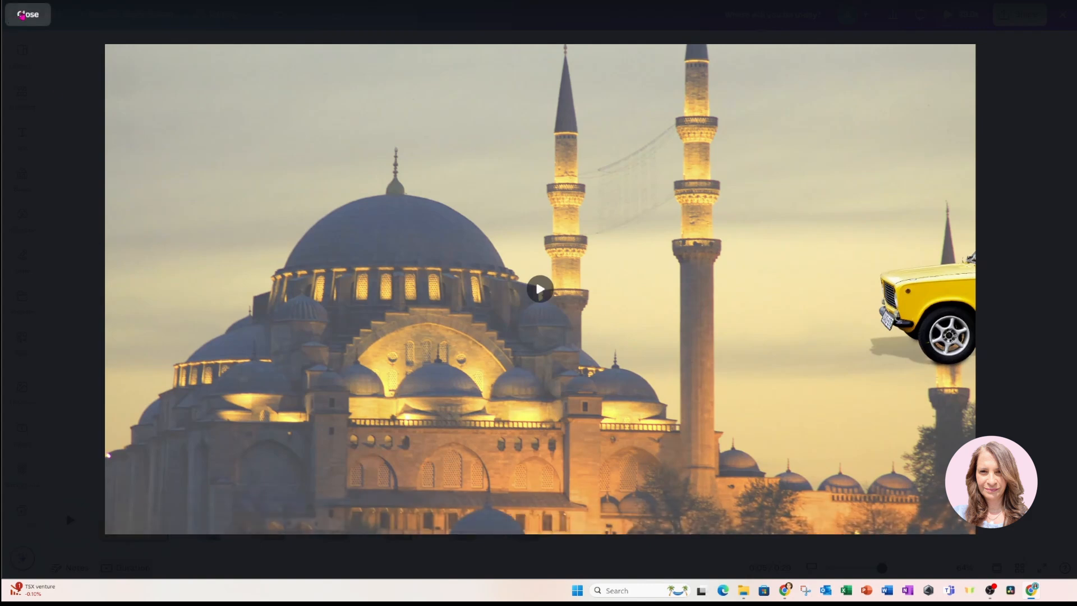
Watch the full-screen preview of the taxi sliding across the pages, then exit it.
{"action": "left_click", "coordinate": [27, 14]}
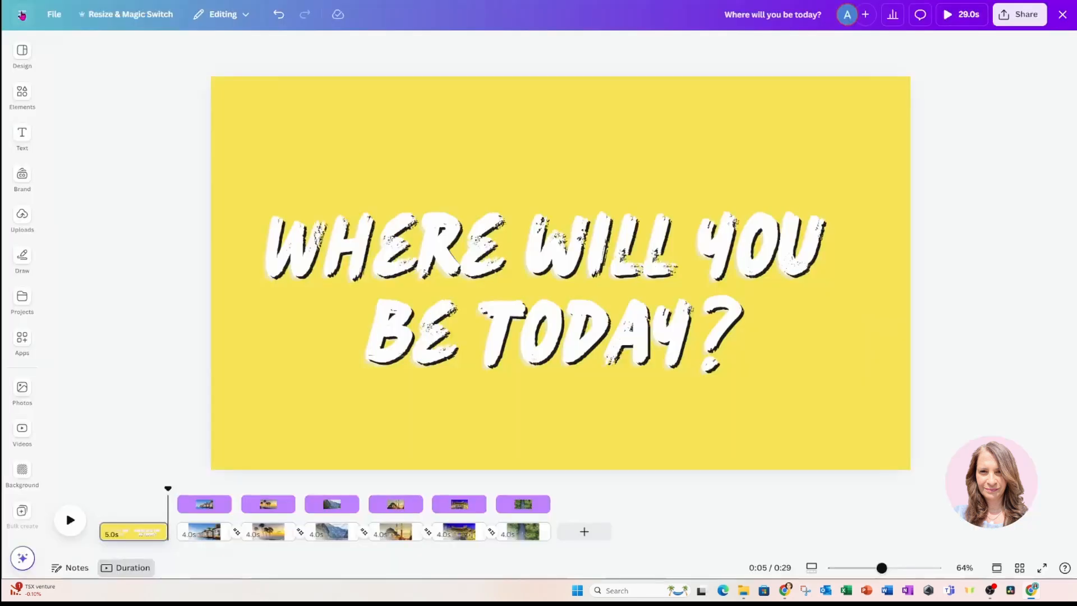